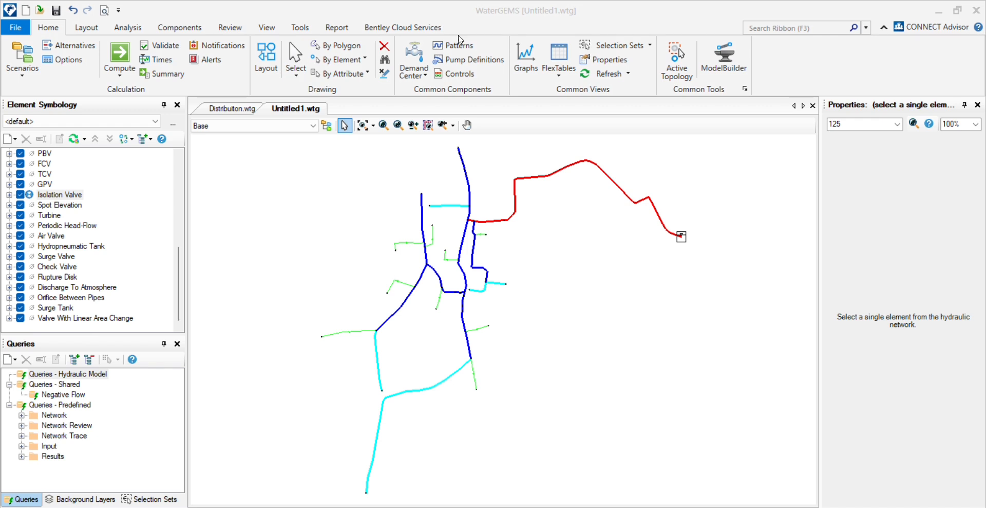
mouse_move(370, 140)
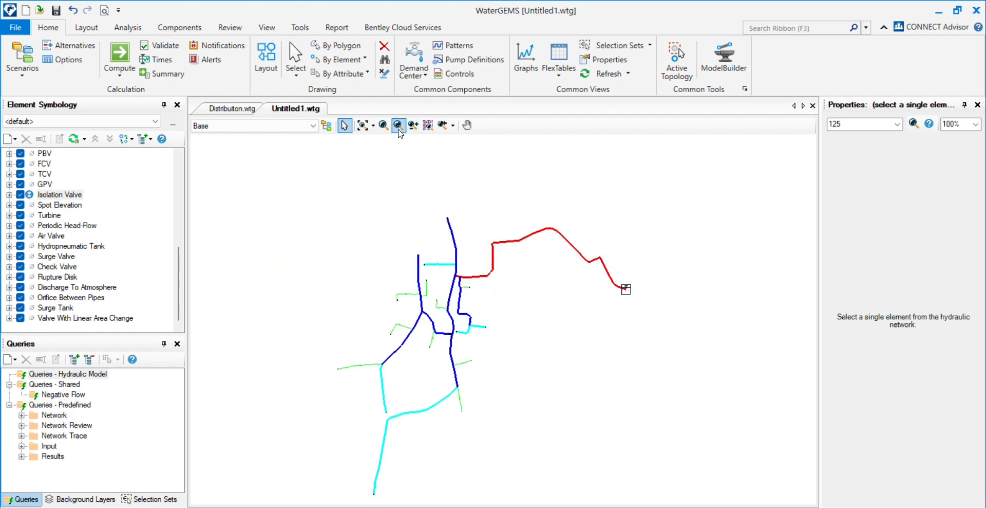
Restore the previous map extent and switch to the Tools ribbon.
left_click(363, 125)
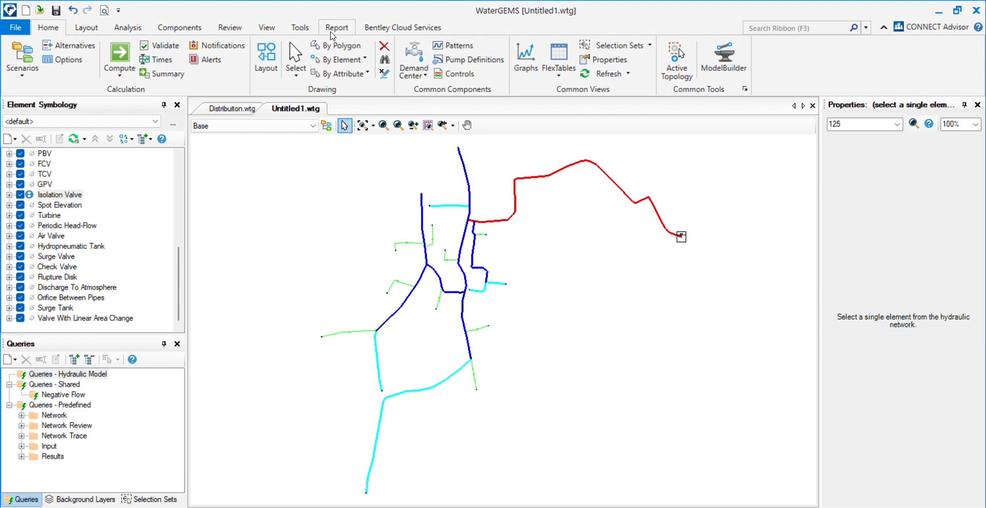
left_click(300, 27)
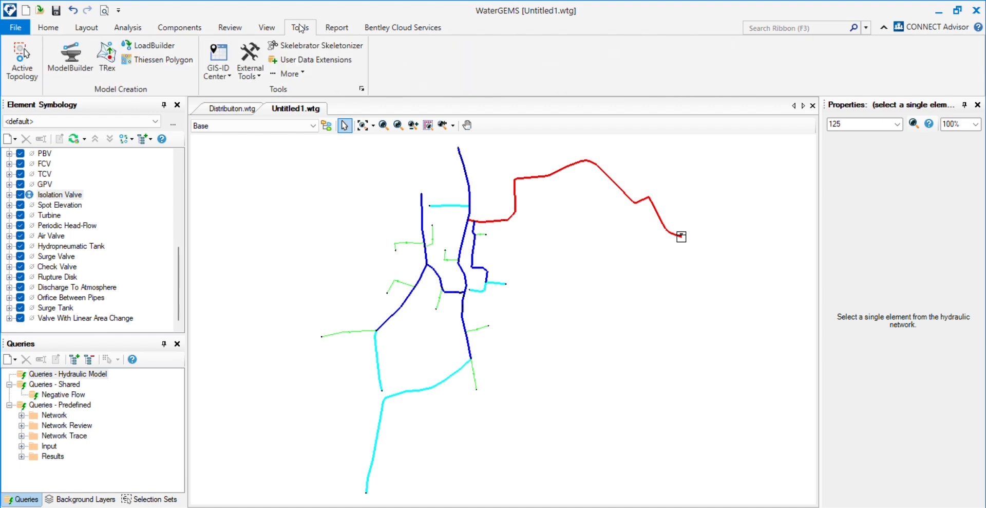
mouse_move(476, 158)
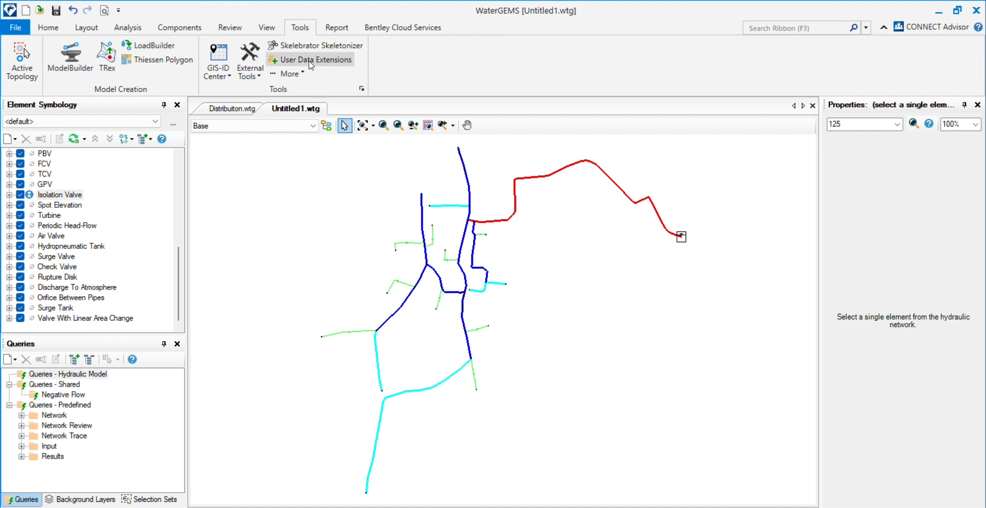
left_click(314, 59)
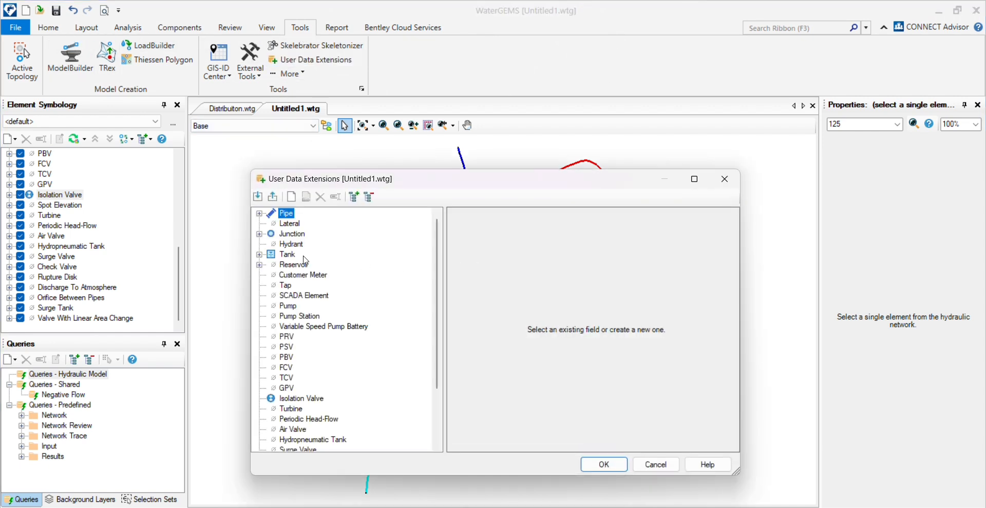
left_click(259, 213)
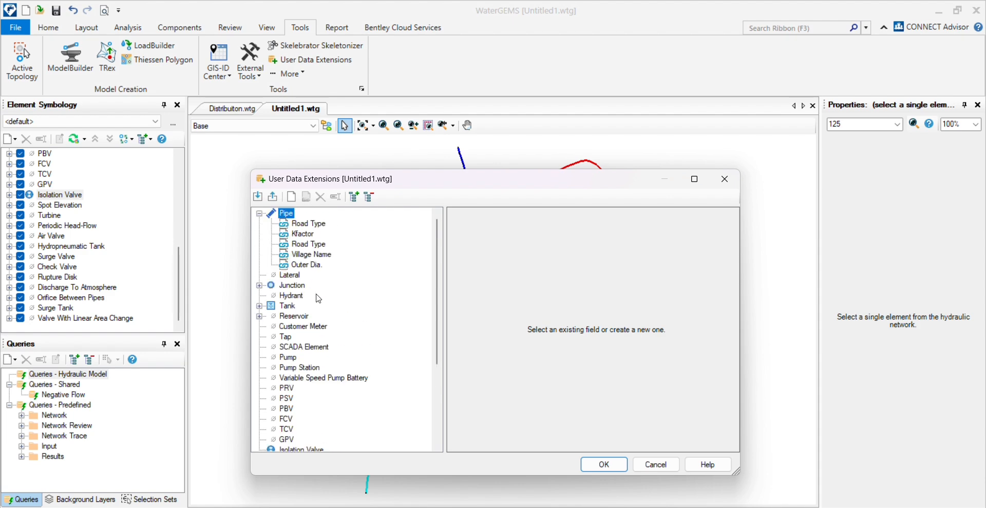
left_click(308, 223)
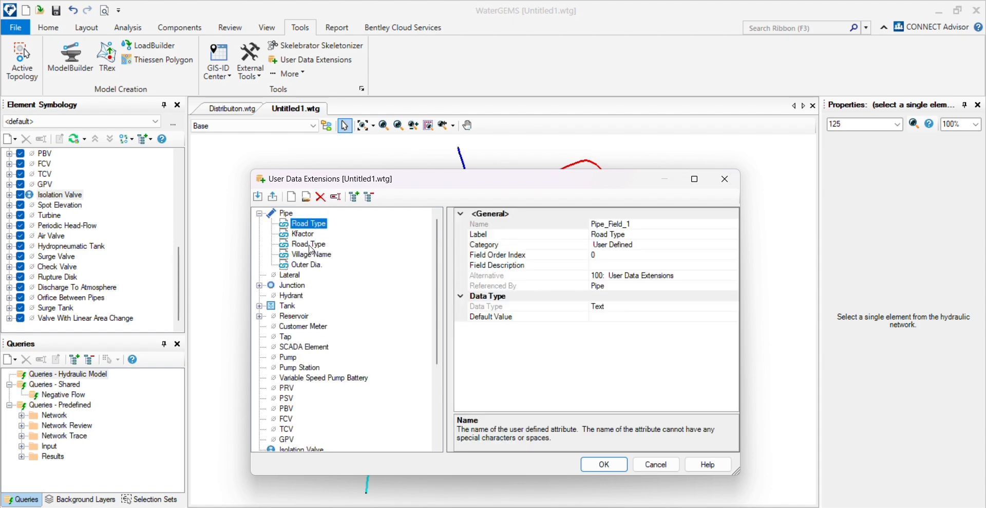
left_click(321, 197)
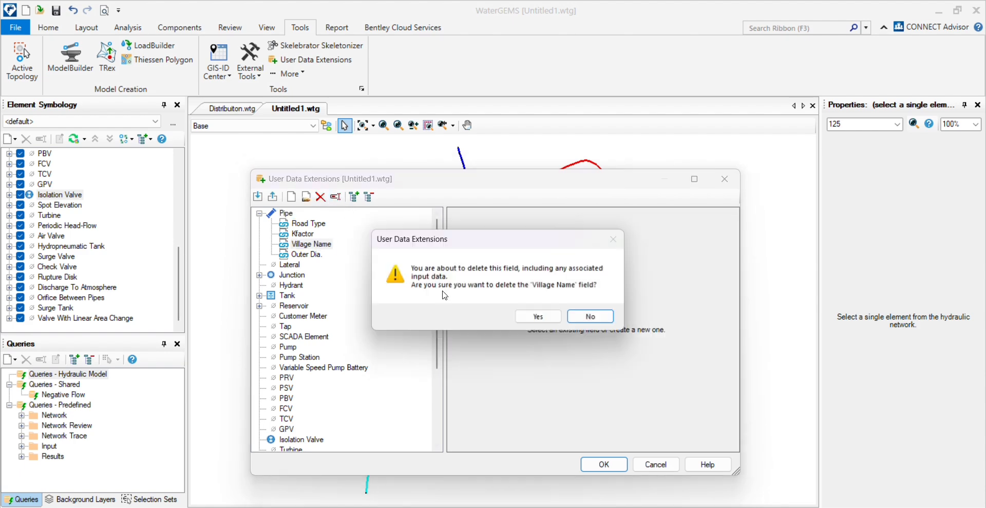
left_click(537, 315)
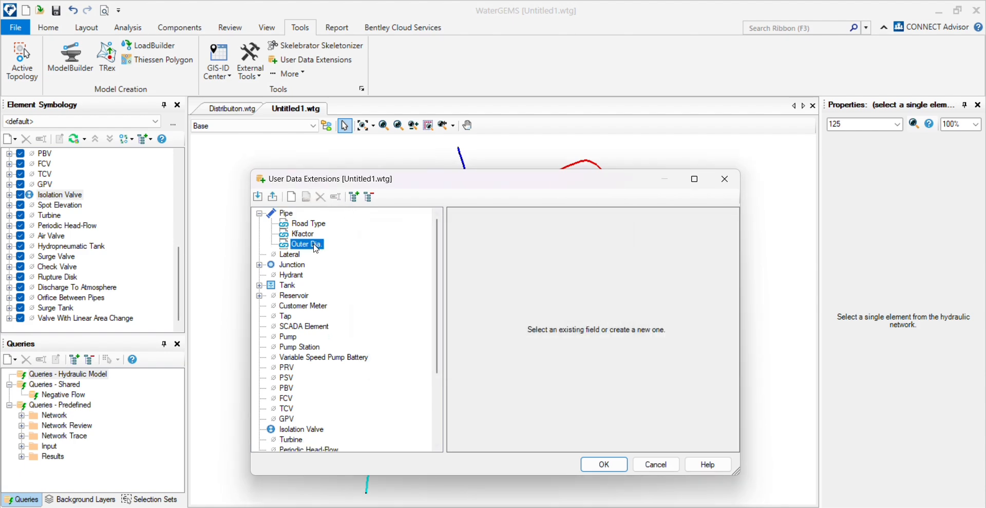
left_click(321, 196)
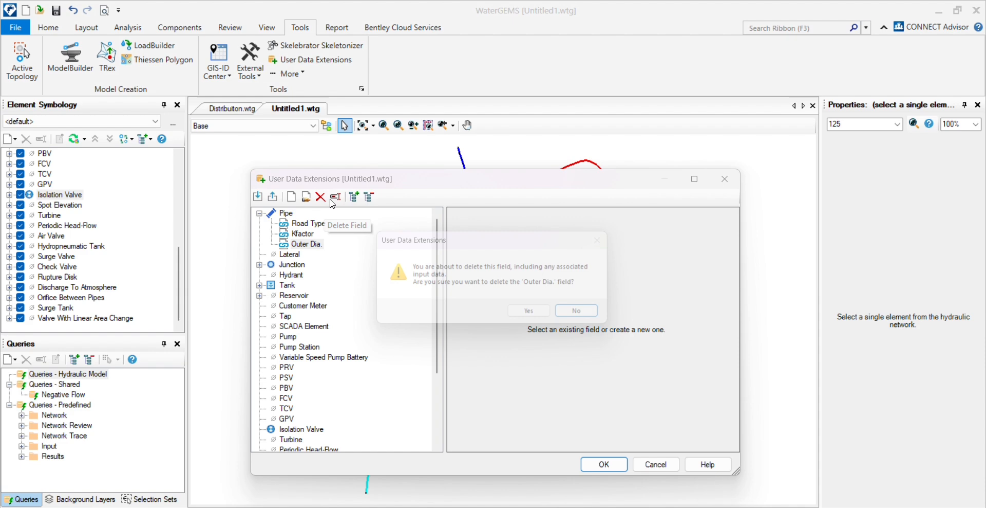
left_click(528, 311)
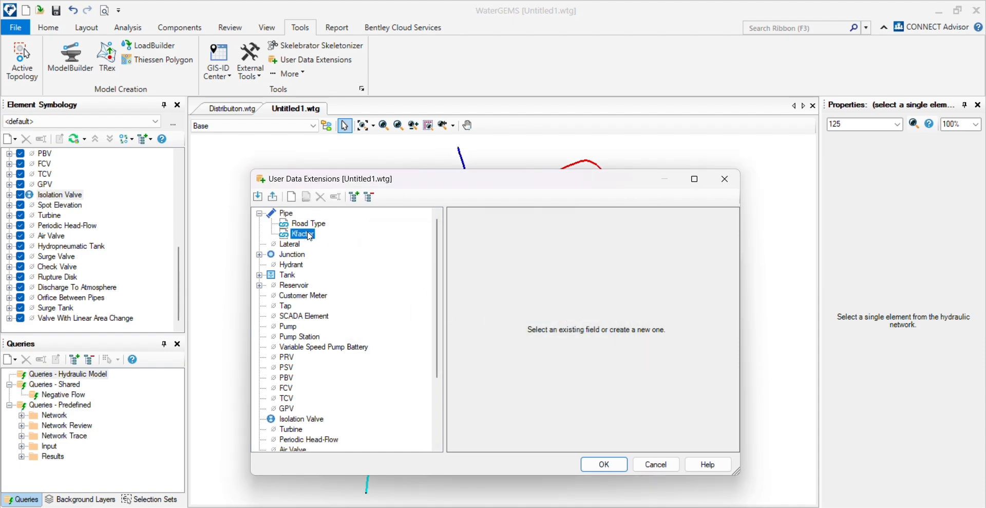
left_click(321, 196)
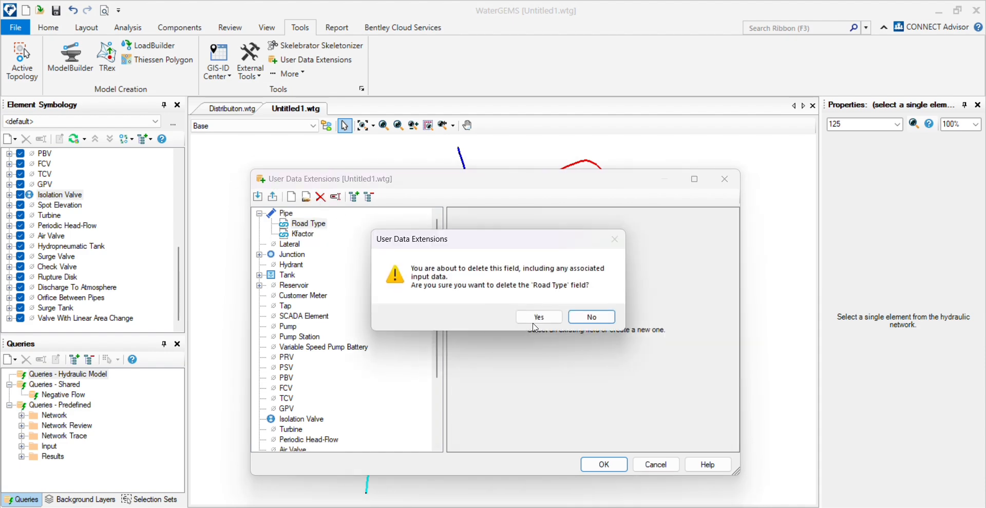
left_click(537, 317)
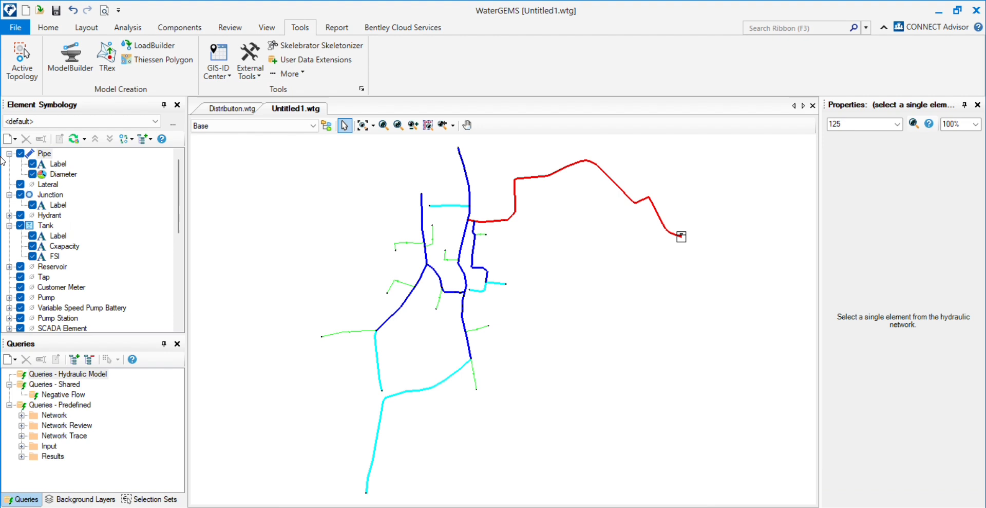
mouse_move(153, 45)
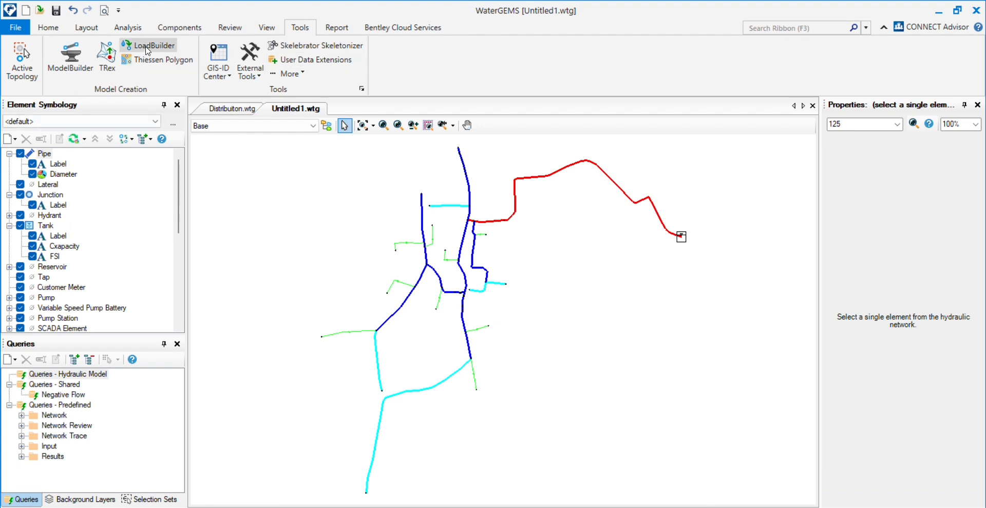
Start a new LoadBuilder run with the Unit Line method and request a new pipe K-factor field.
left_click(153, 44)
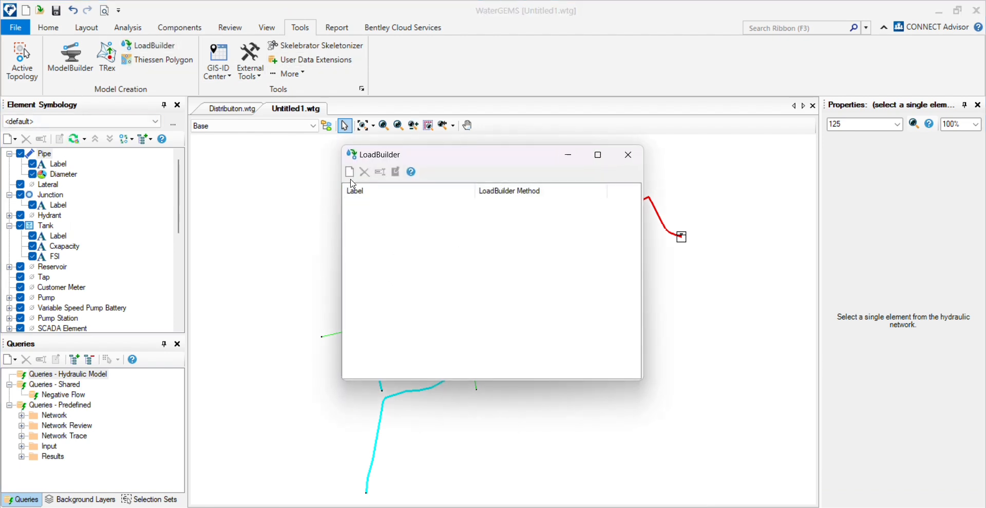
left_click(349, 172)
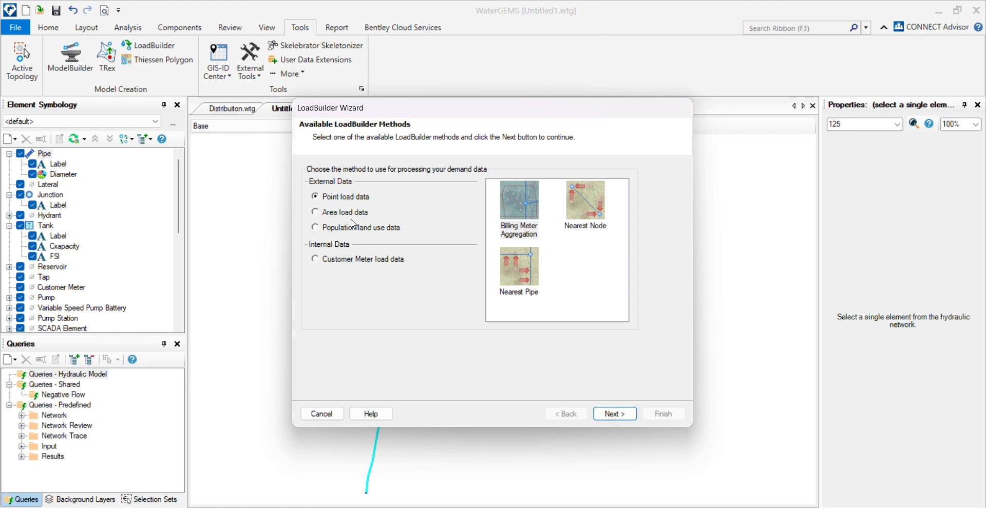
left_click(614, 413)
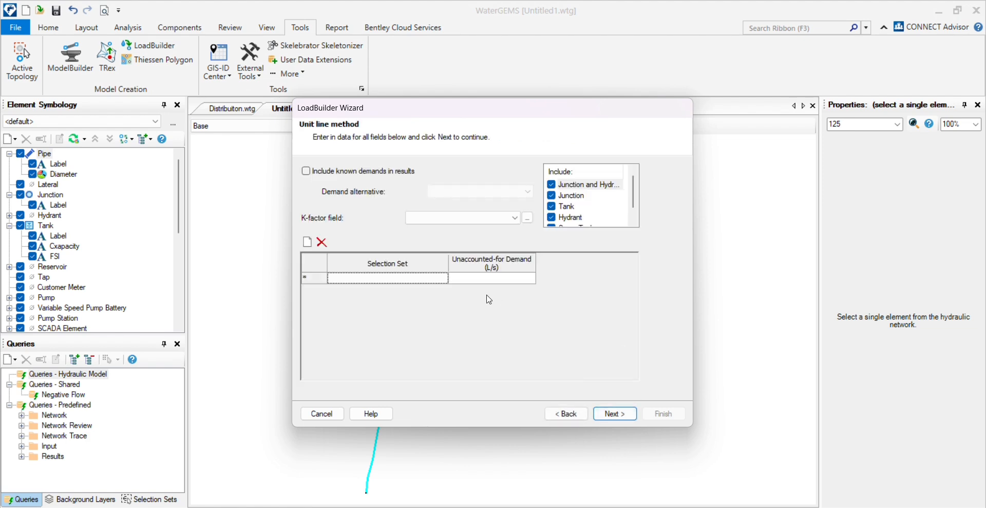
mouse_move(320, 225)
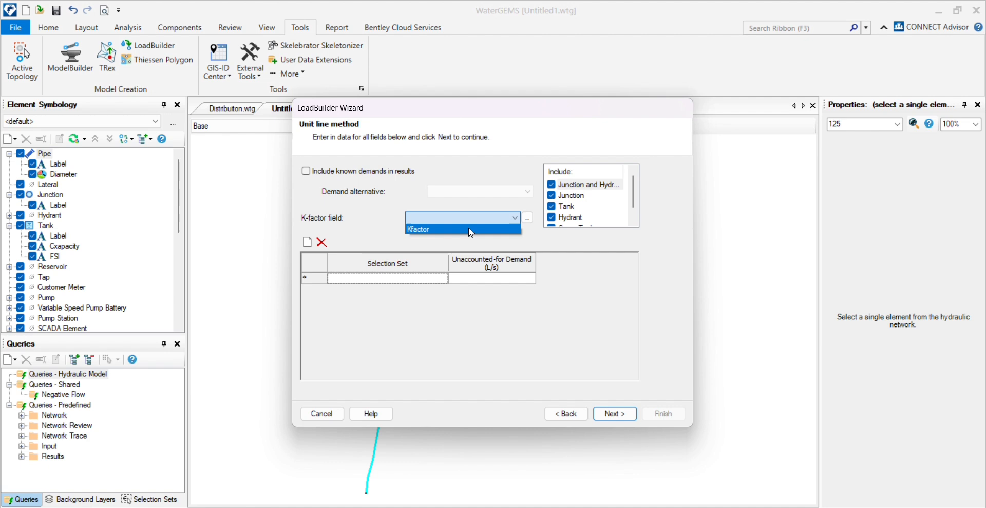
left_click(416, 228)
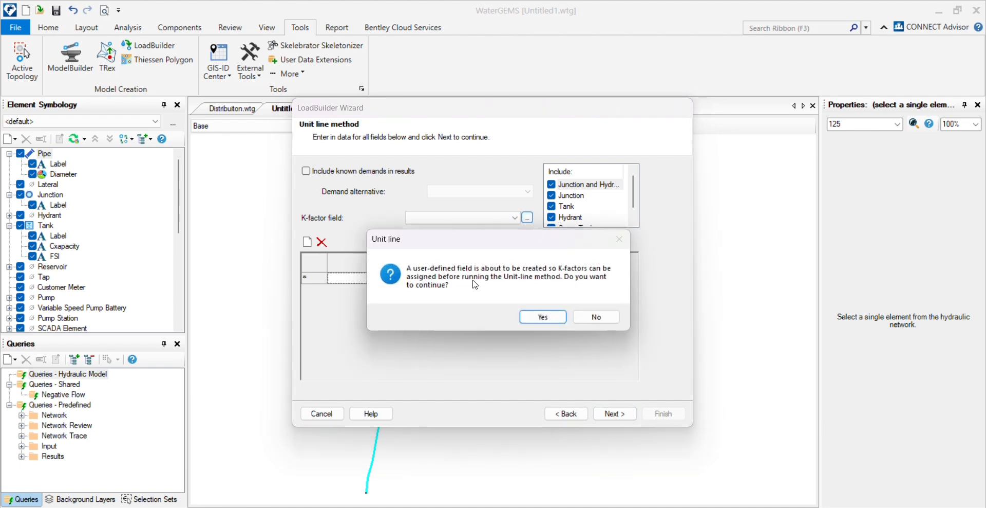
mouse_move(460, 305)
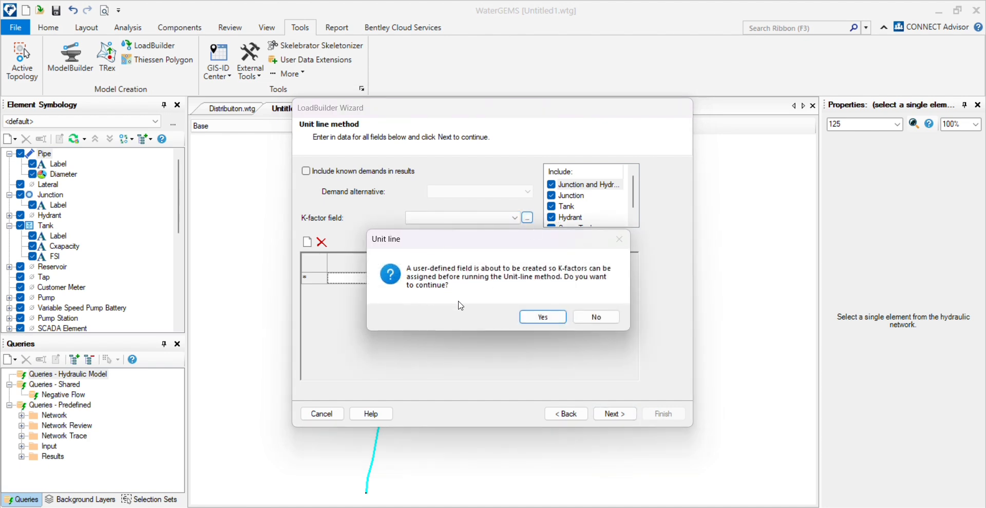
Create the K-factor user field with default 0.5, then back out and cancel the wizard.
left_click(541, 316)
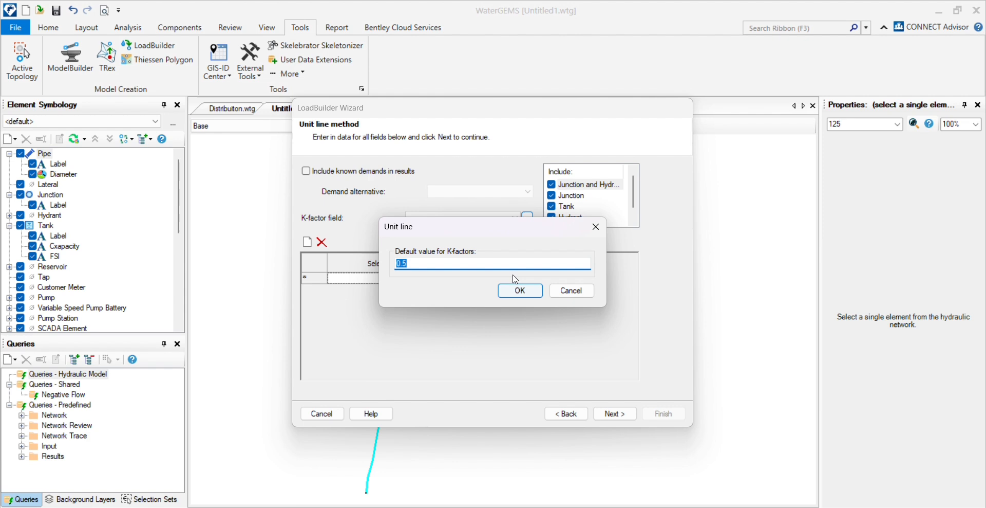
left_click(519, 289)
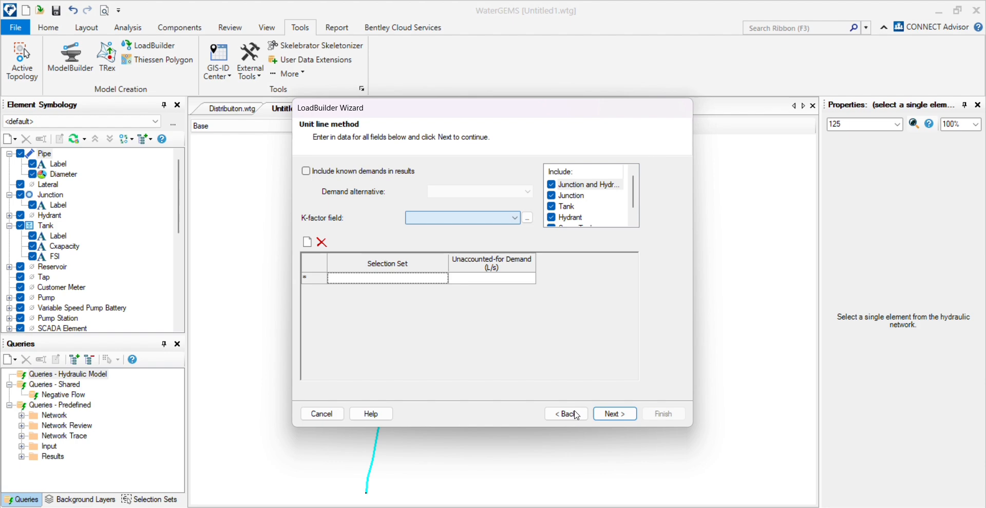
left_click(565, 413)
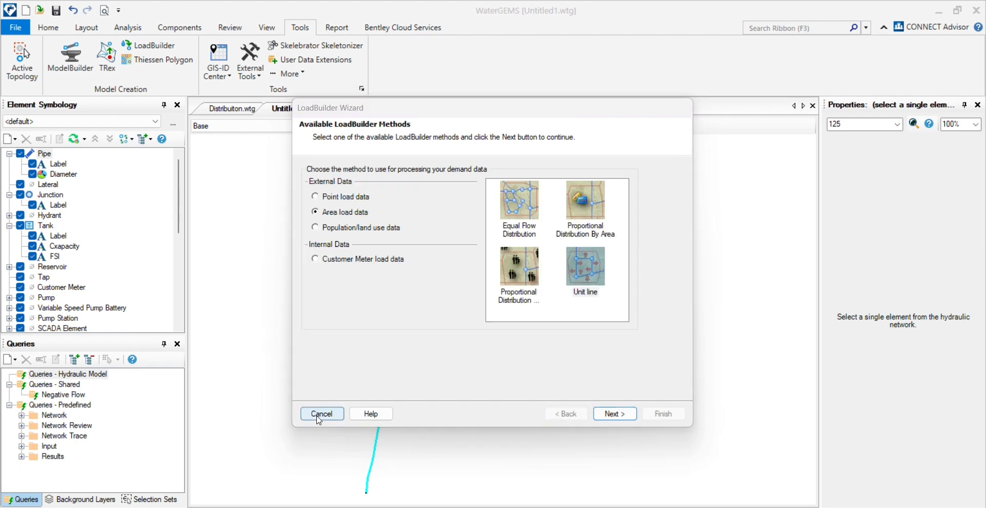
left_click(321, 413)
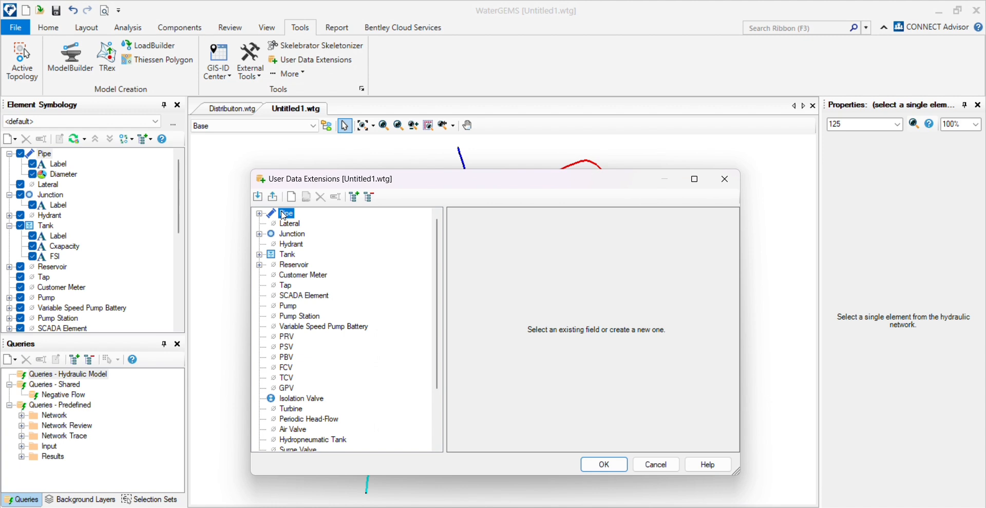
Expand the Pipe user fields and delete Kfactor0.
left_click(260, 213)
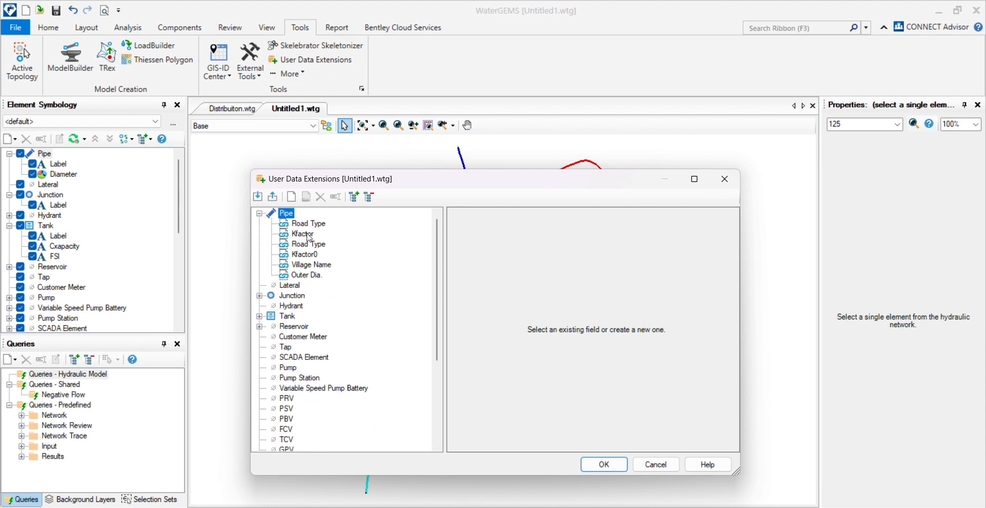
left_click(306, 254)
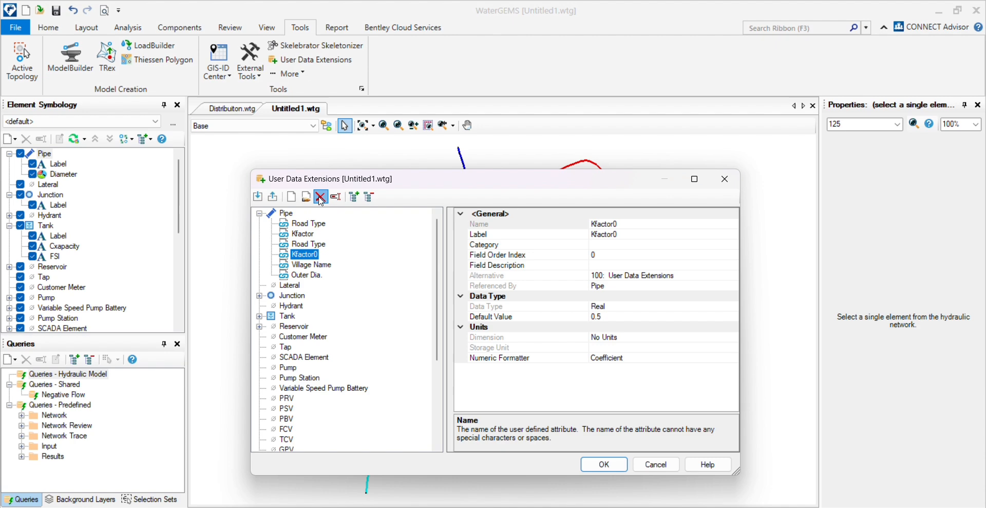
left_click(320, 196)
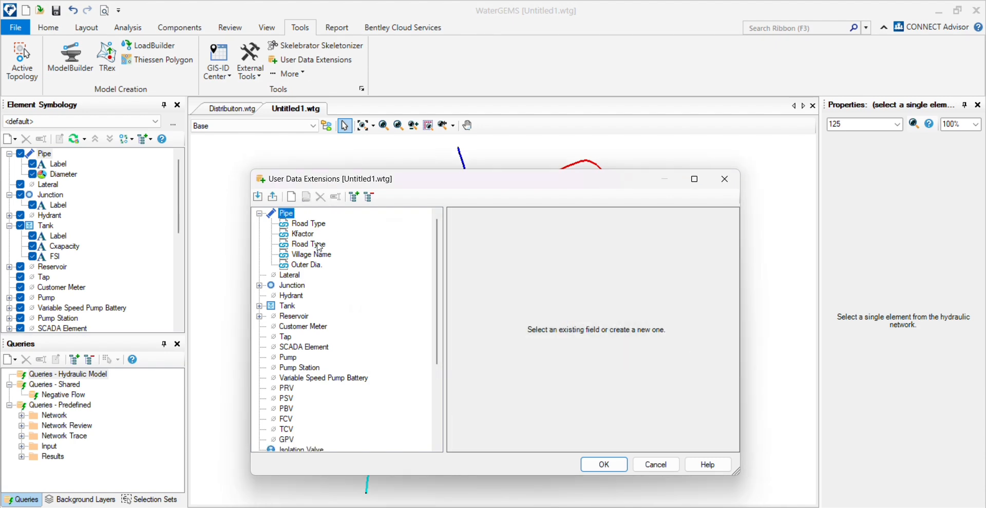
Delete both Road Type fields, Village Name and Outer Dia., leaving only Kfactor.
left_click(321, 197)
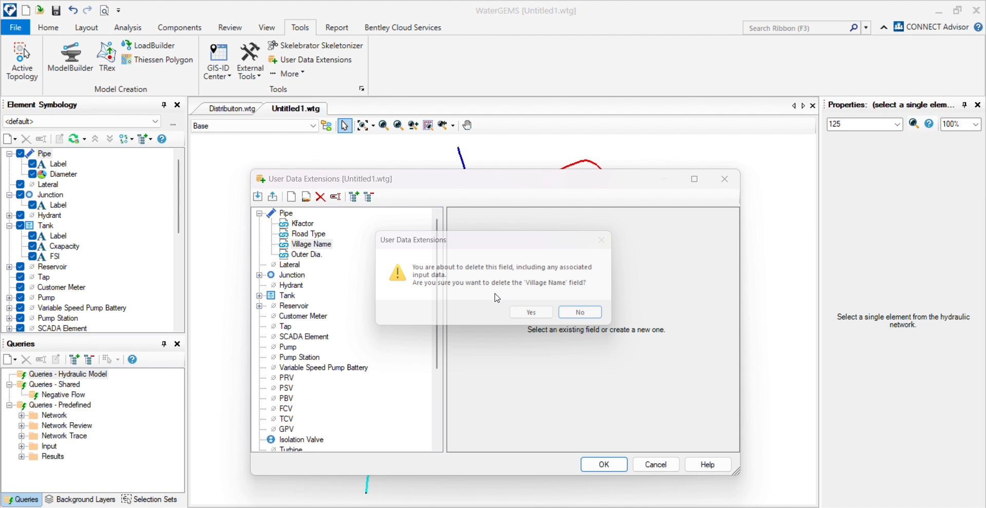
left_click(530, 312)
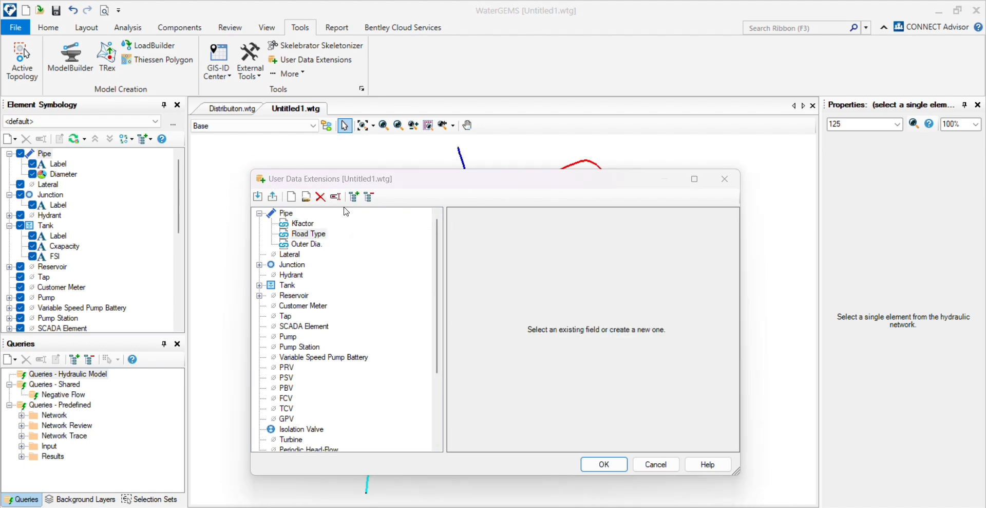
left_click(321, 197)
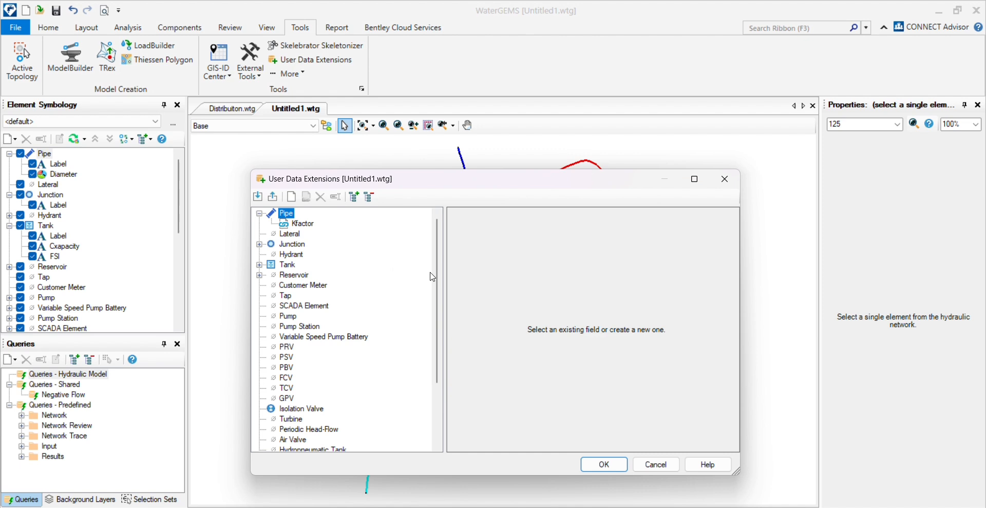
mouse_move(291, 196)
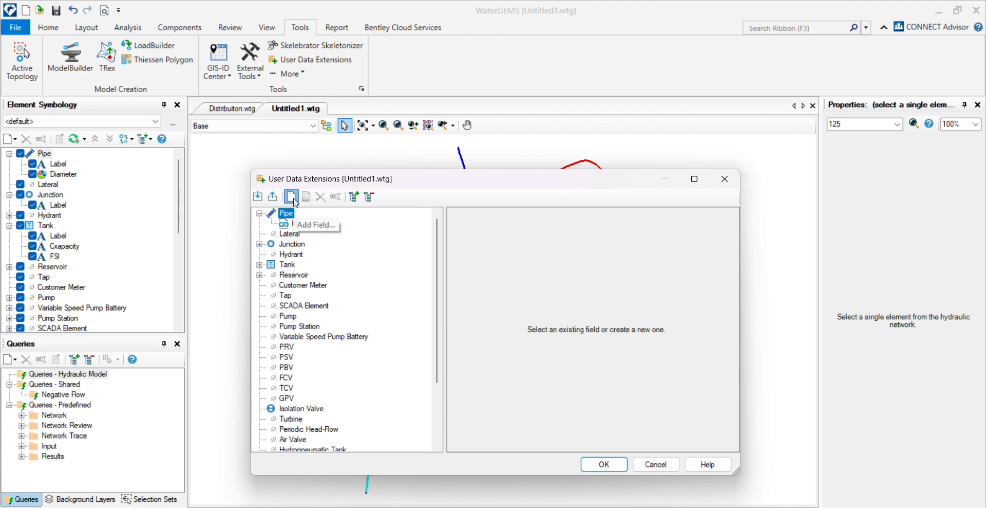
Add an Integer pipe field labelled Road type with default 0 and accept the extensions.
left_click(291, 196)
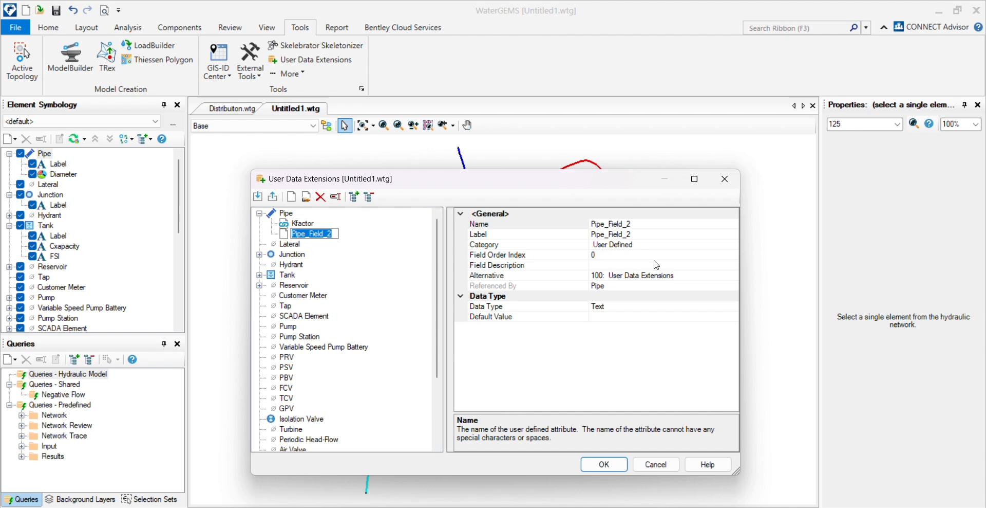
type("Road type")
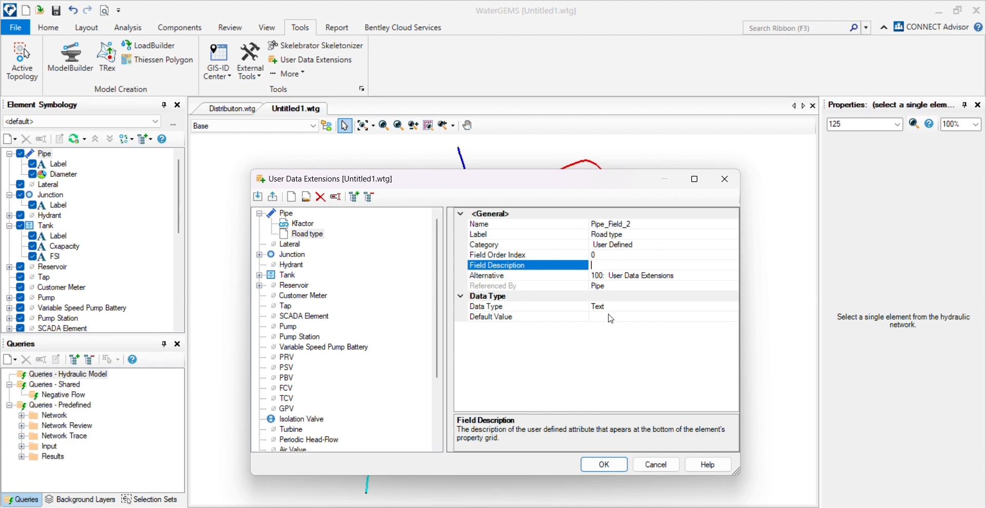
left_click(732, 306)
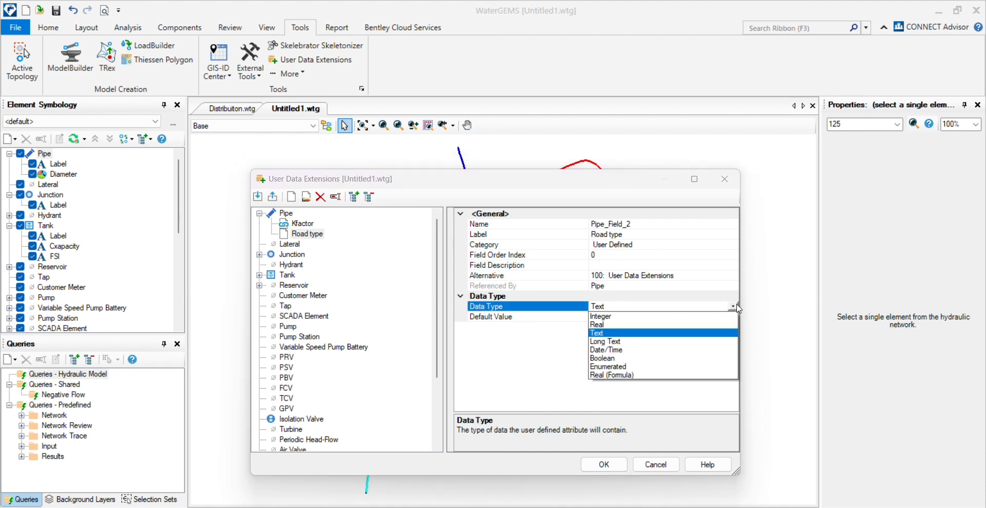
left_click(600, 315)
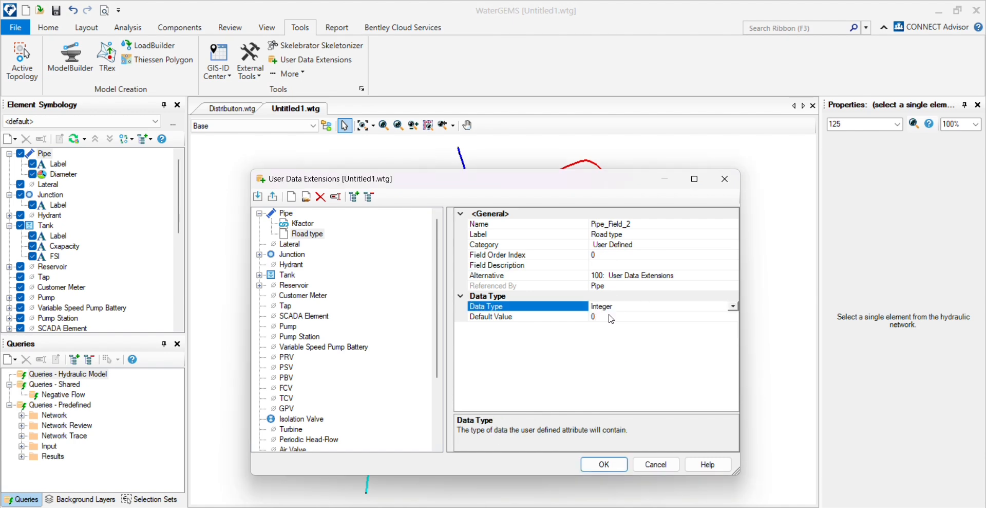
left_click(491, 317)
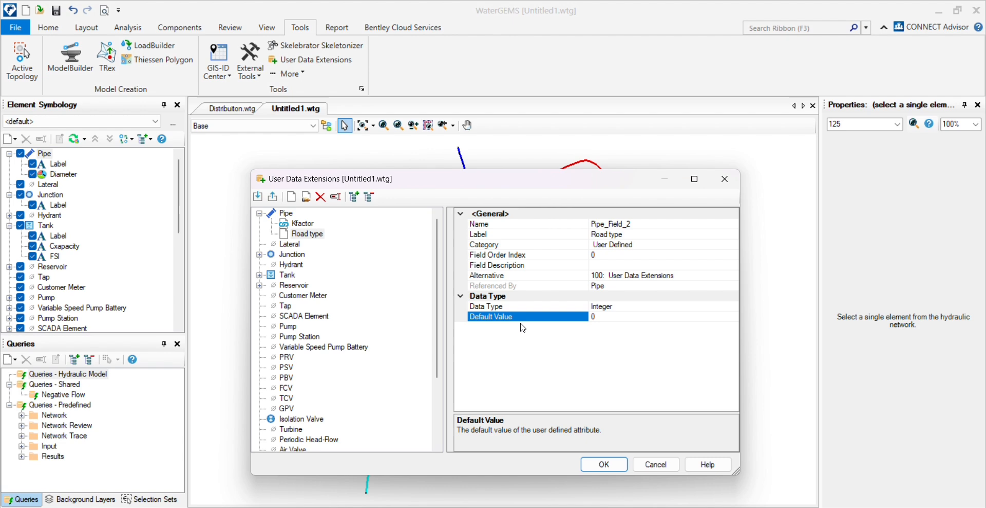
left_click(594, 317)
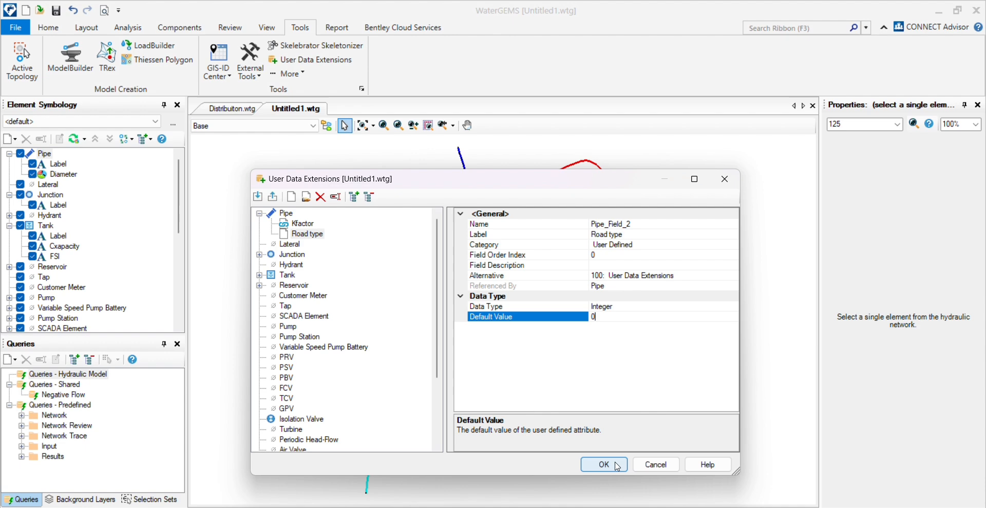
left_click(603, 465)
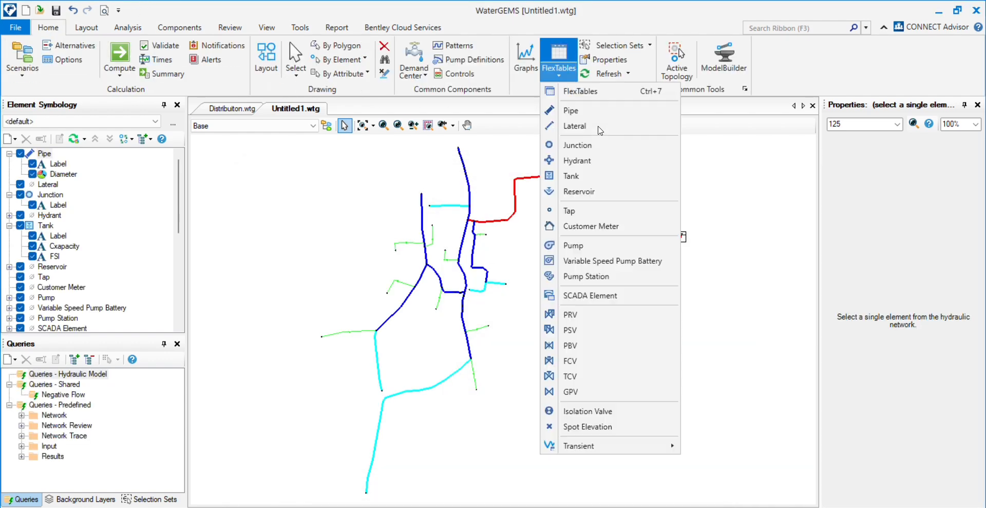
Show the Pipe FlexTable with the Road type field added as a column.
left_click(570, 110)
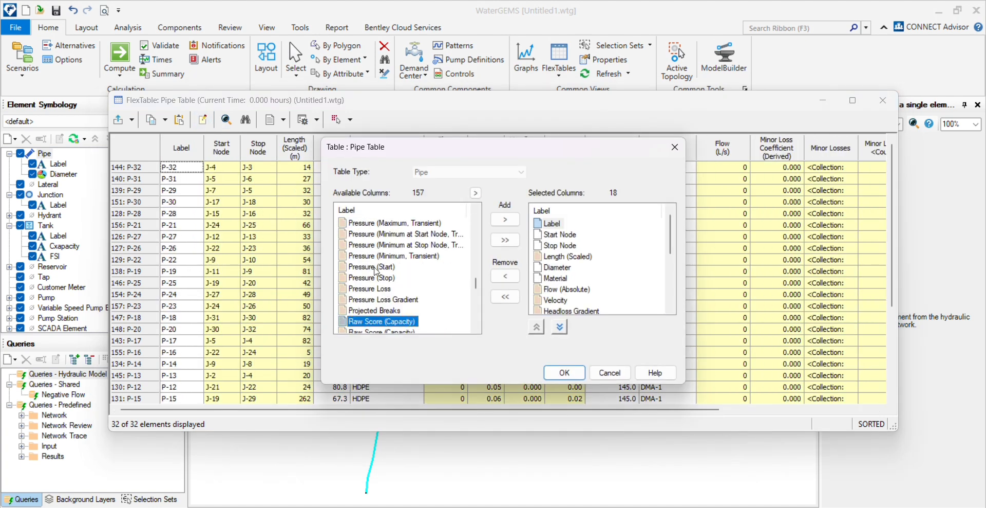
scroll("down", 3)
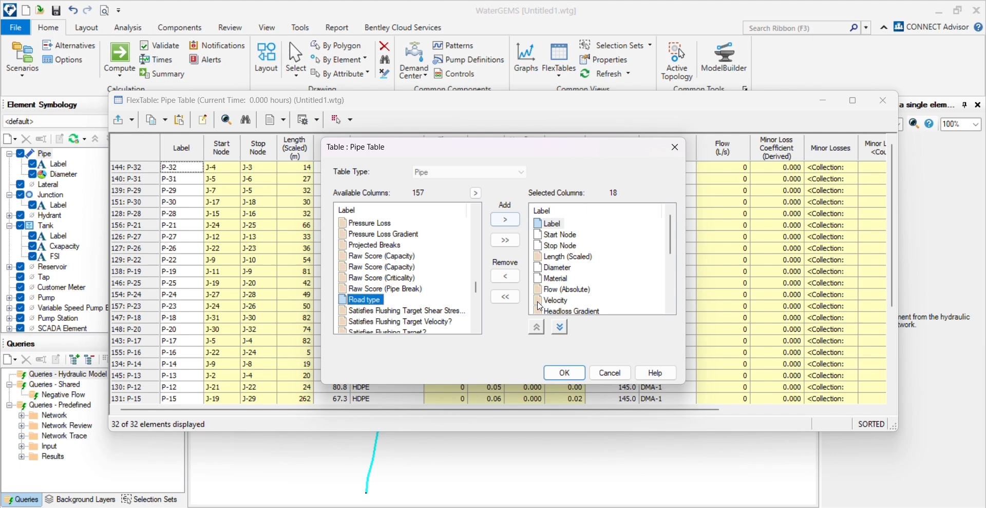
left_click(563, 372)
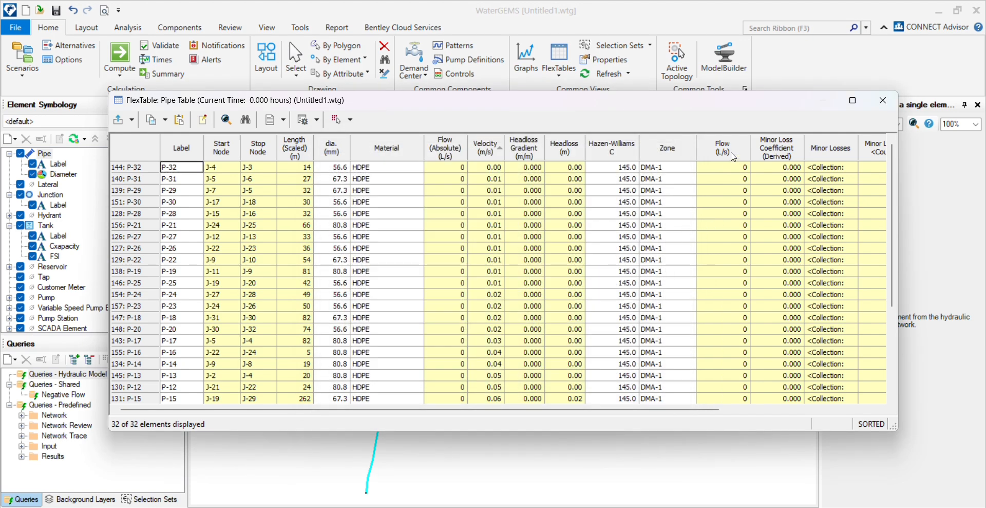
Enter Road type values 2156, dftsgh and 13268 for pipes, then close the FlexTable.
scroll("right", 3)
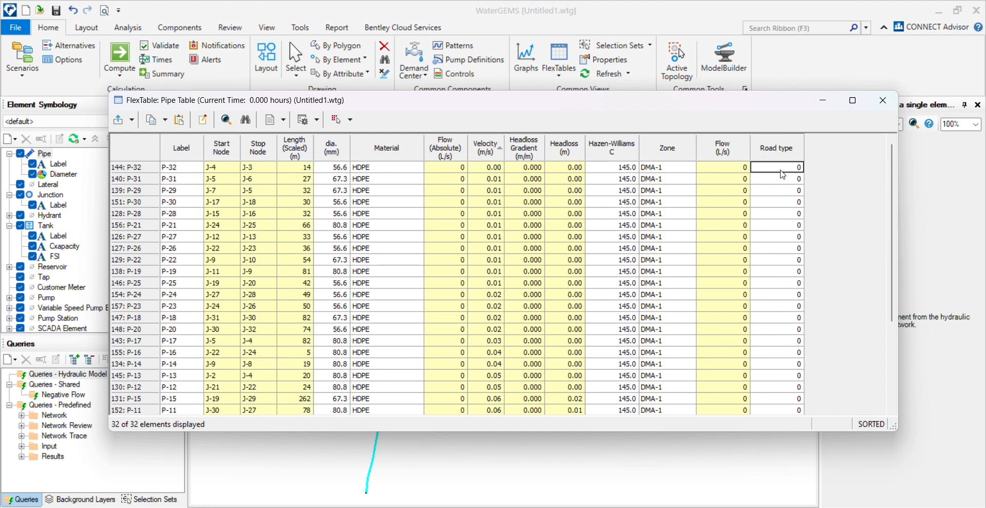
mouse_move(757, 185)
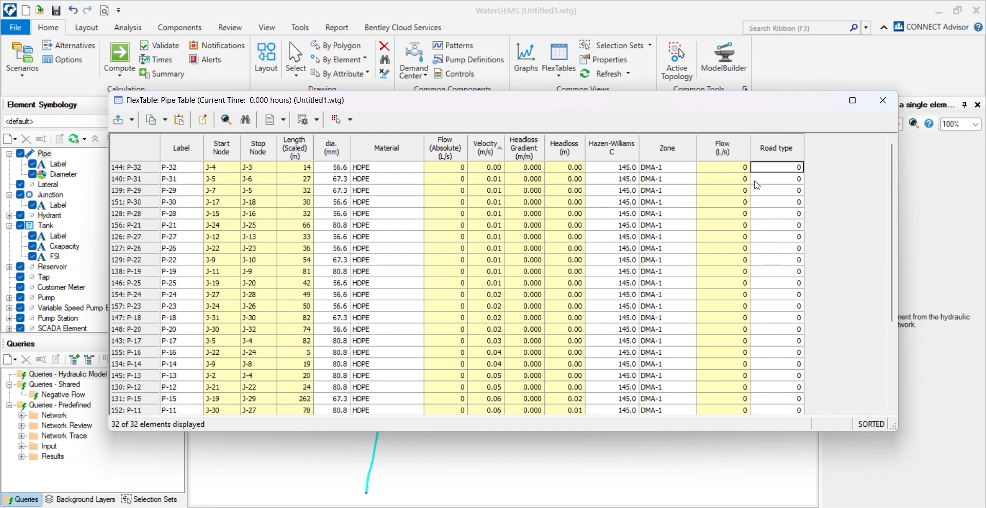
left_click(777, 201)
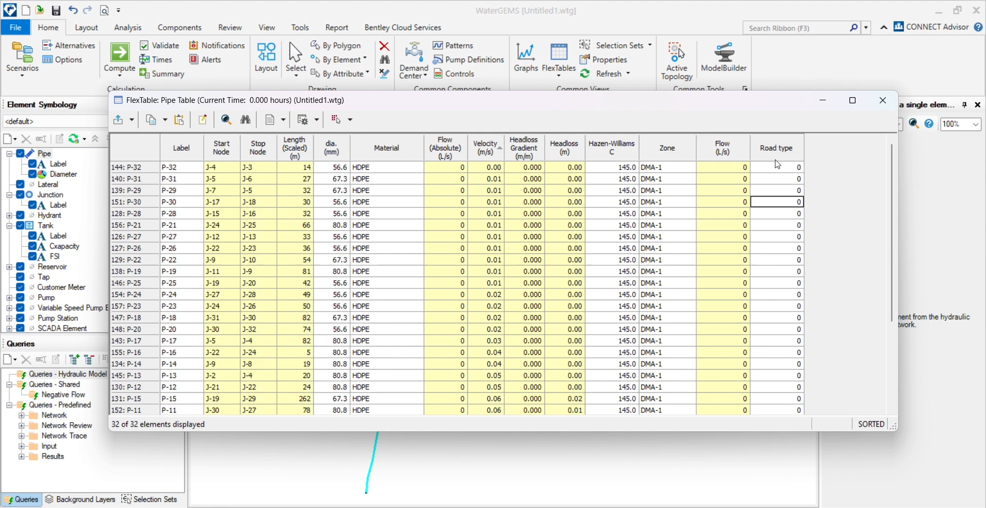
type("2156")
left_click(777, 178)
type("4561")
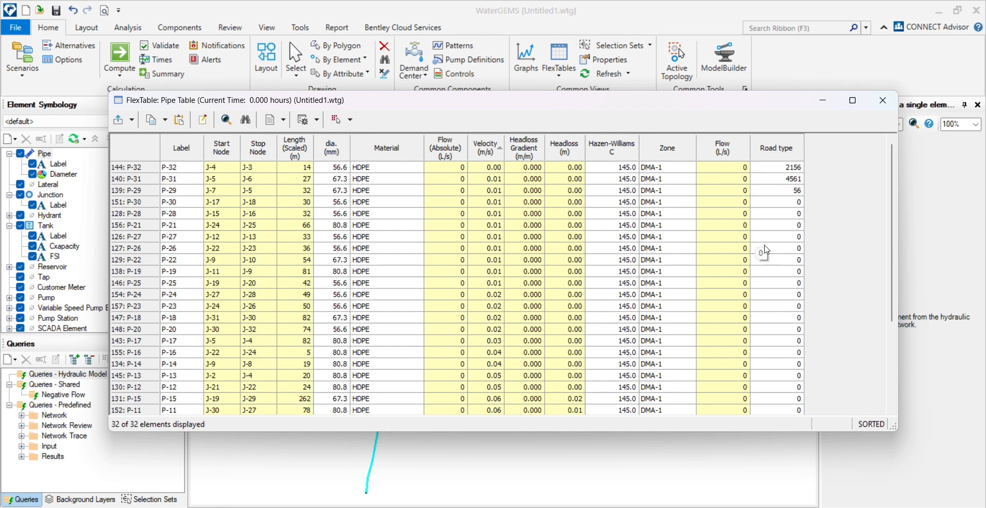
left_click(777, 214)
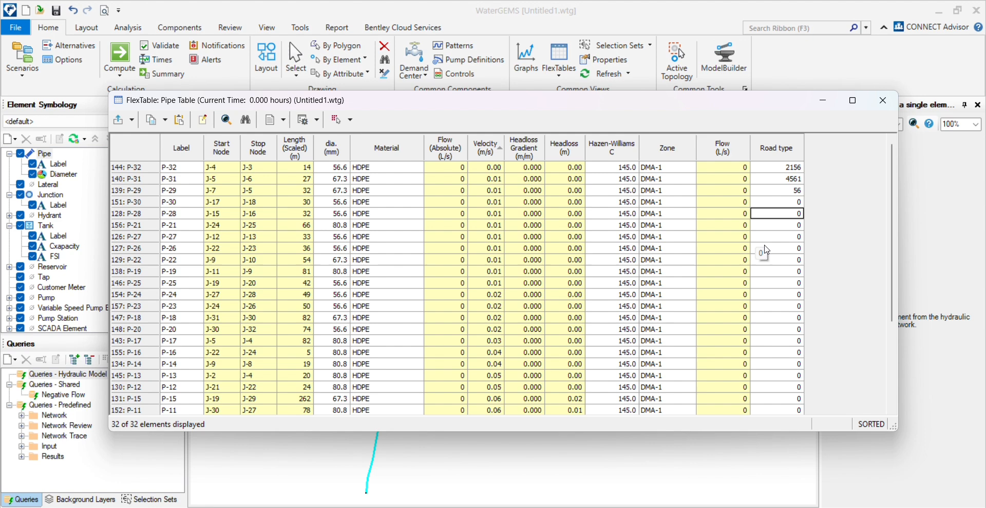
left_click(777, 225)
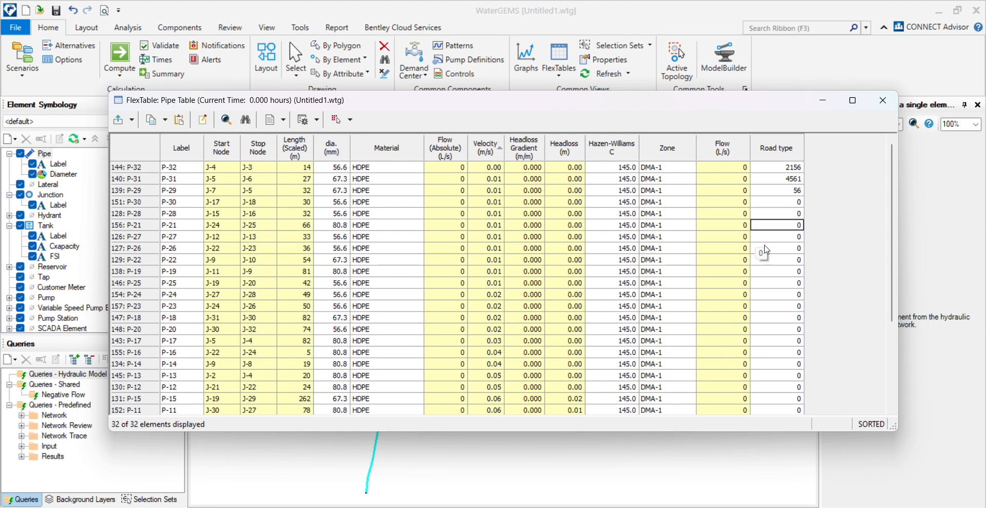
type("dftsgh")
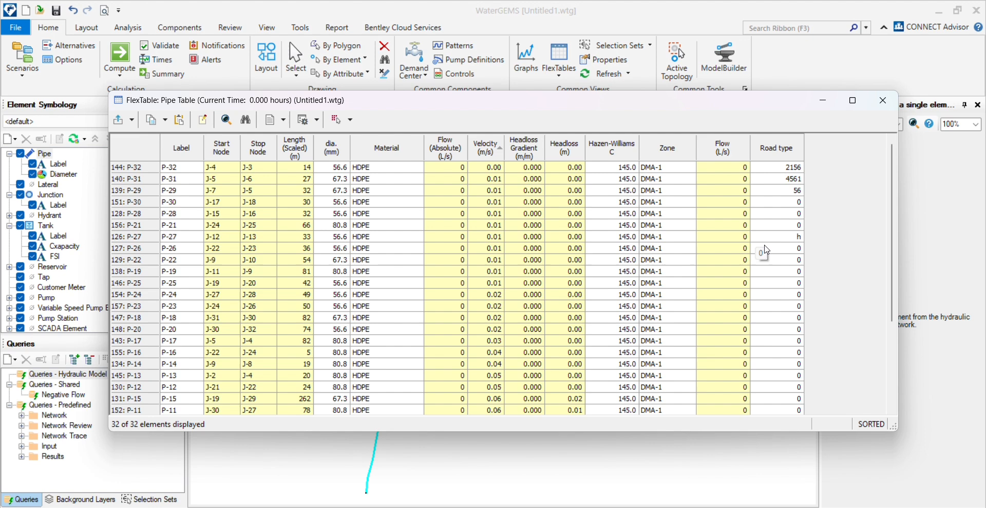
left_click(776, 248)
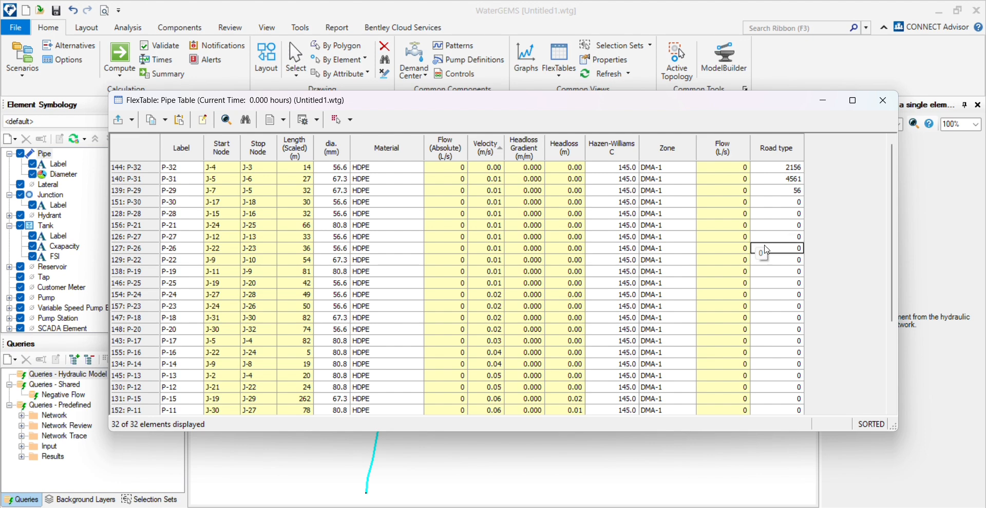
type("132684")
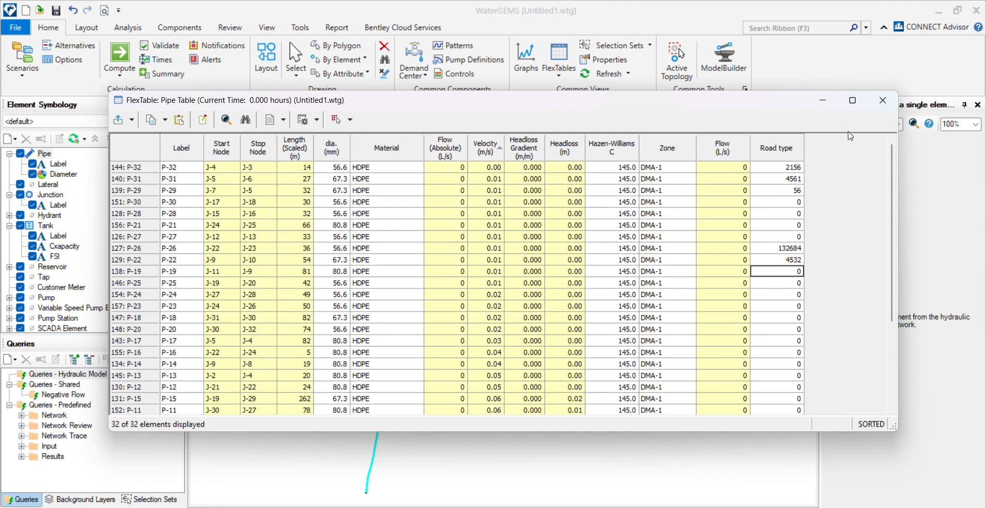
left_click(883, 99)
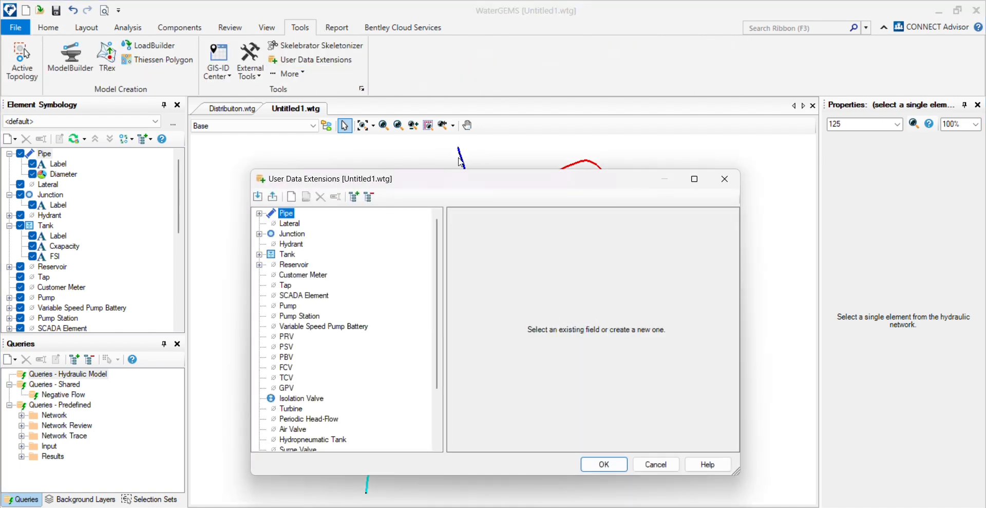
Add a new pipe Road type field, delete the old integer one, and set the new field to Real.
left_click(259, 213)
type("Road type")
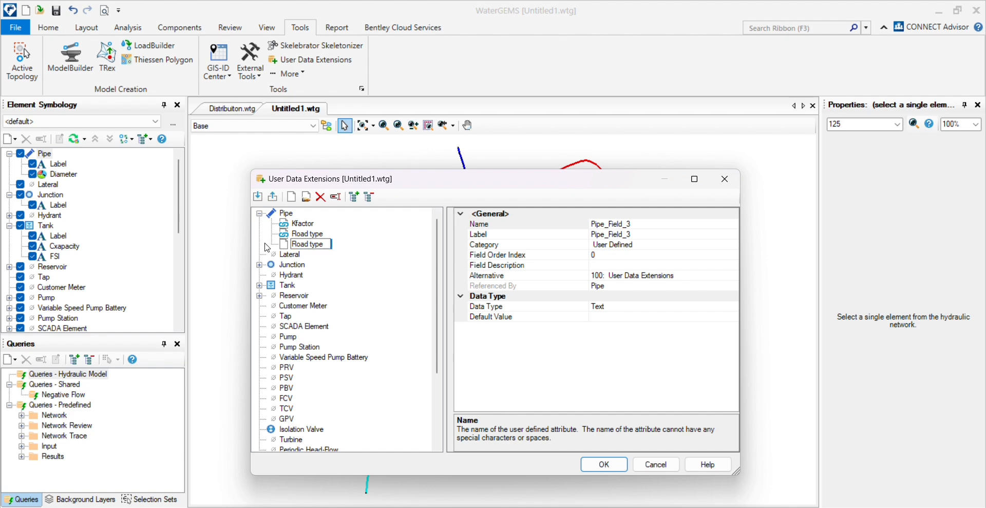
left_click(320, 196)
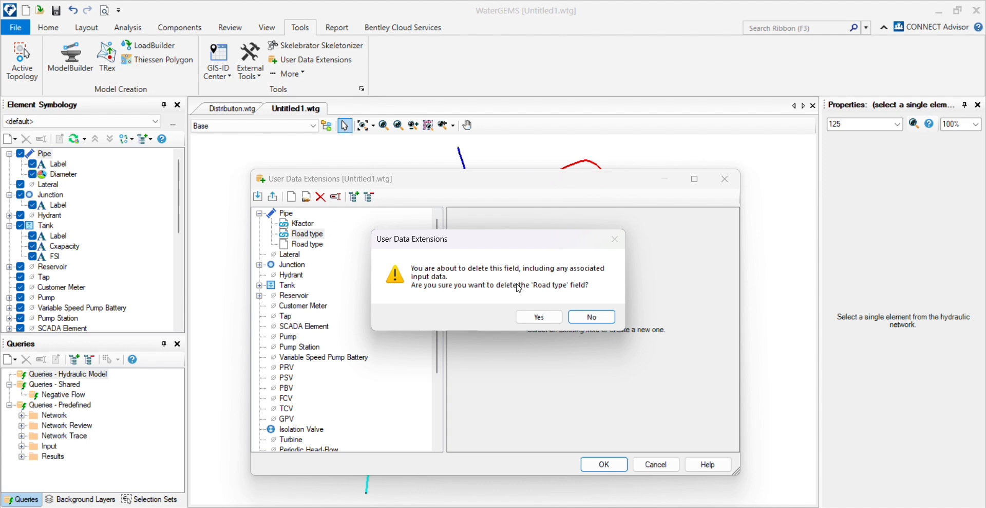
left_click(590, 316)
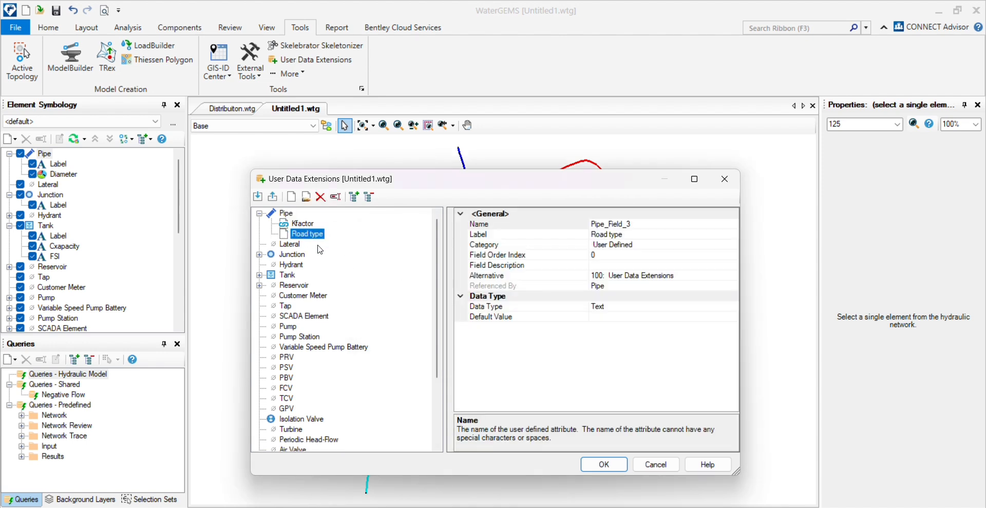
left_click(529, 306)
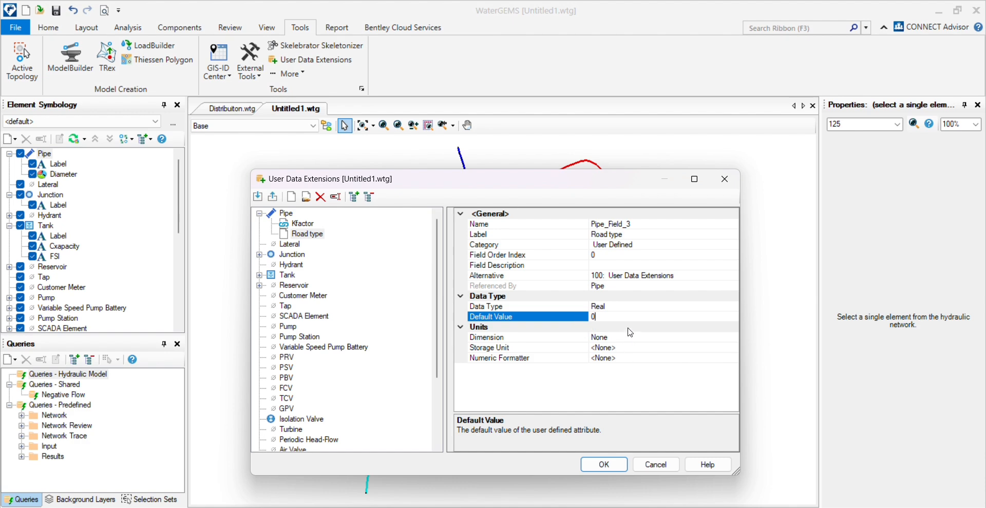
mouse_move(627, 346)
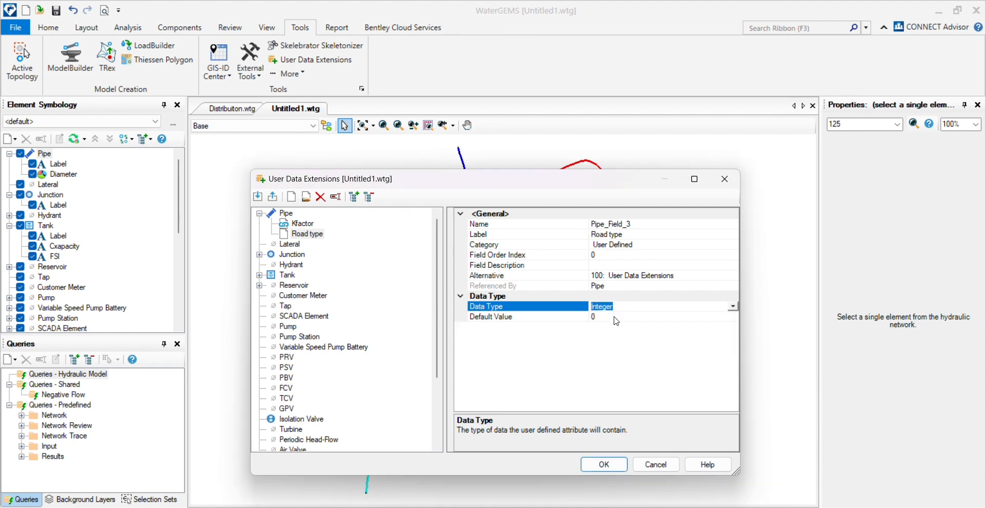
Set the Road type field to Real with a Volume dimension.
left_click(732, 306)
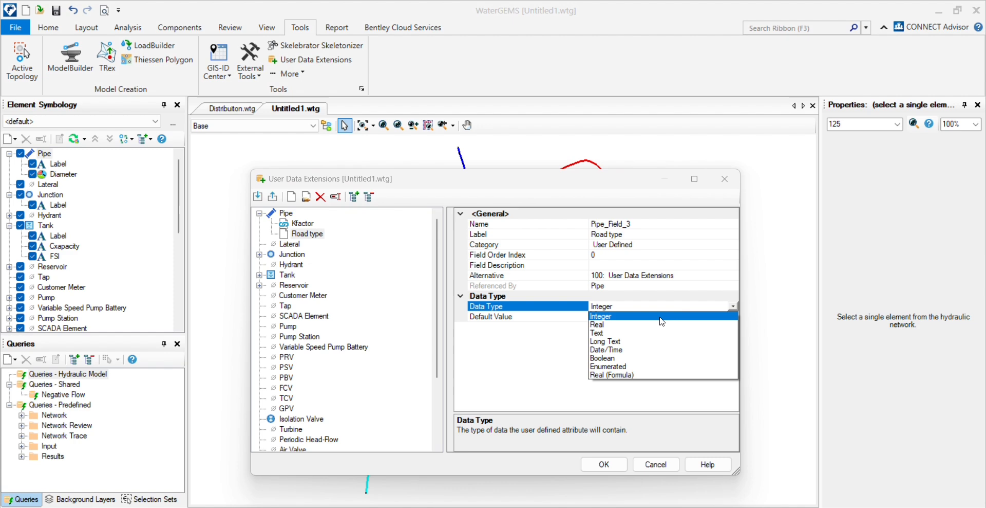
left_click(597, 323)
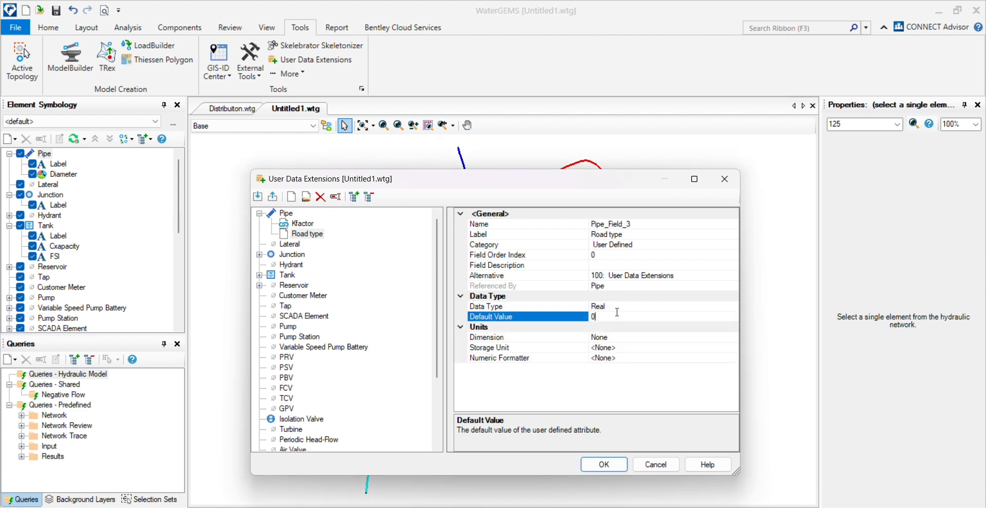
left_click(503, 336)
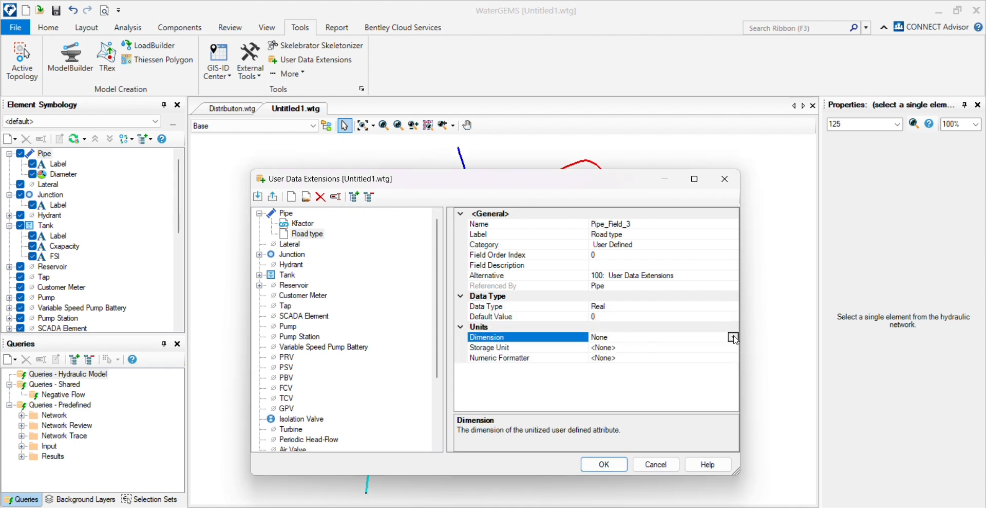
left_click(733, 336)
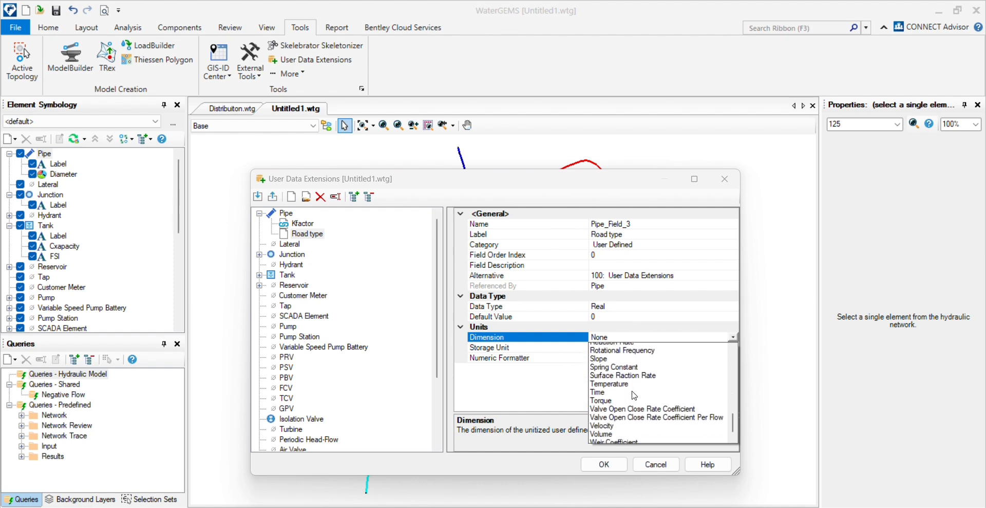
left_click(601, 434)
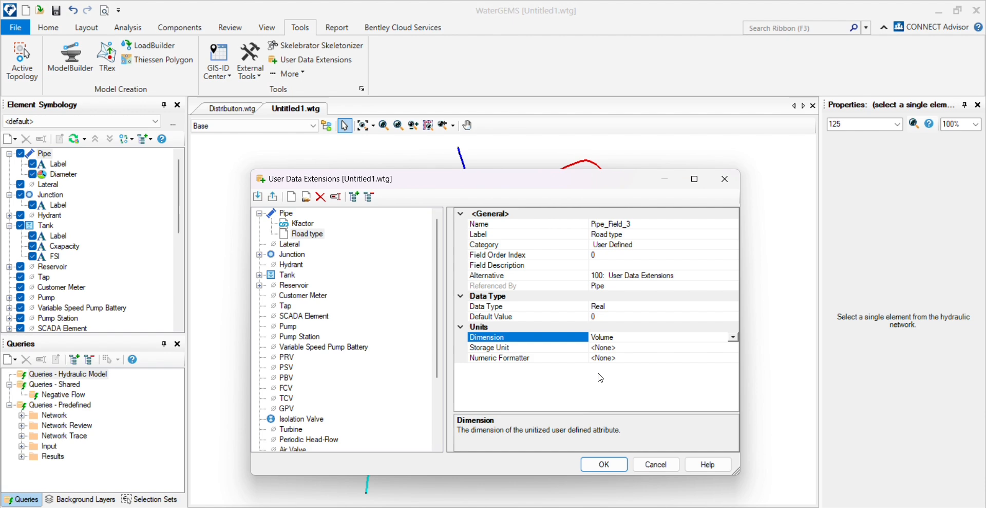
Give the Road type field m³ storage unit and the Volume numeric formatter.
left_click(528, 347)
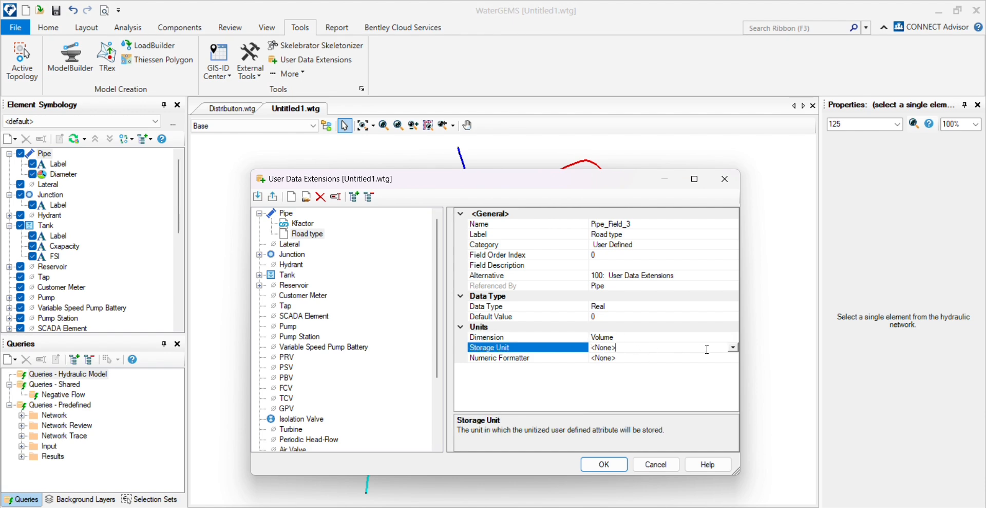
left_click(732, 346)
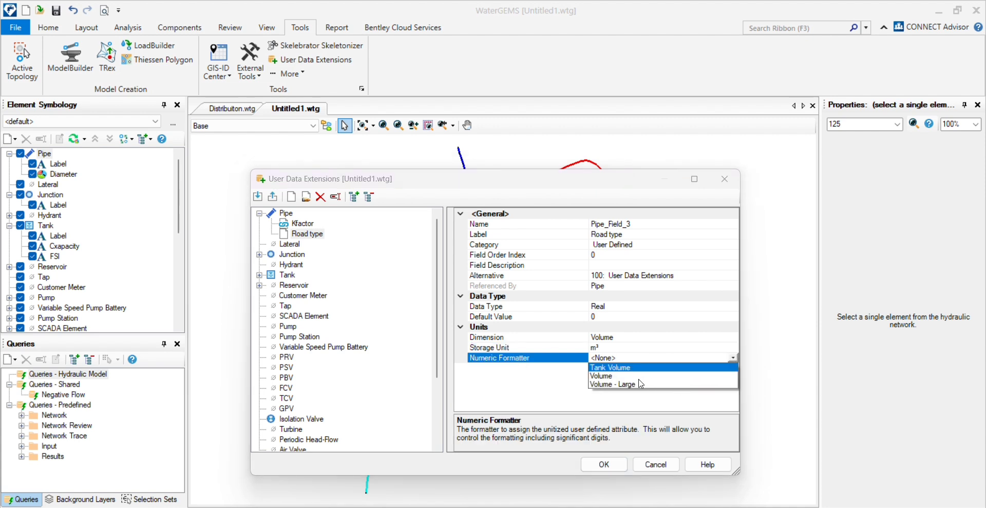
left_click(601, 375)
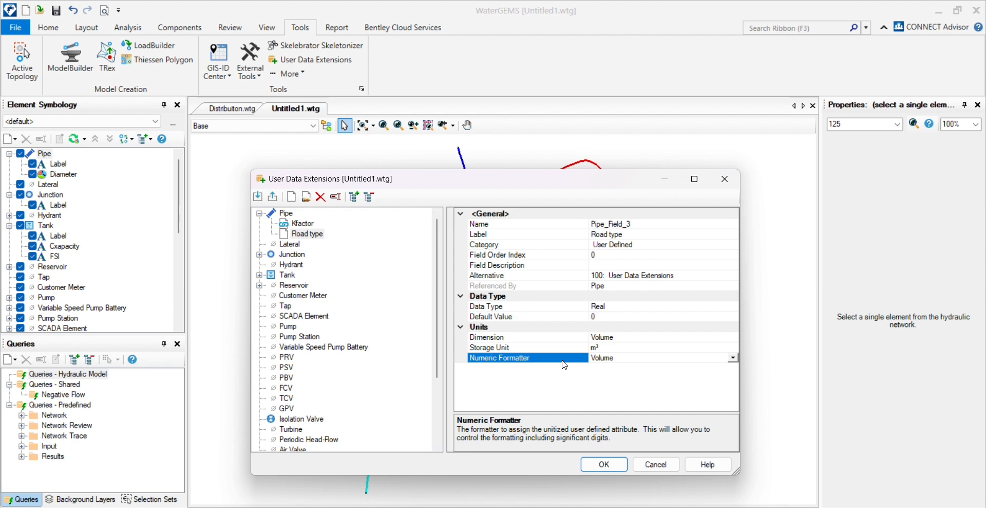
mouse_move(610, 324)
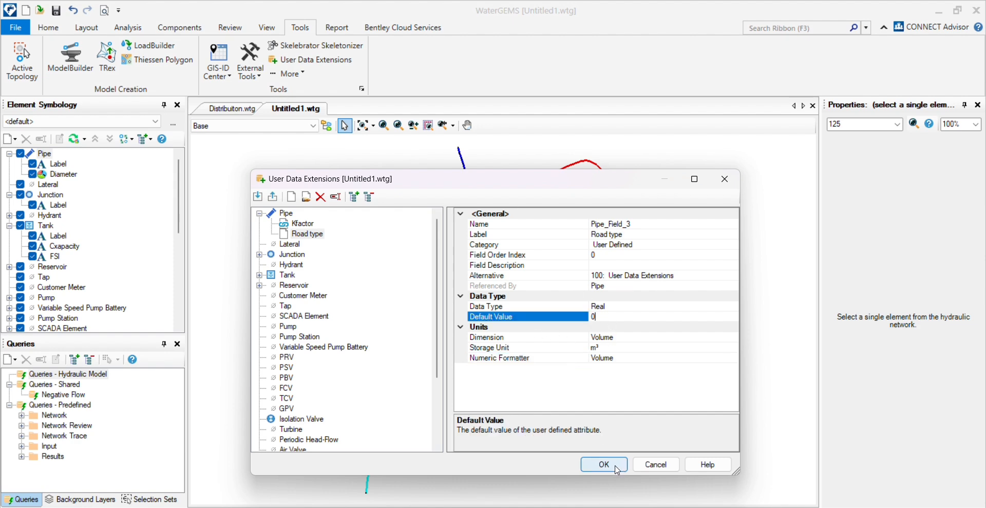
Accept the field setup and reopen the Pipe FlexTable, checking its columns for Road type.
left_click(603, 464)
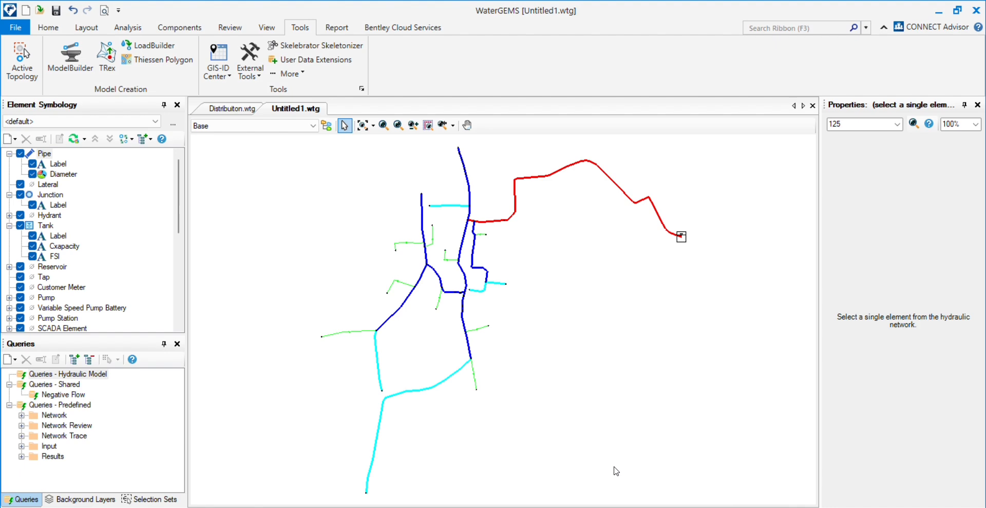
left_click(49, 27)
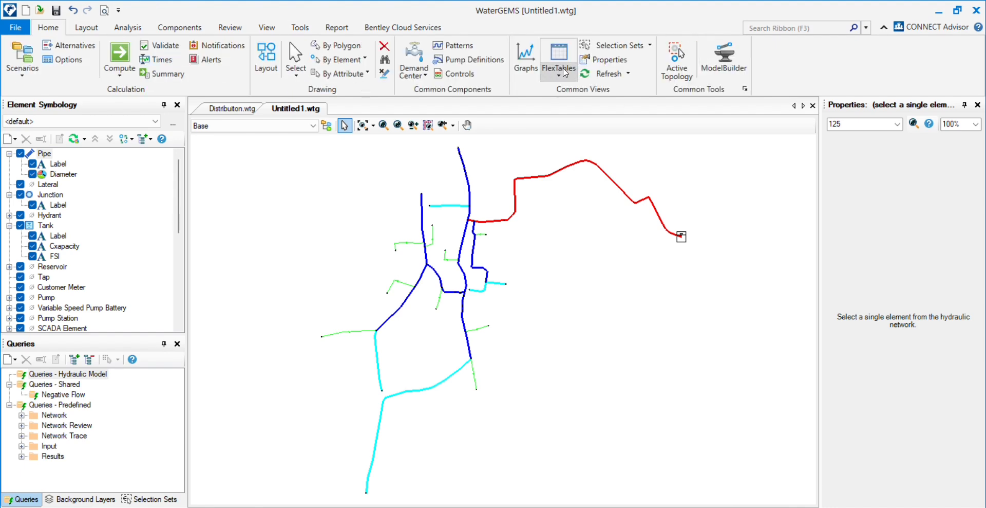
left_click(557, 59)
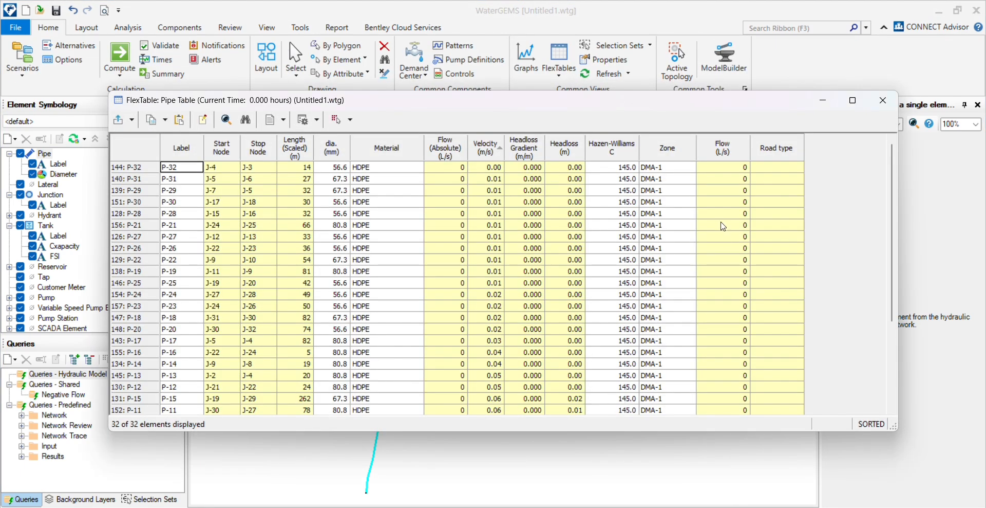
left_click(203, 119)
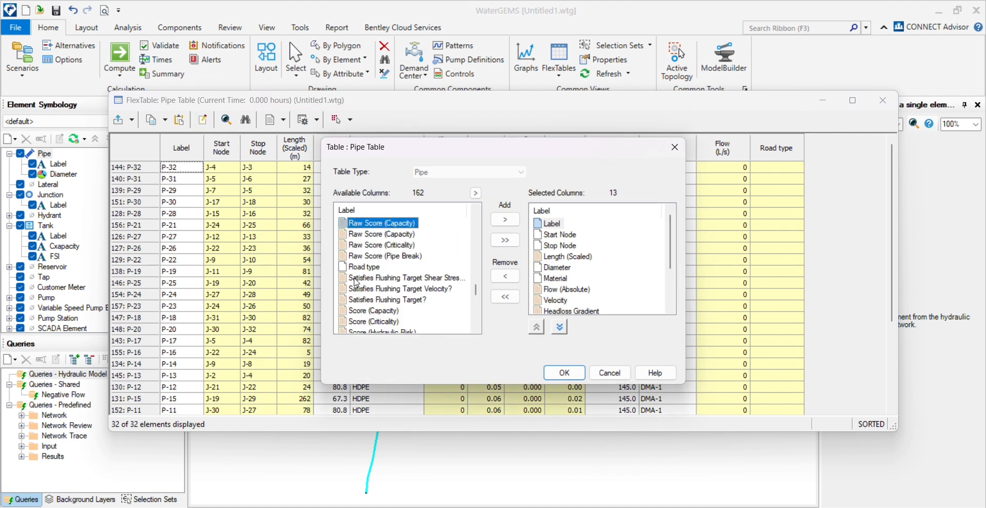
left_click(563, 372)
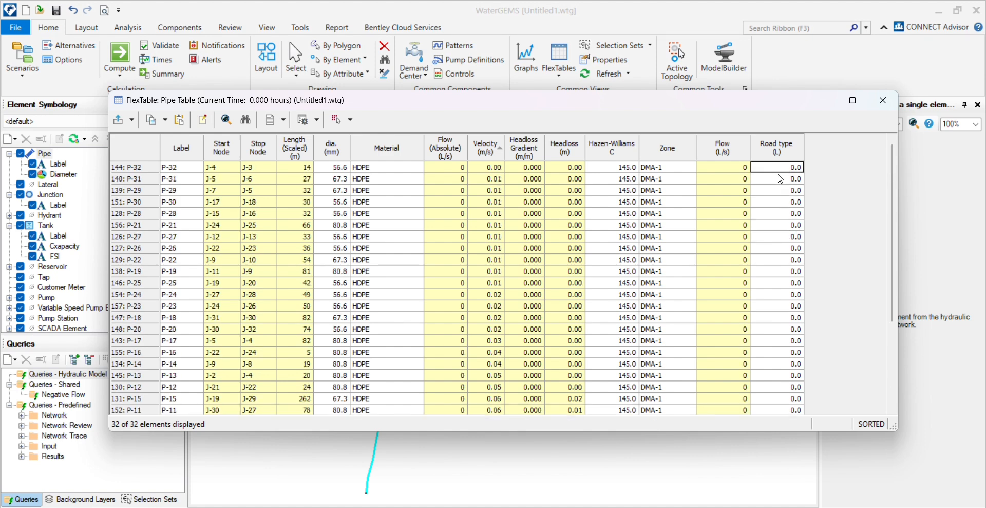
mouse_move(784, 164)
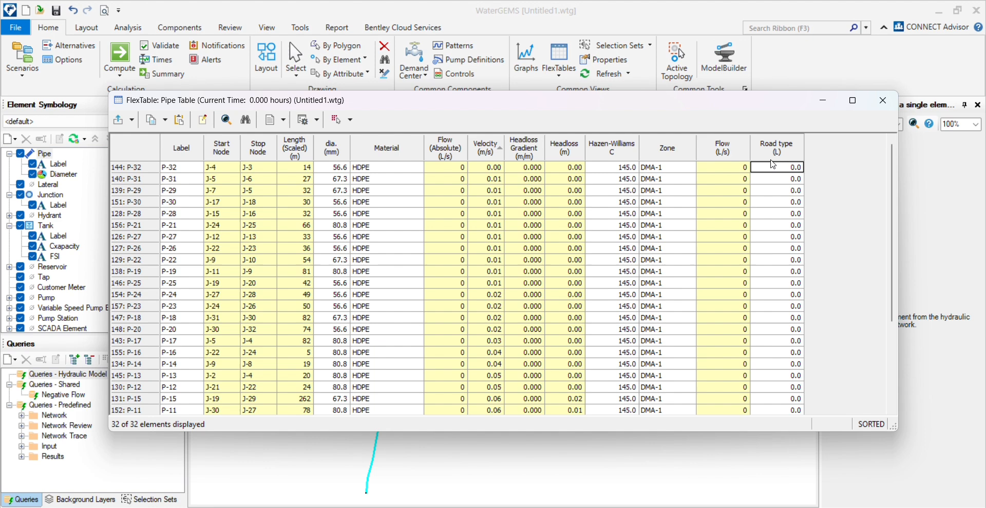
mouse_move(781, 152)
type("42")
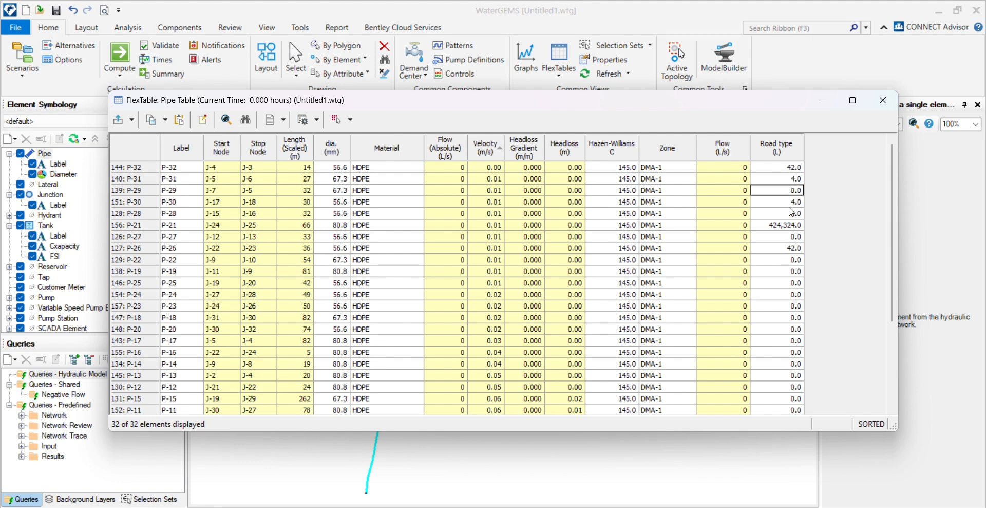
Enter Road type values such as 42.0, 4.0, 533.0 and 424,324.0 for several pipes.
left_click(777, 363)
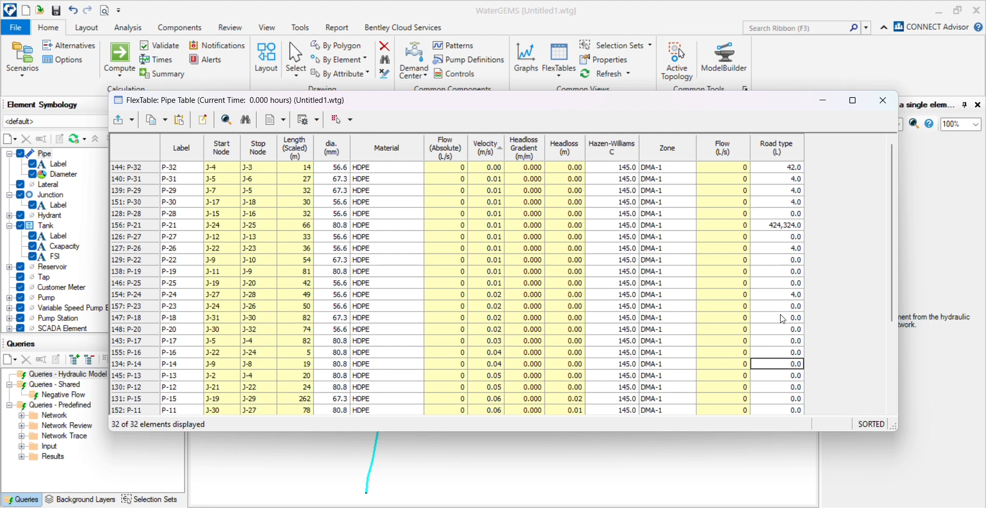
left_click(777, 329)
type("4")
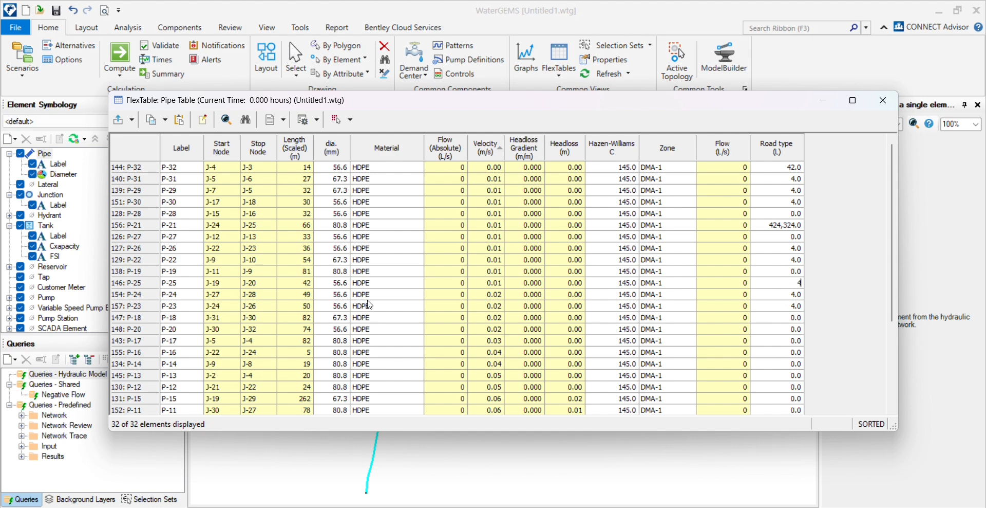
mouse_move(727, 157)
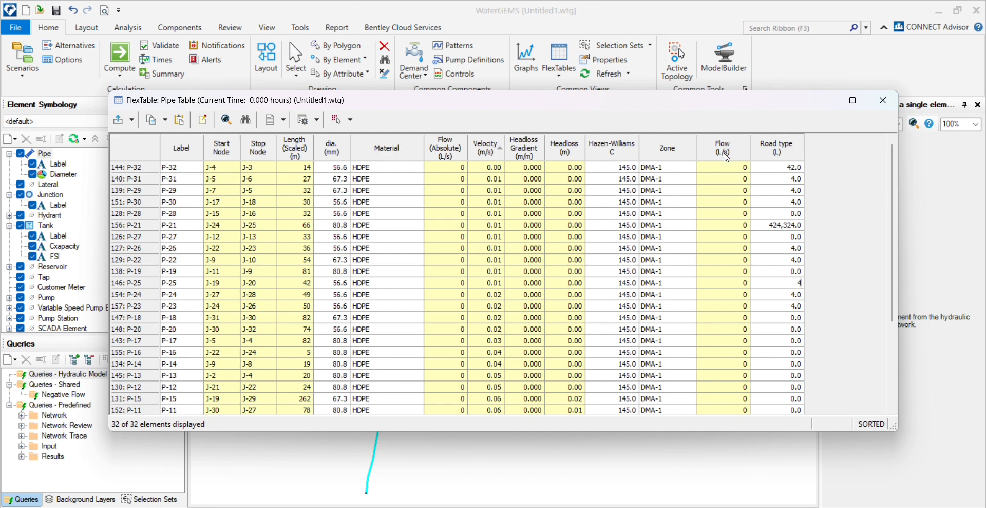
left_click(777, 190)
type("533")
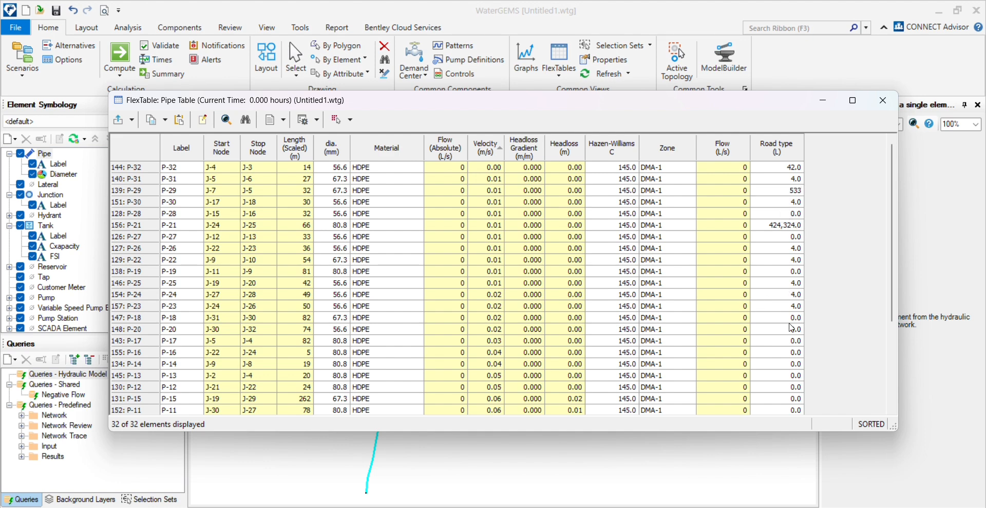
left_click(777, 340)
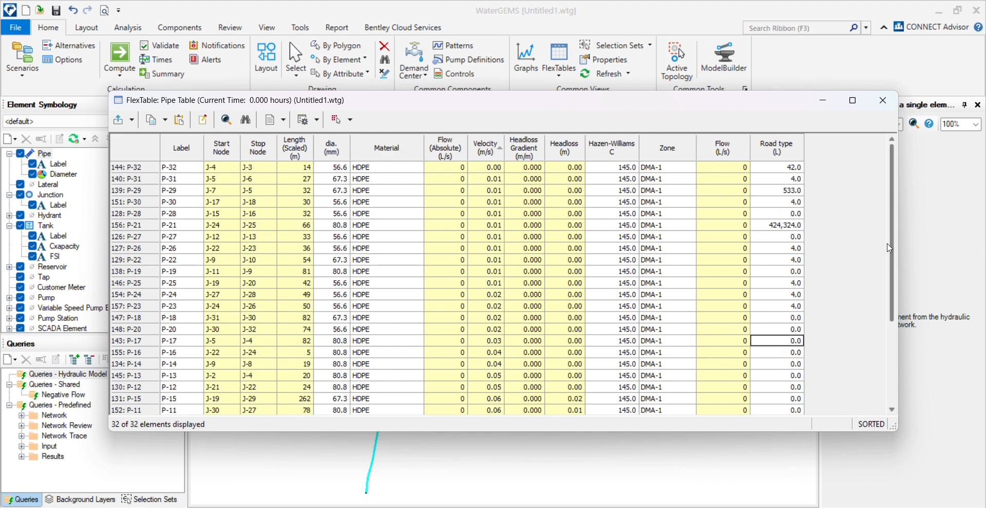
scroll("down", 3)
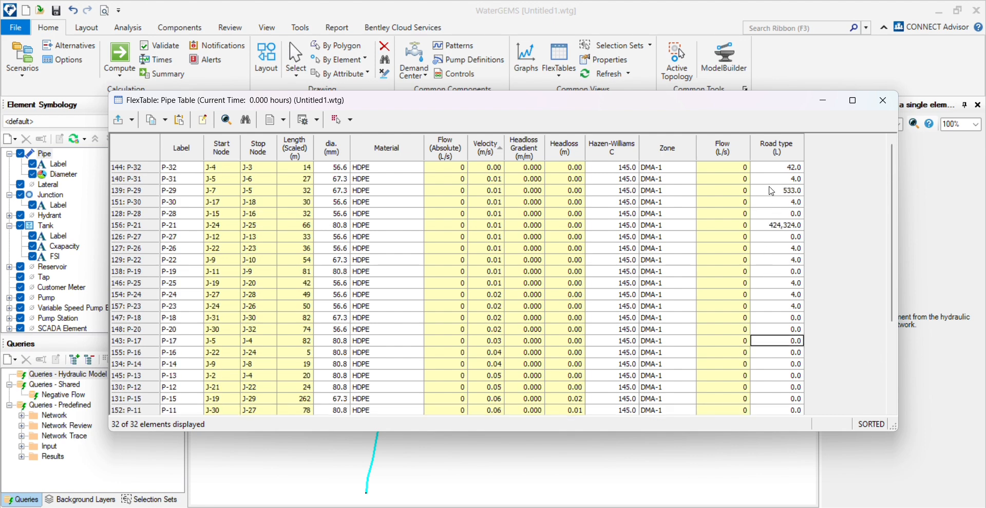
mouse_move(585, 244)
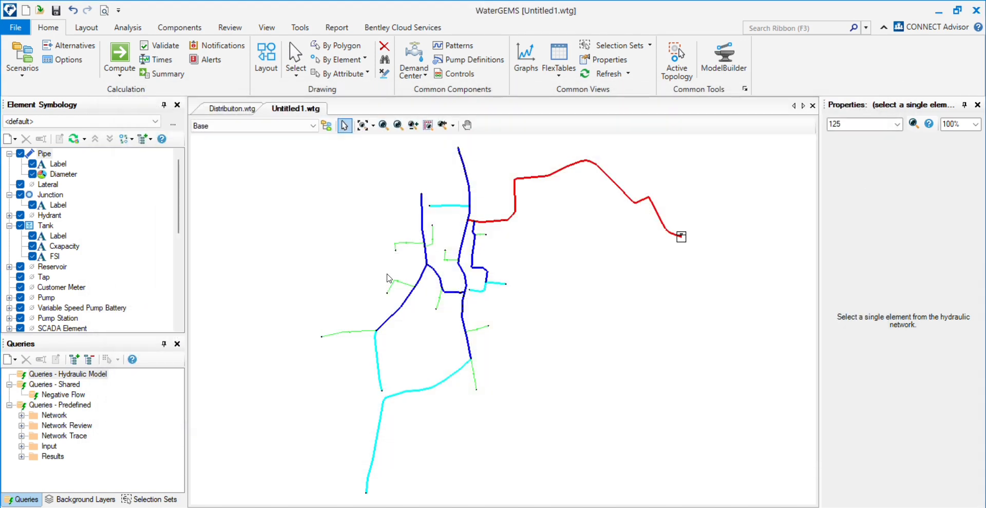
In User Data Extensions, add pipe field Pipe_Field_4 and switch its data type from Text to Long Text.
left_click(299, 26)
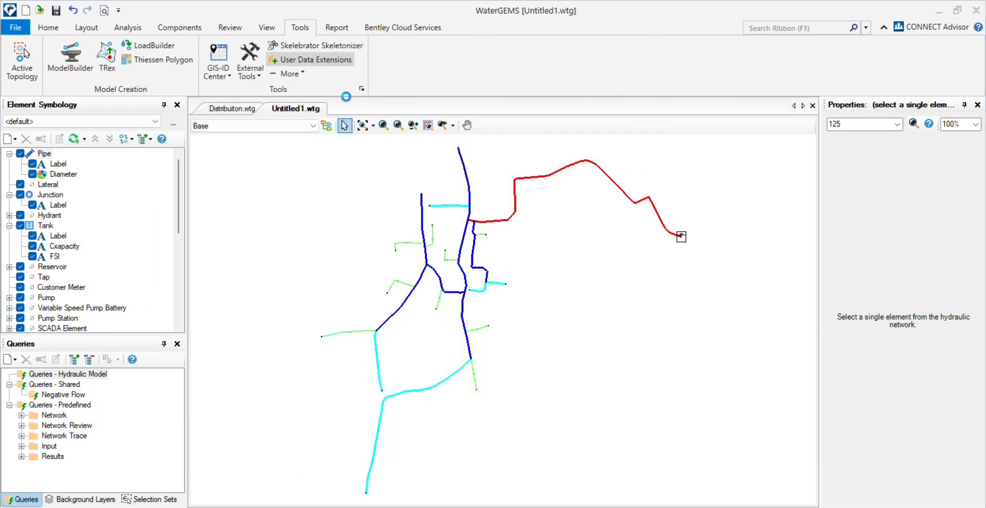
left_click(316, 59)
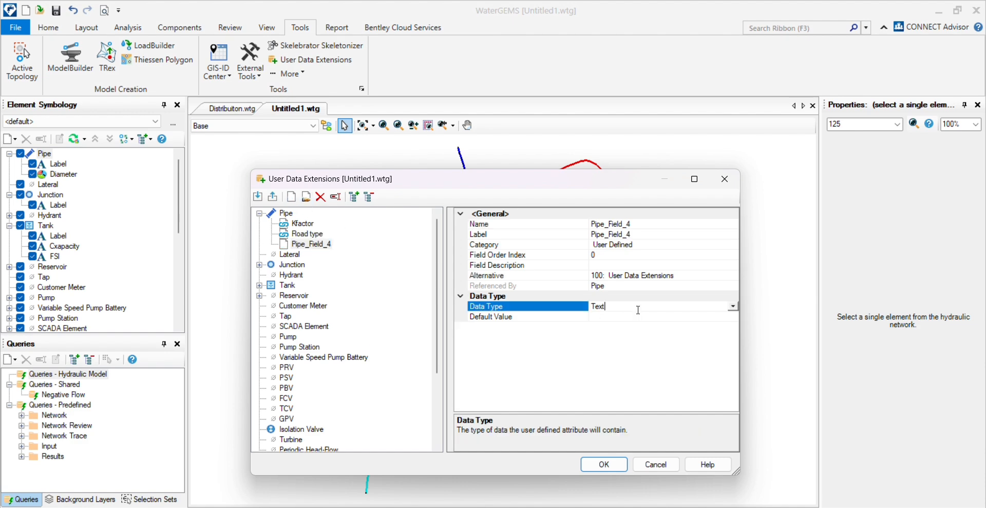
left_click(731, 306)
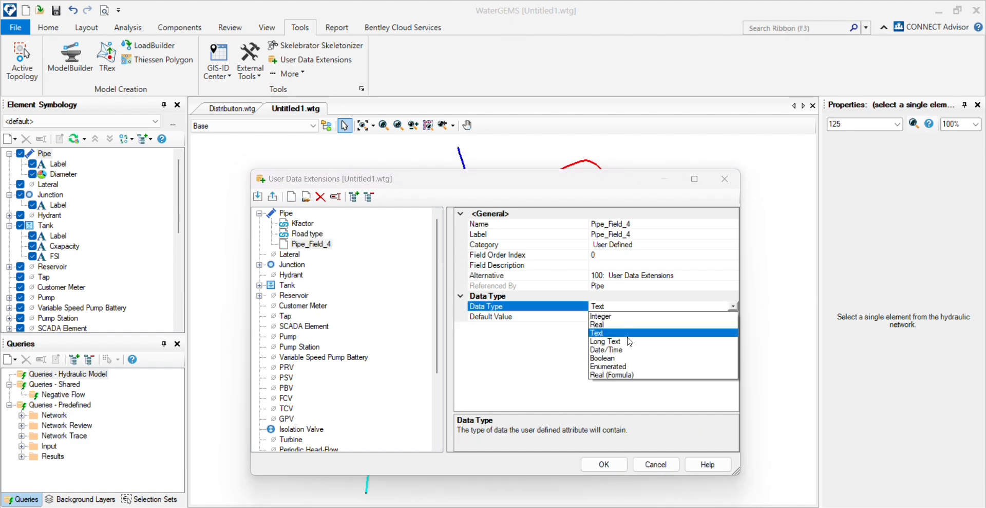
left_click(606, 341)
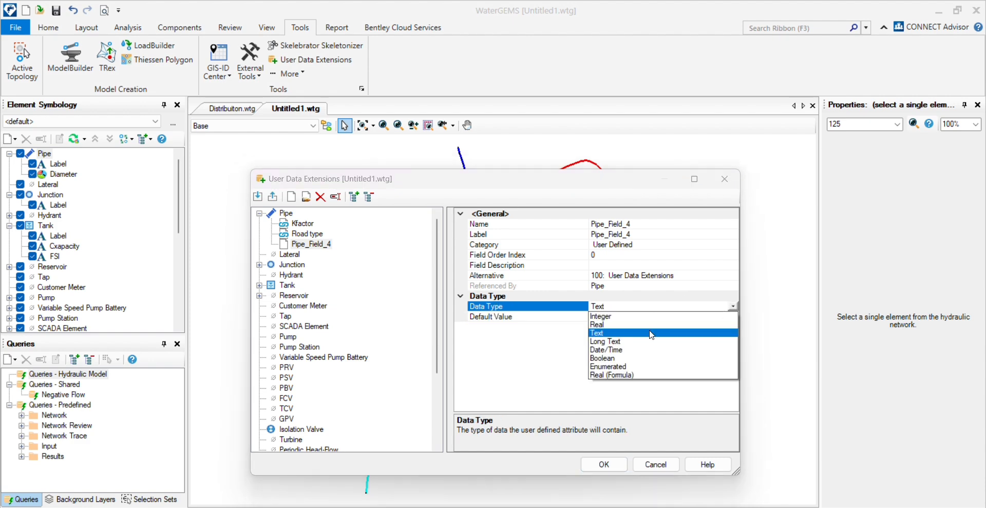
left_click(605, 341)
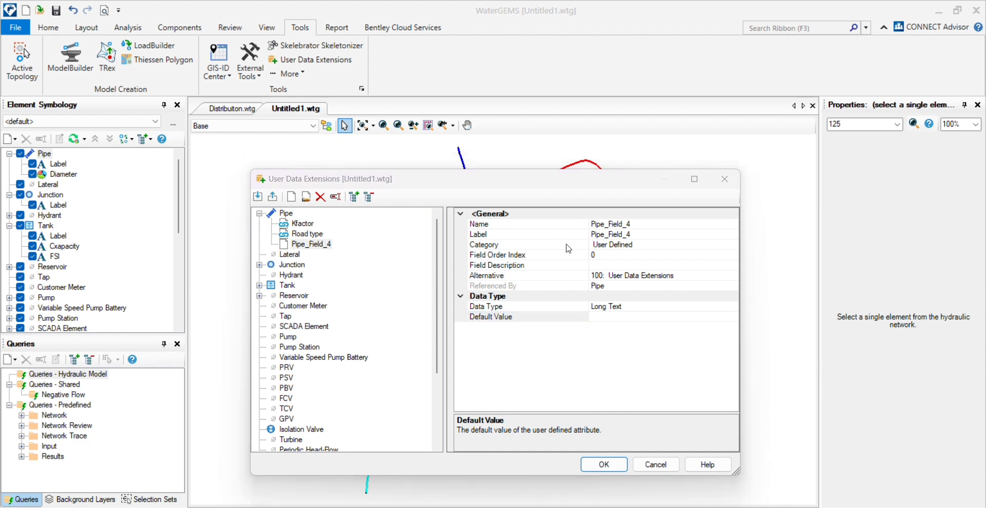
mouse_move(564, 330)
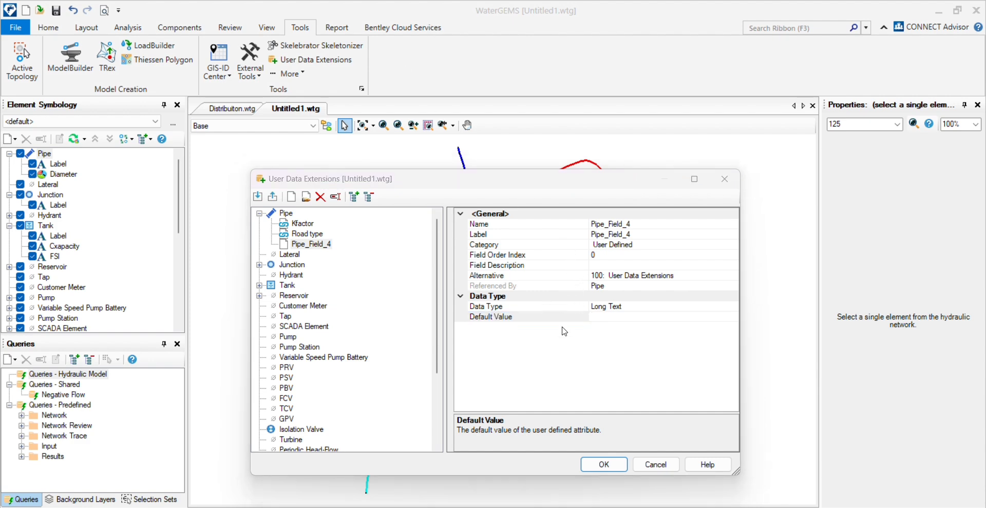
mouse_move(636, 314)
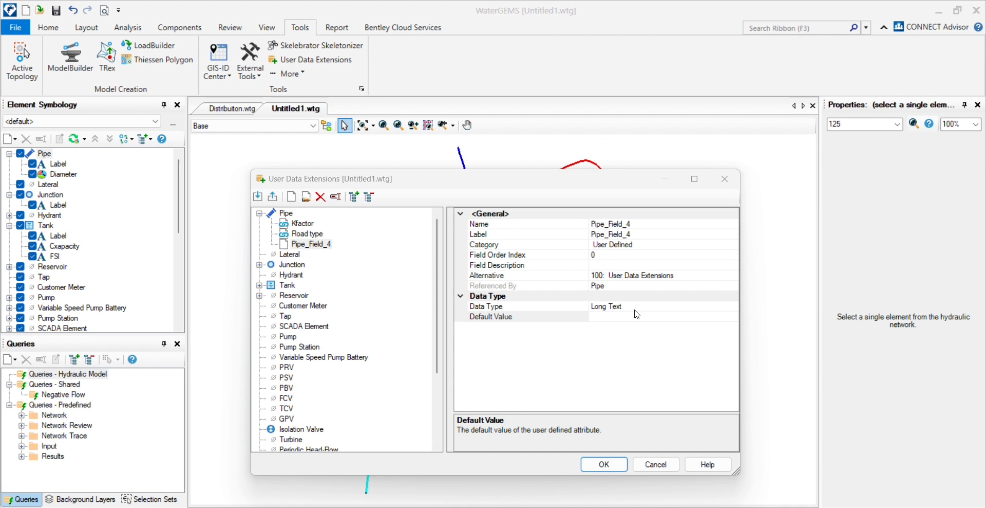
left_click(484, 306)
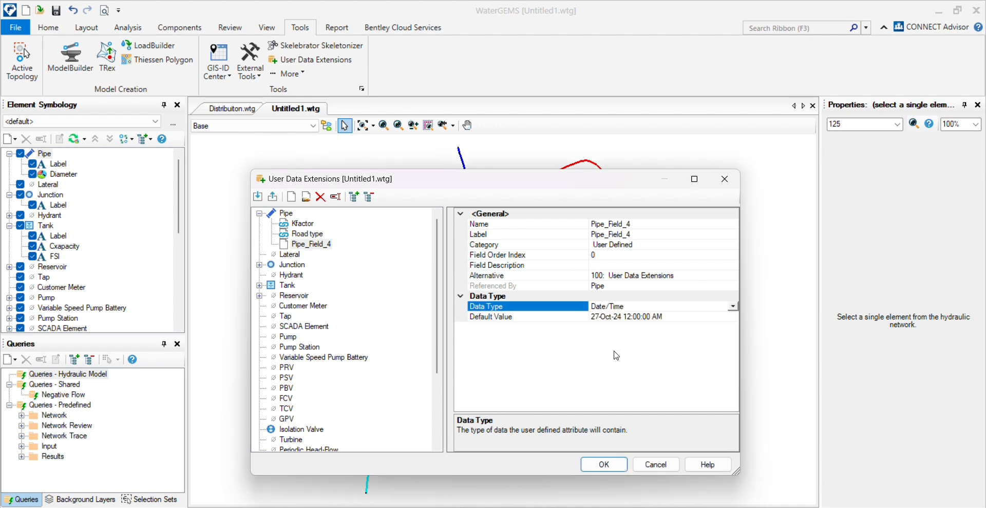
Make Pipe_Field_4 a Date/Time field with default value 27-Oct-24 12:00:00 AM.
left_click(509, 316)
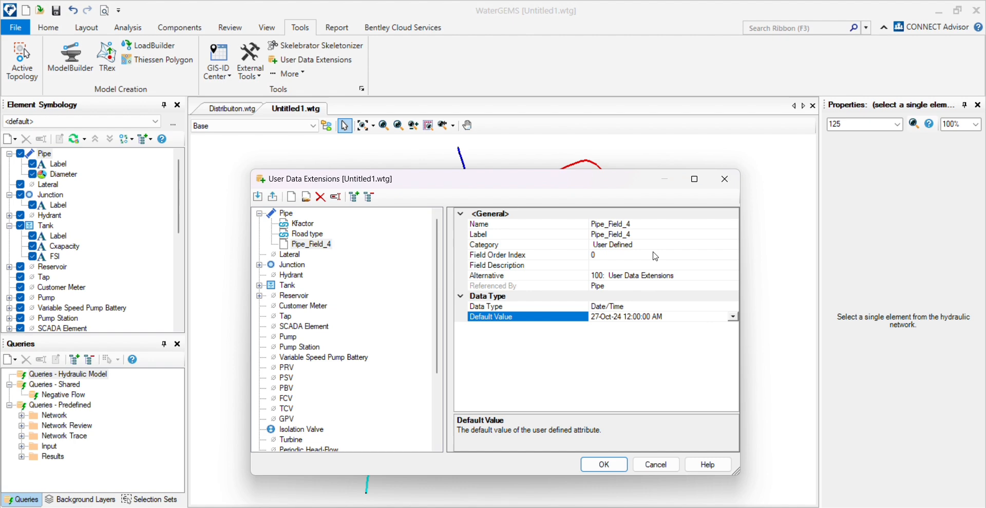
mouse_move(735, 322)
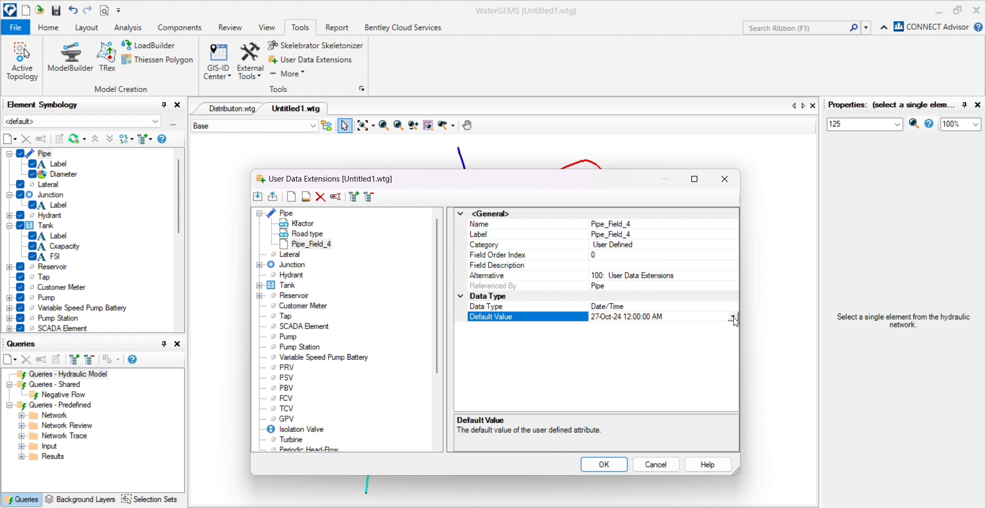
left_click(731, 316)
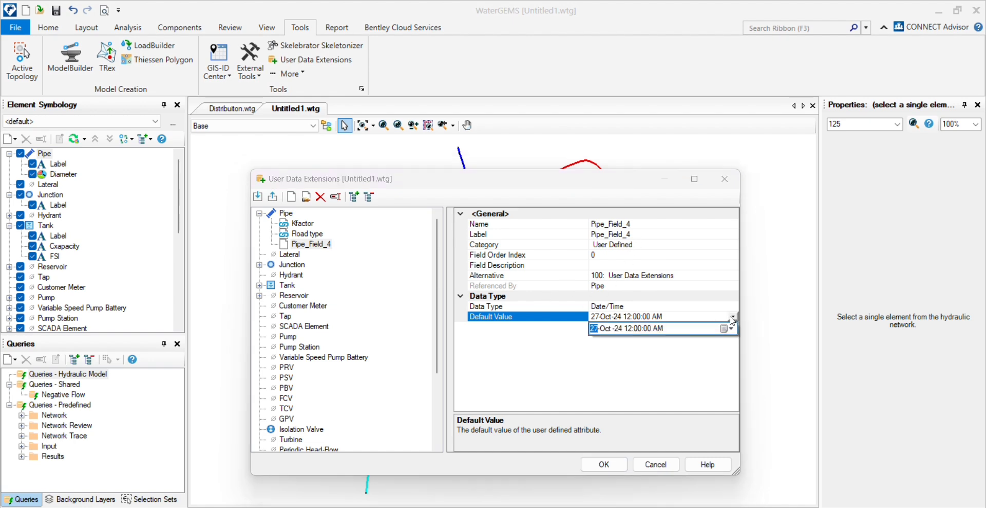
left_click(728, 328)
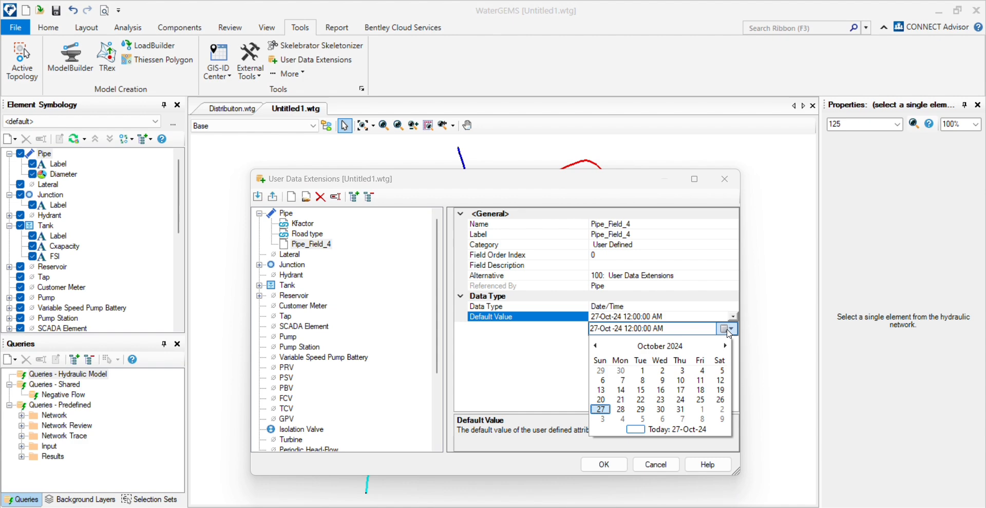
left_click(640, 389)
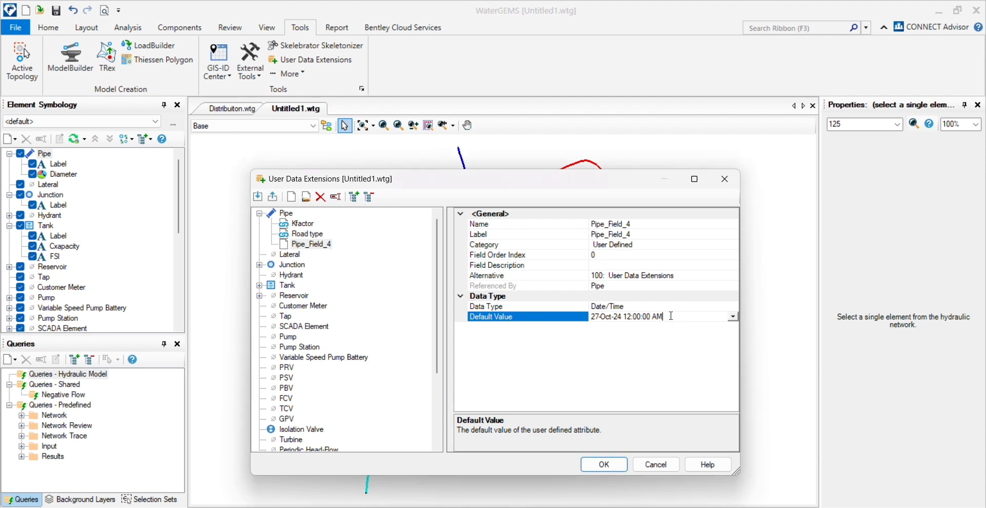
left_click(486, 306)
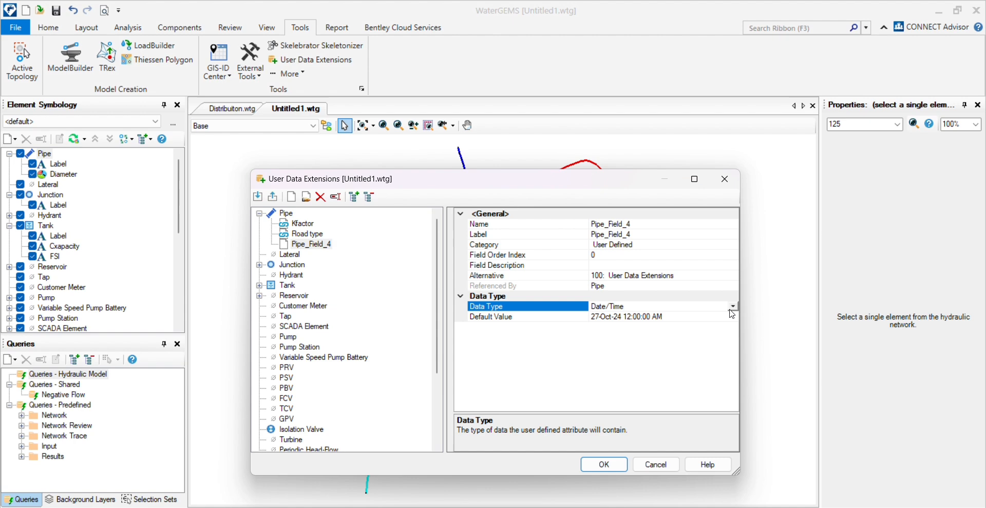
Change the new pipe field to Boolean (default False) and rename its label to Laid?
left_click(733, 306)
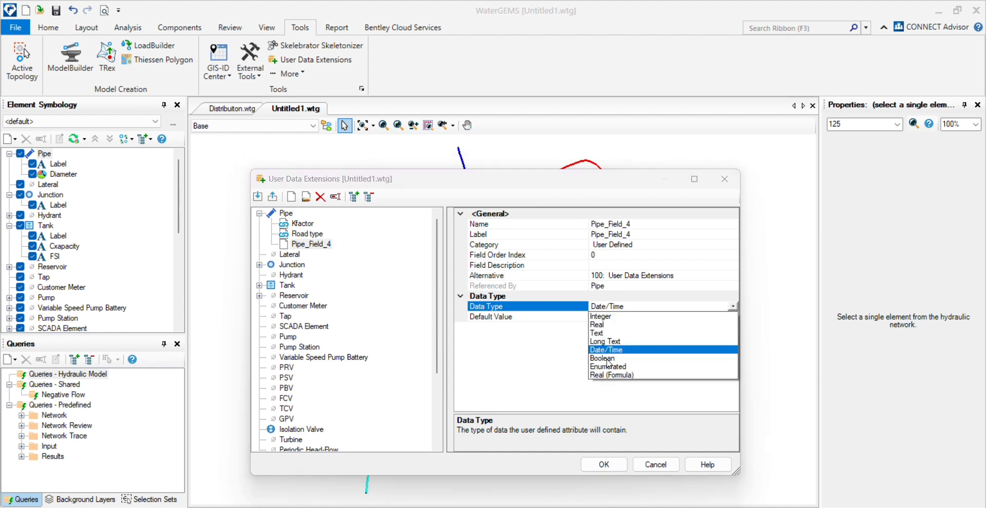
left_click(601, 358)
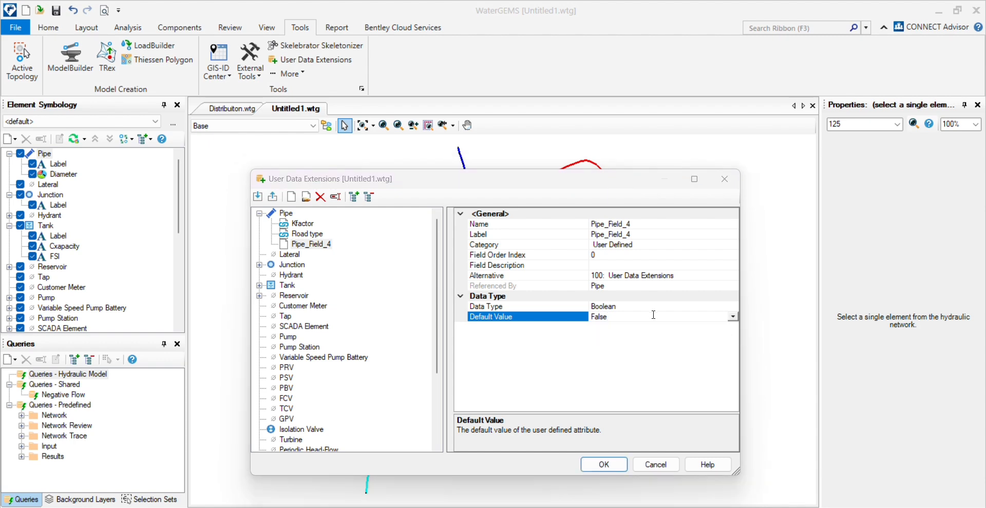
mouse_move(669, 318)
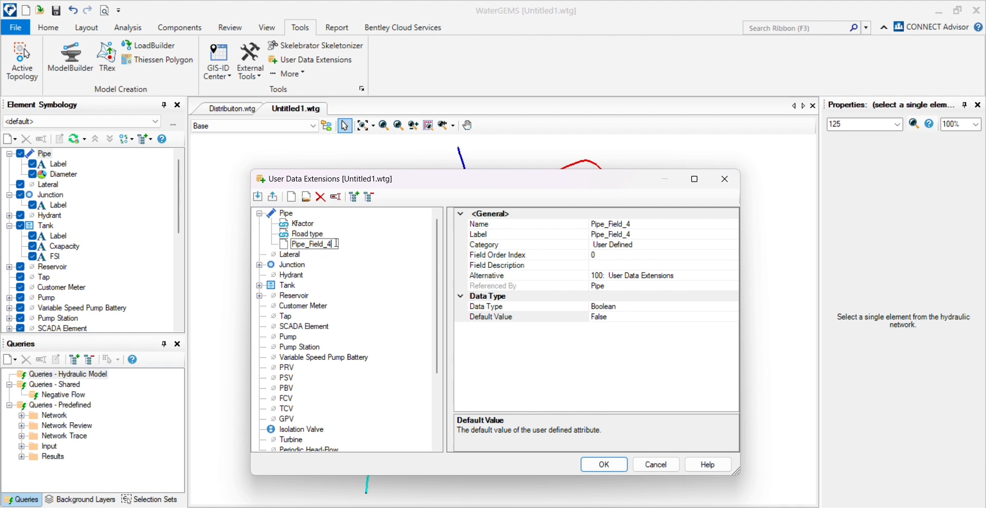
double_click(311, 244)
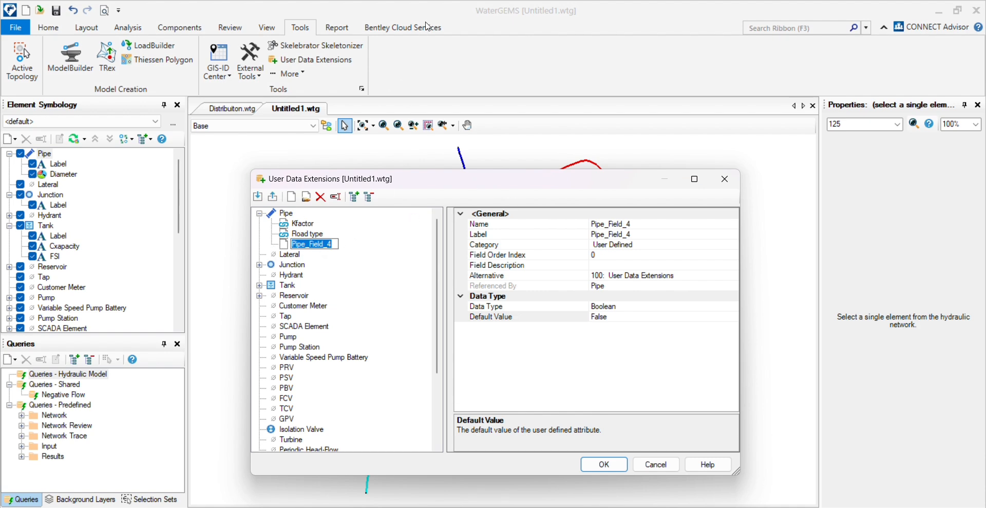
left_click(315, 243)
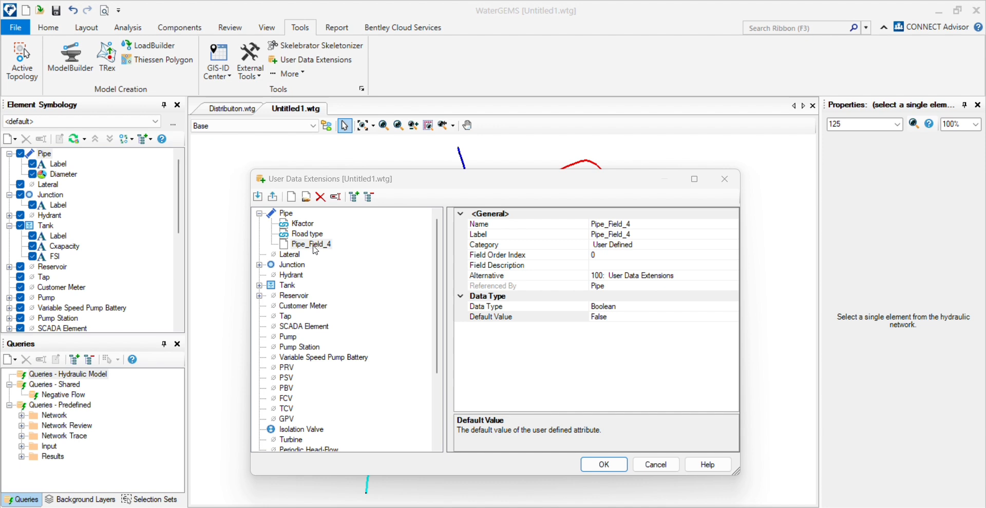
double_click(310, 244)
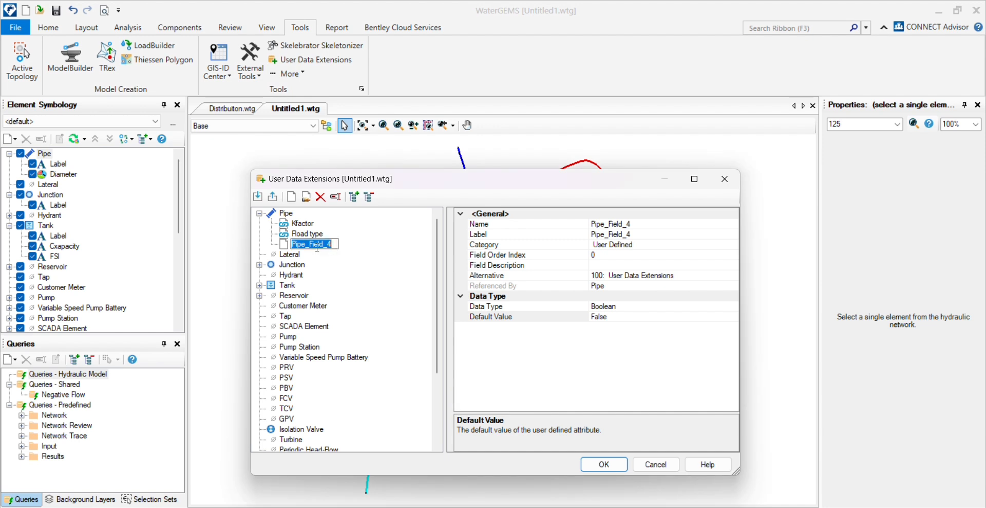
type("Lain")
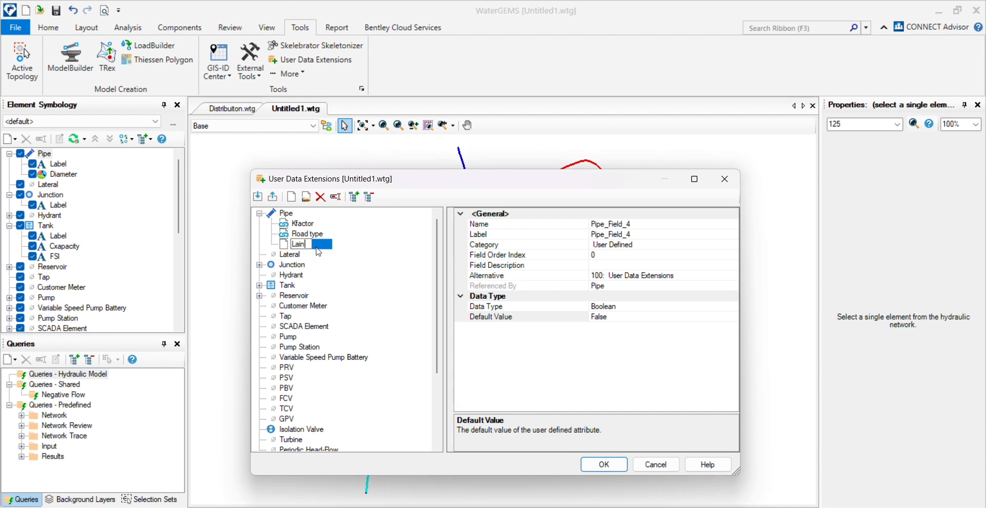
type("d")
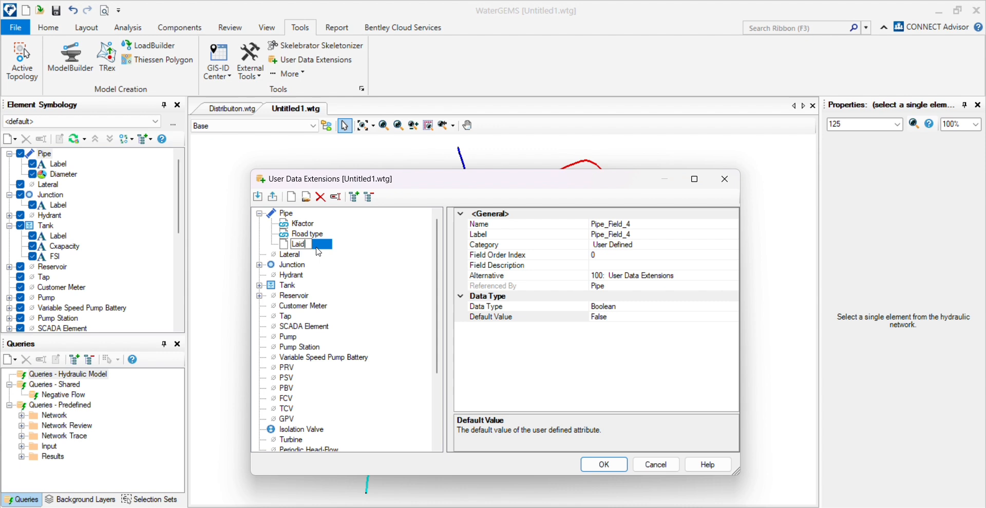
type("?")
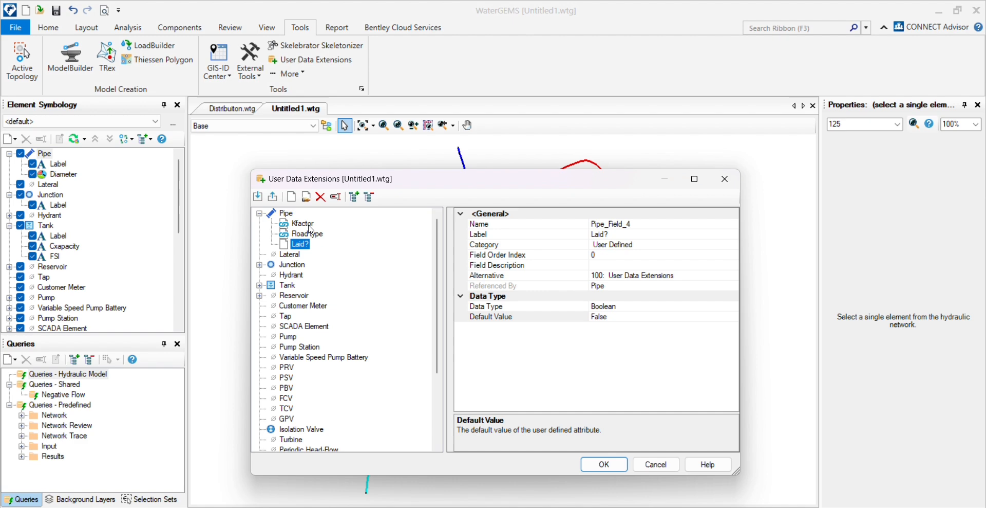
mouse_move(632, 343)
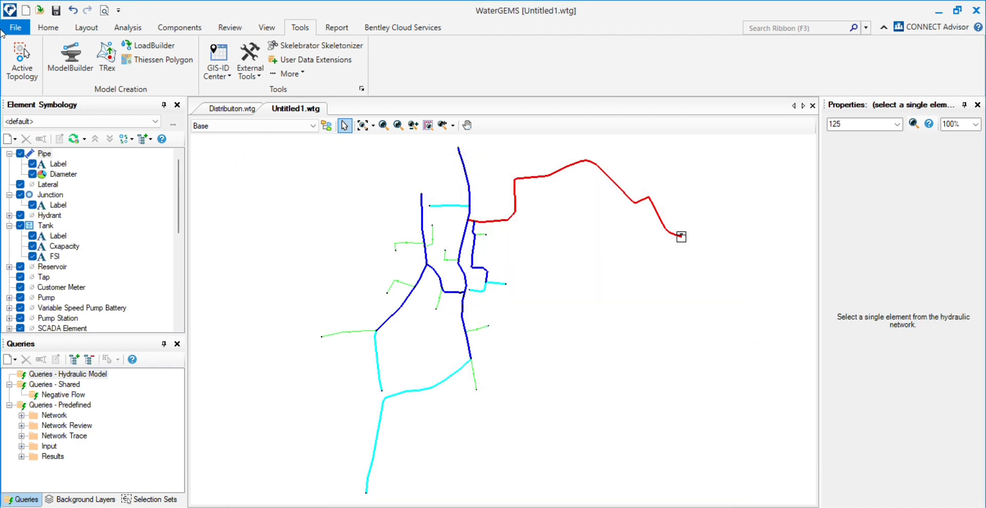
Add the Laid? checkbox column to the pipe FlexTable via Edit Columns.
left_click(48, 27)
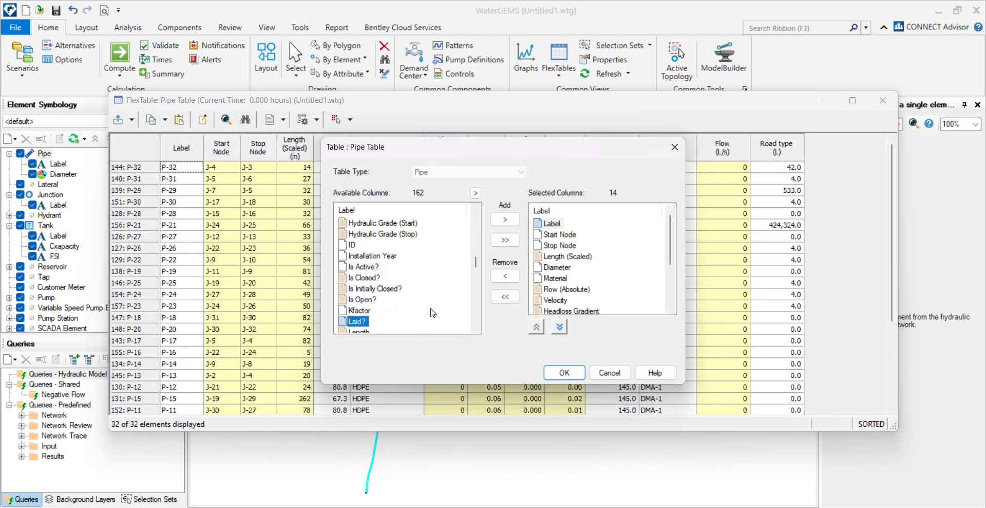
left_click(563, 372)
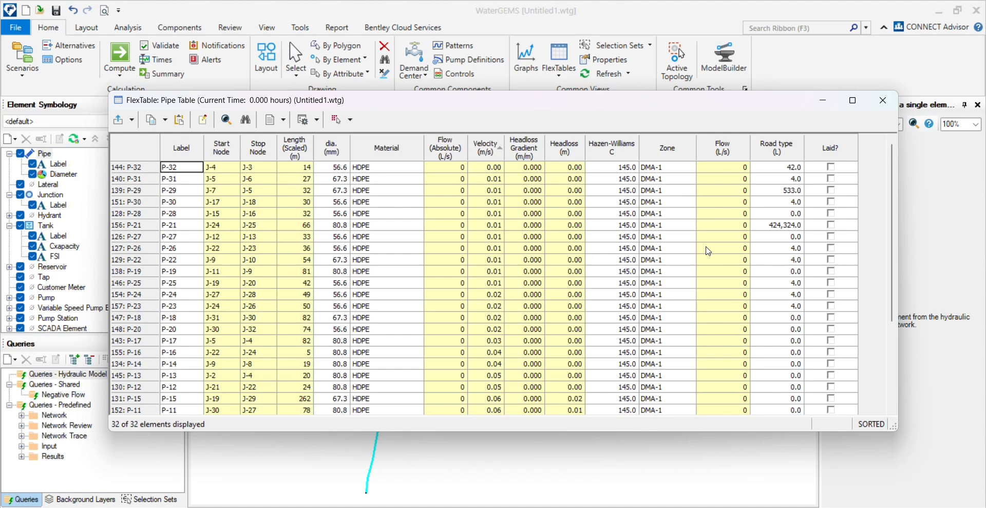
mouse_move(823, 145)
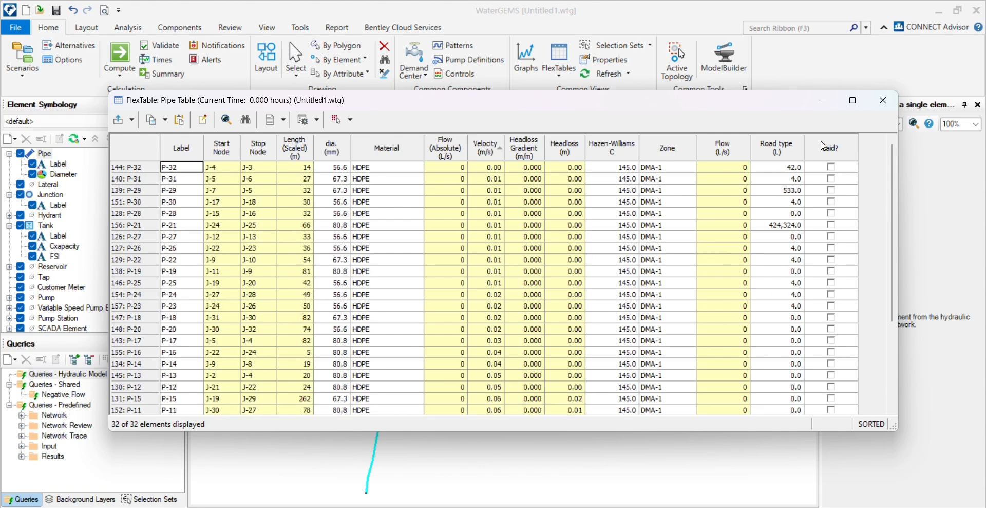
Tick Laid? for the eight pipes P-32 through P-26, then close the FlexTable.
left_click(831, 166)
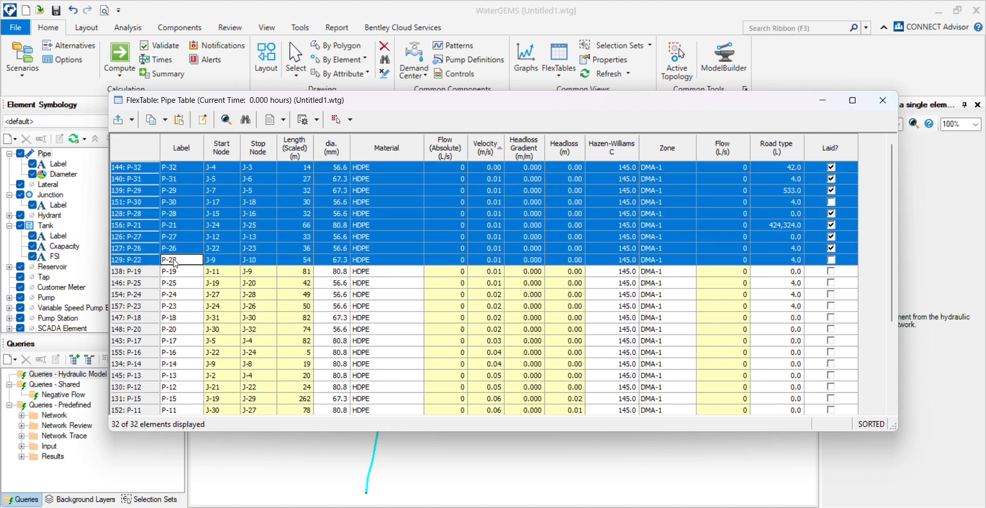
left_click(831, 201)
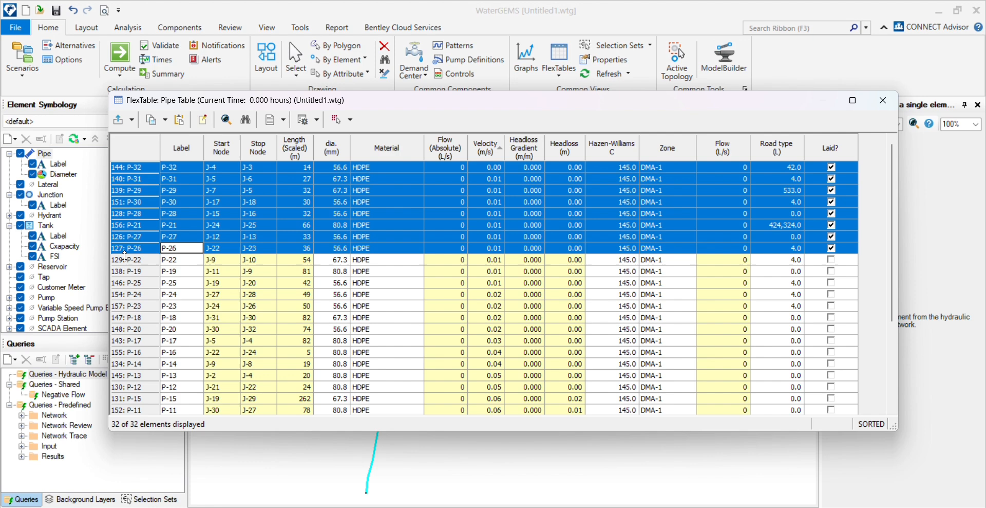
mouse_move(112, 262)
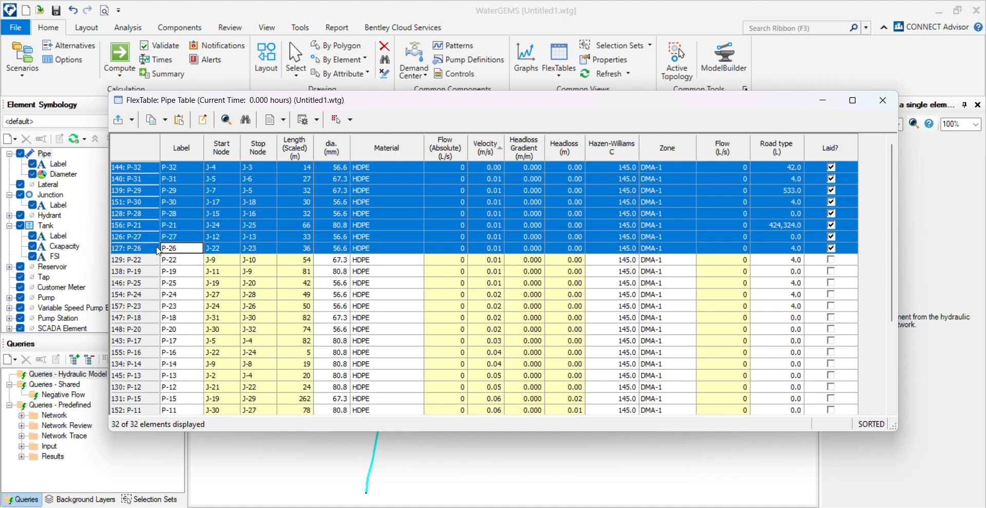
scroll("down", 3)
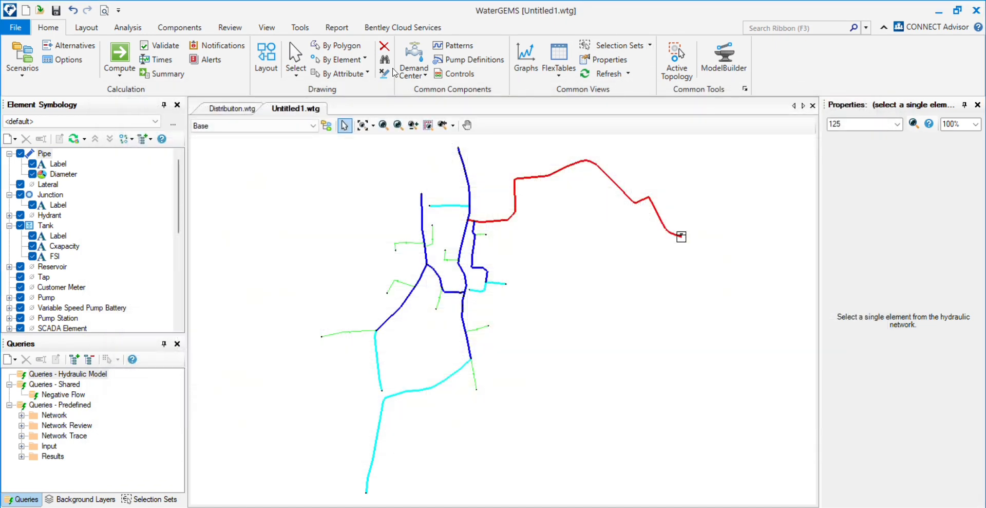
In User Data Extensions, expand the Pipe fields and add a new pipe field.
left_click(299, 27)
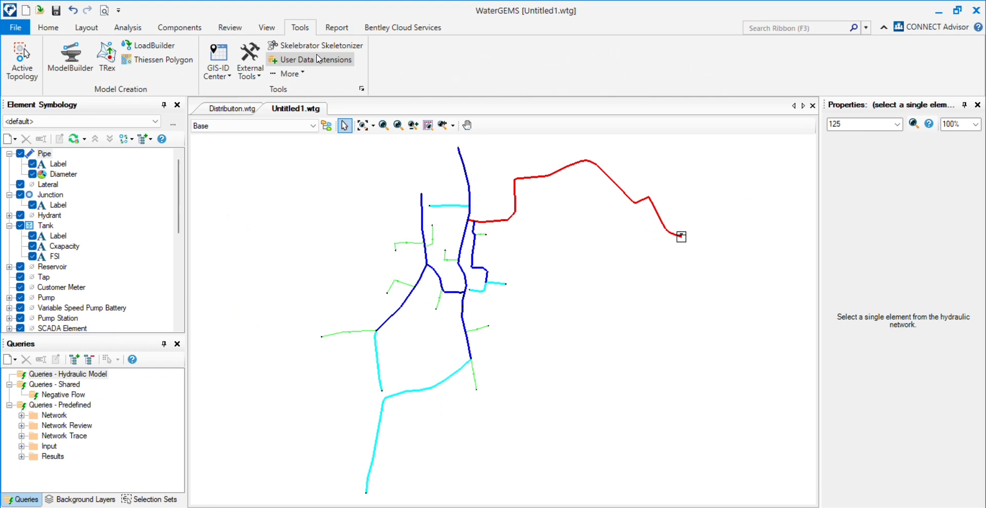
left_click(296, 59)
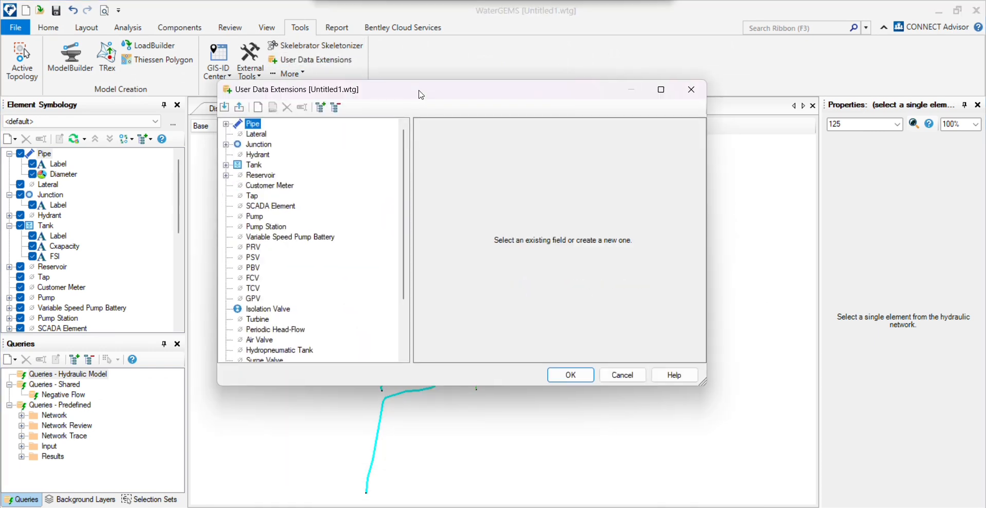
mouse_move(255, 133)
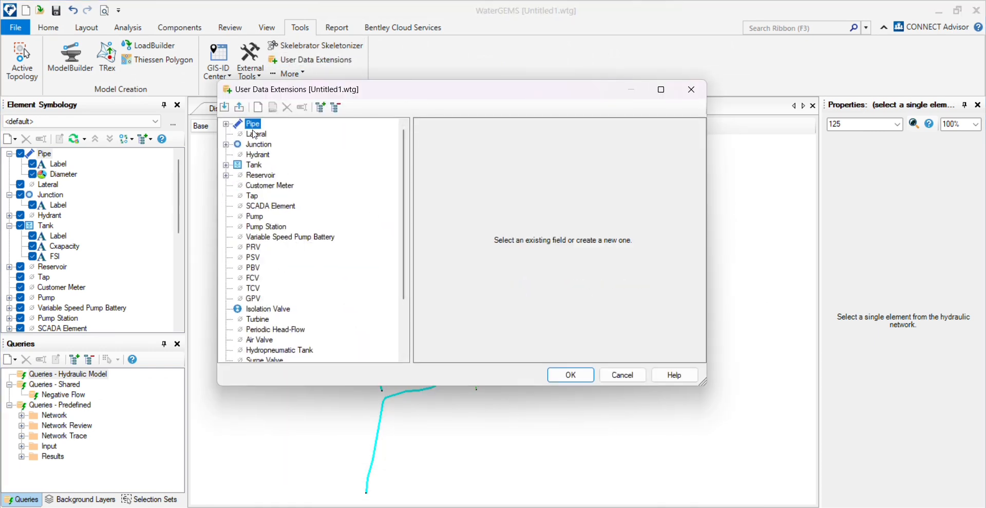
left_click(226, 124)
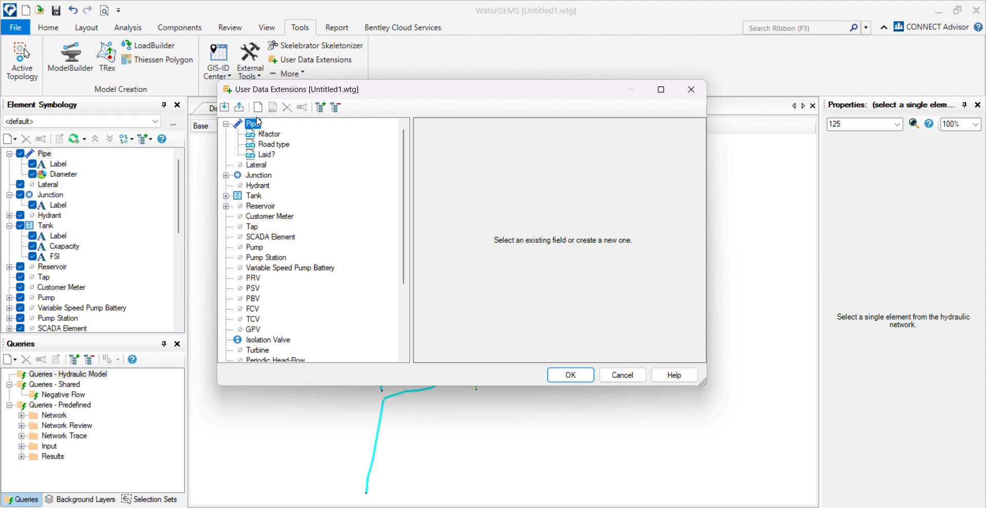
left_click(256, 105)
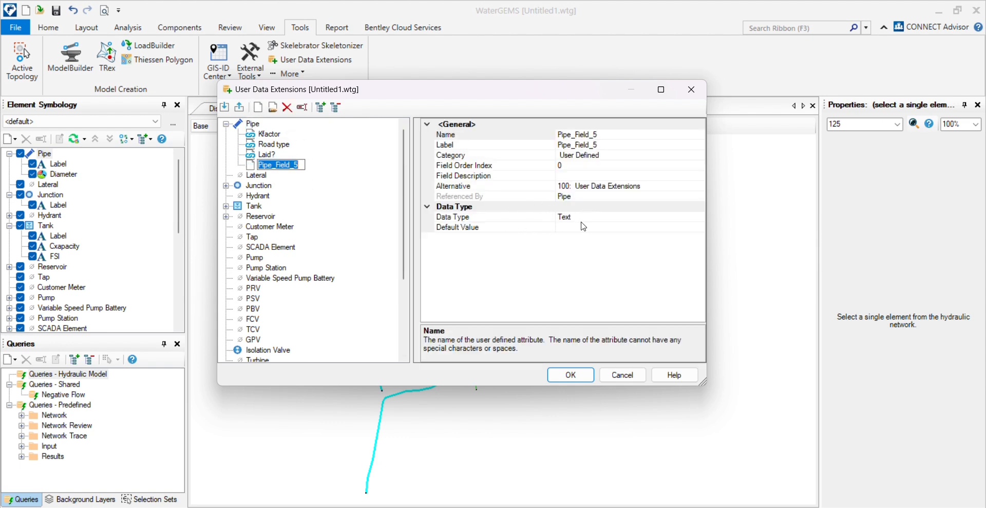
Set the new field's data type to Enumerated and label it Road Type.
left_click(494, 217)
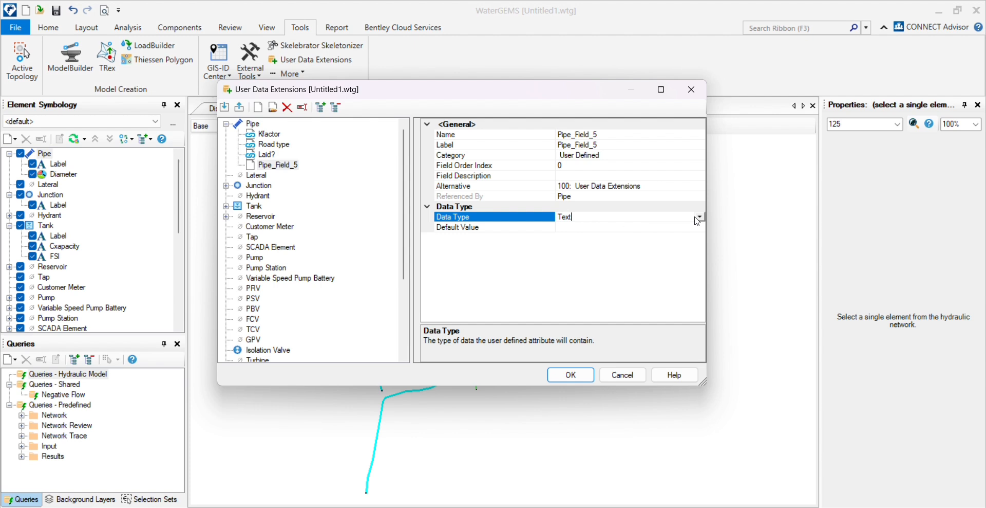
left_click(699, 217)
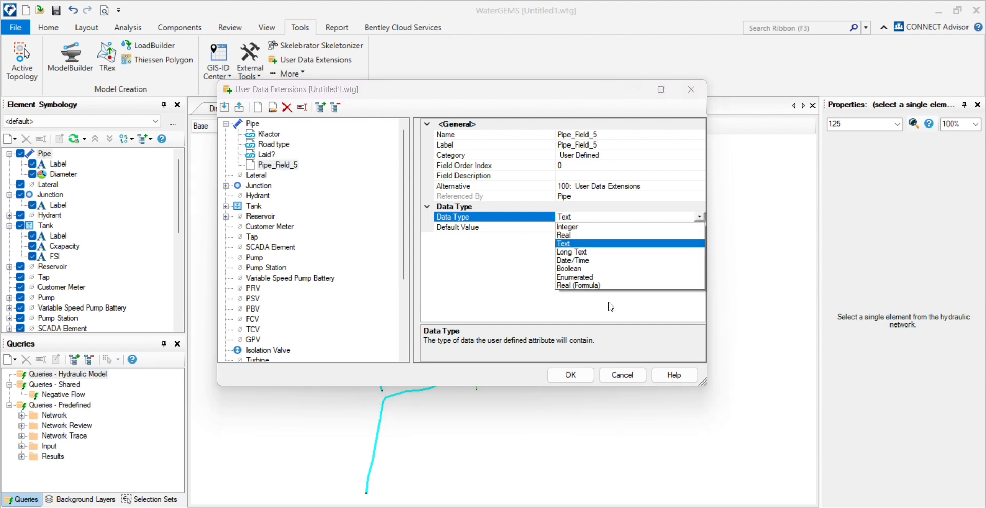
left_click(575, 276)
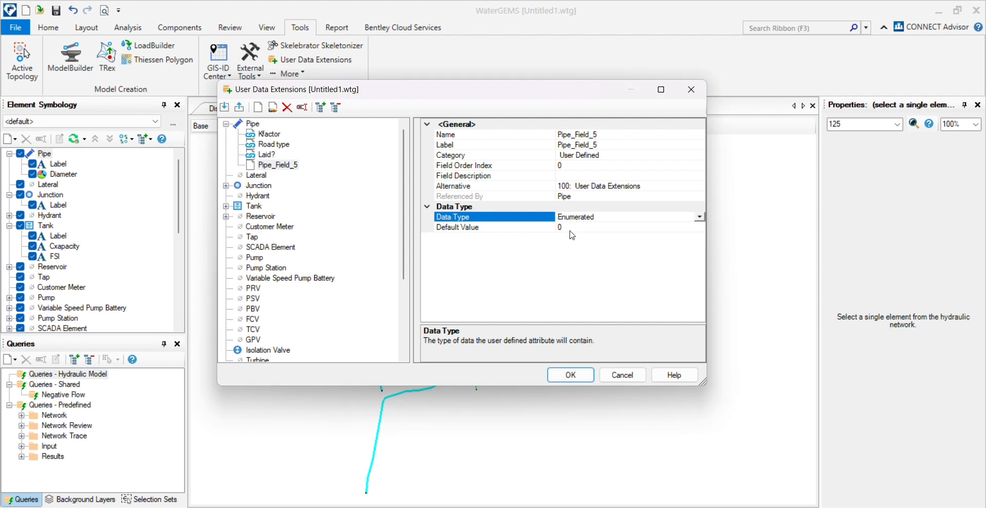
left_click(699, 217)
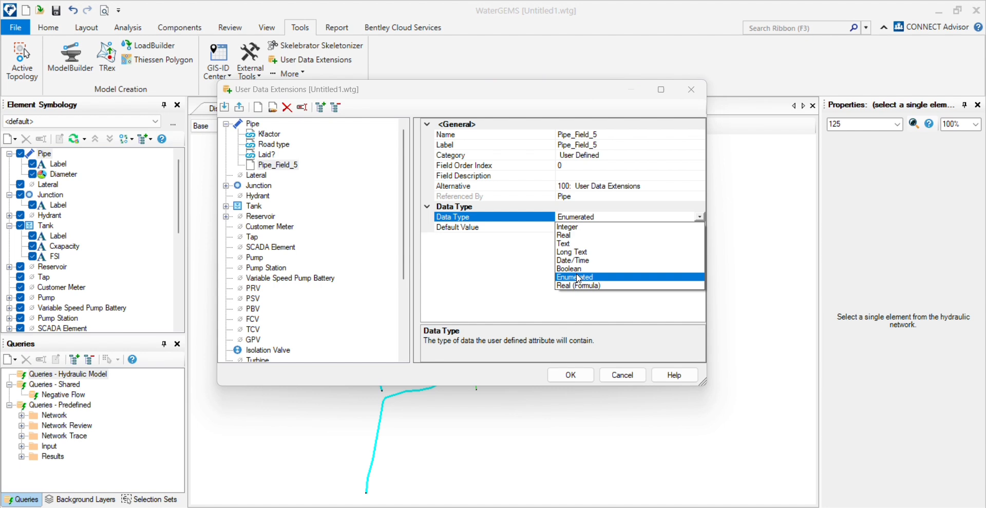
mouse_move(588, 276)
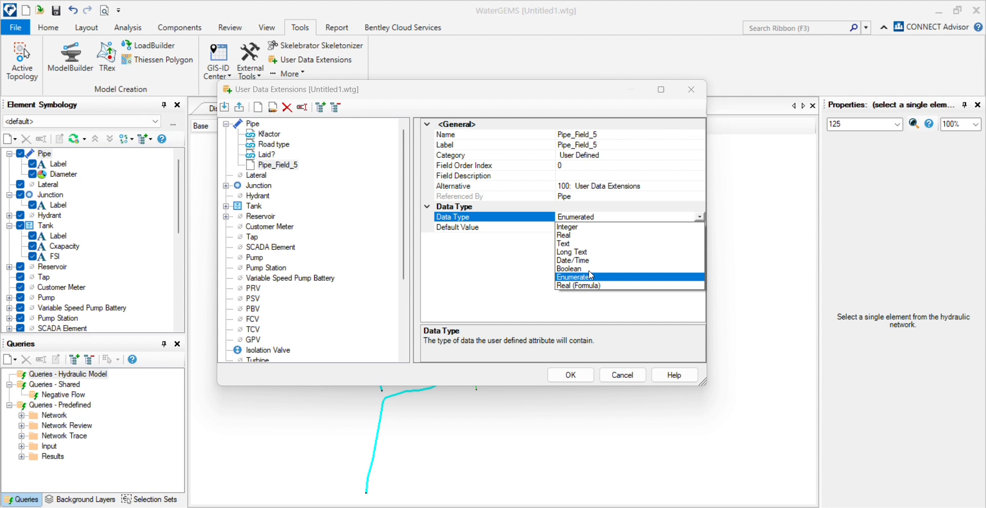
left_click(576, 277)
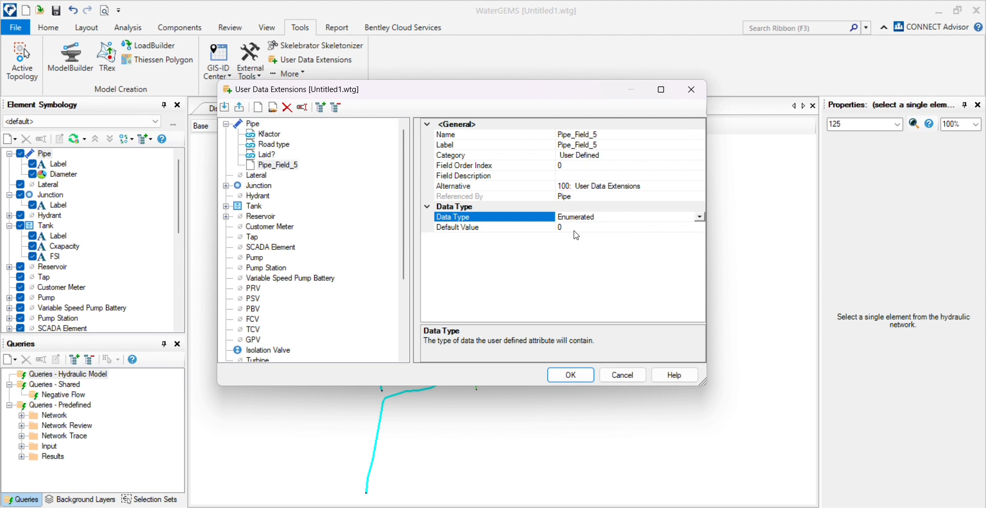
left_click(459, 226)
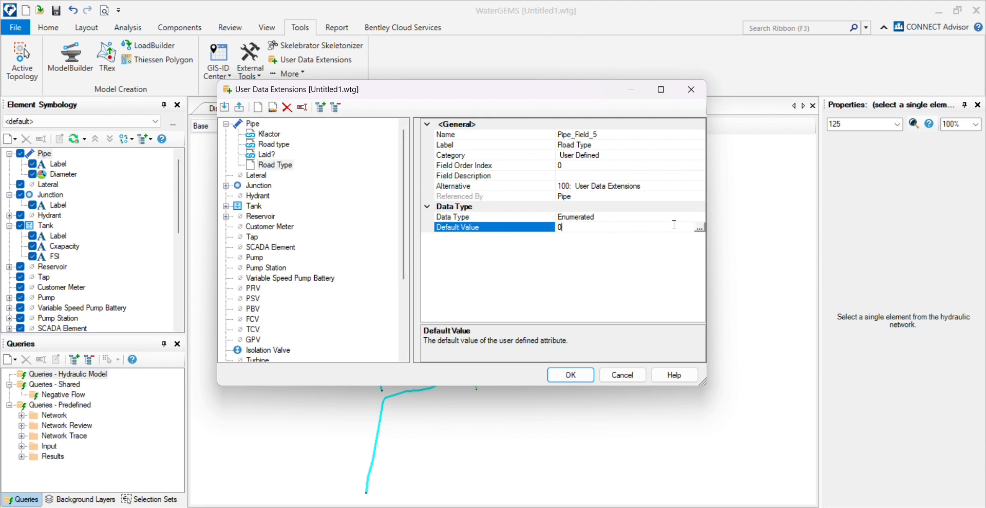
left_click(699, 227)
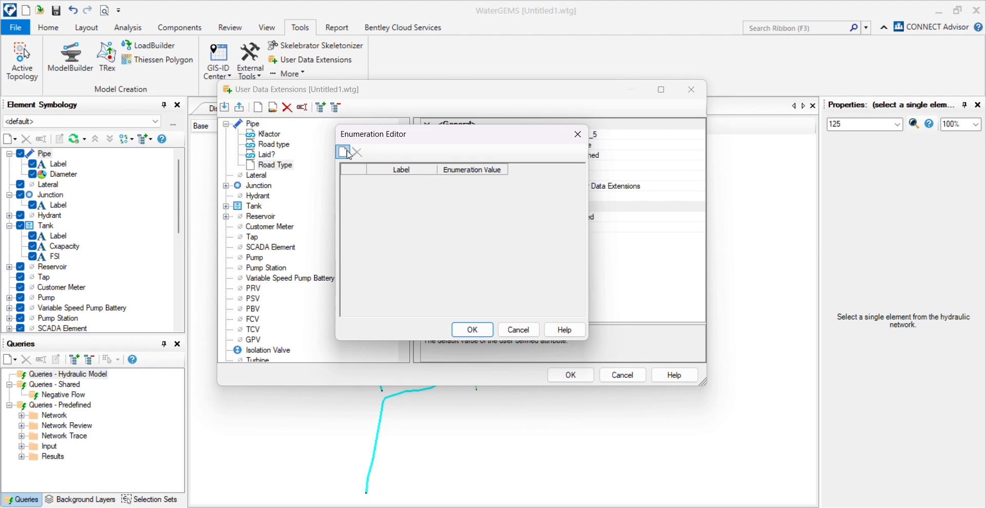
Enter the four enumeration values CC, BT, WBM and KAchcha (0–3) and confirm them.
left_click(345, 152)
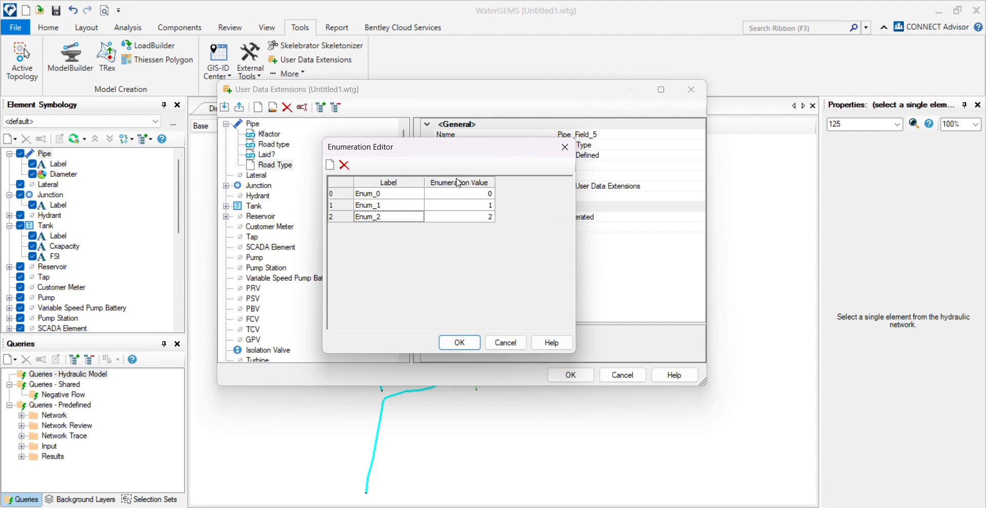
left_click(388, 193)
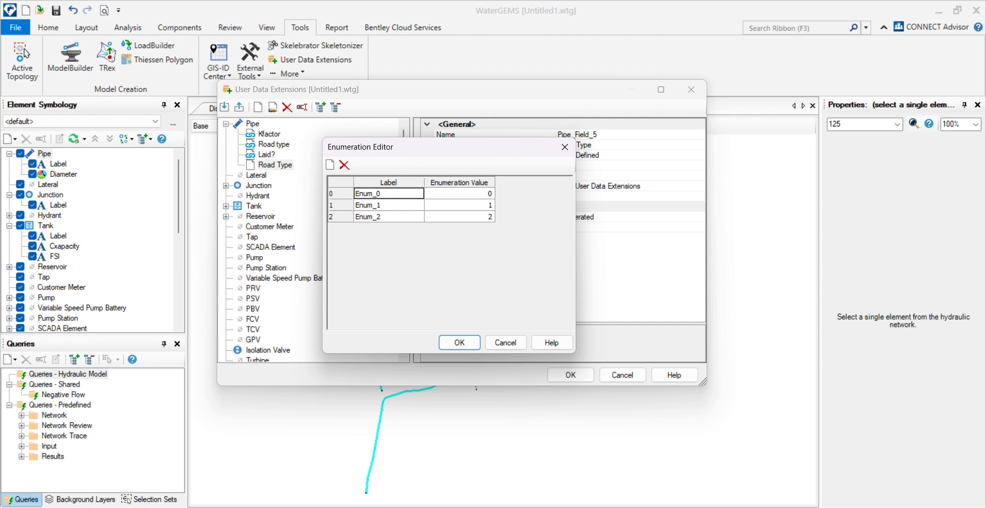
type("CC")
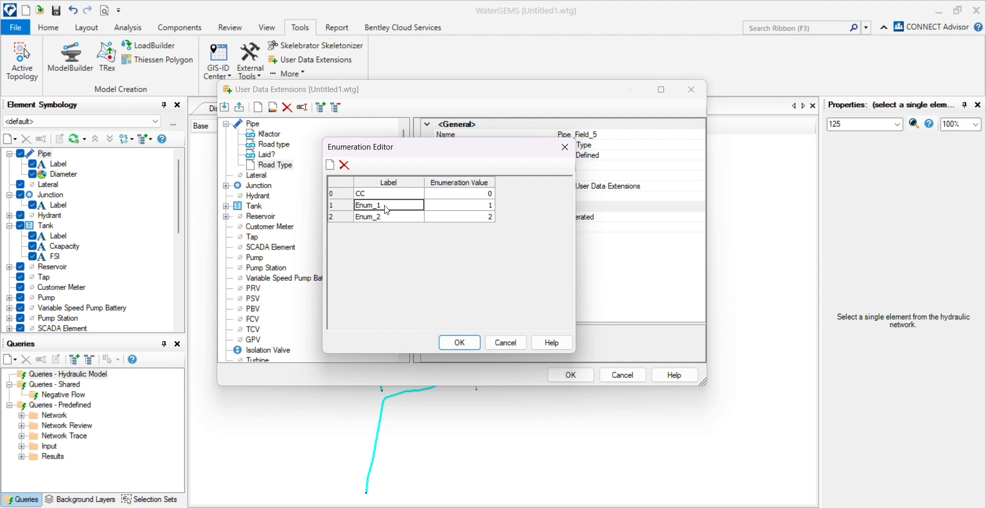
double_click(368, 205)
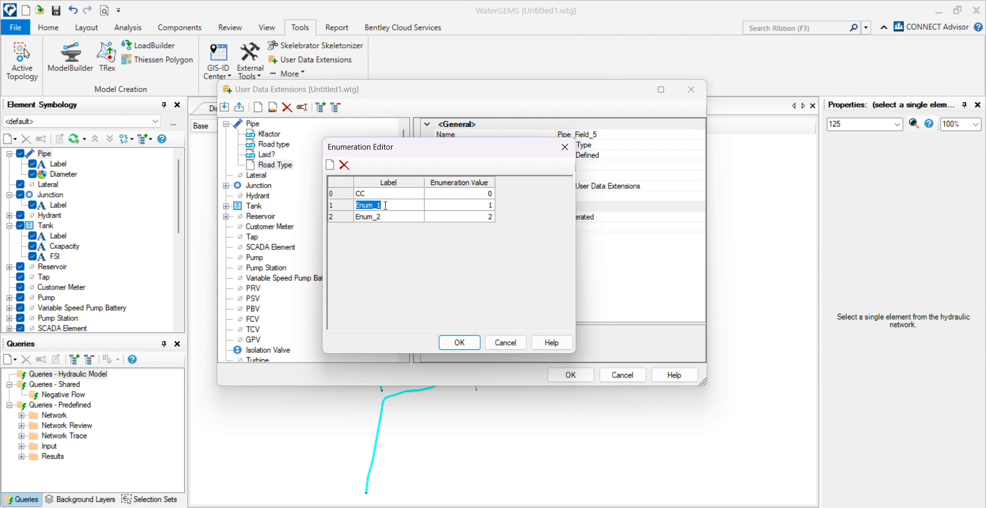
type("BT")
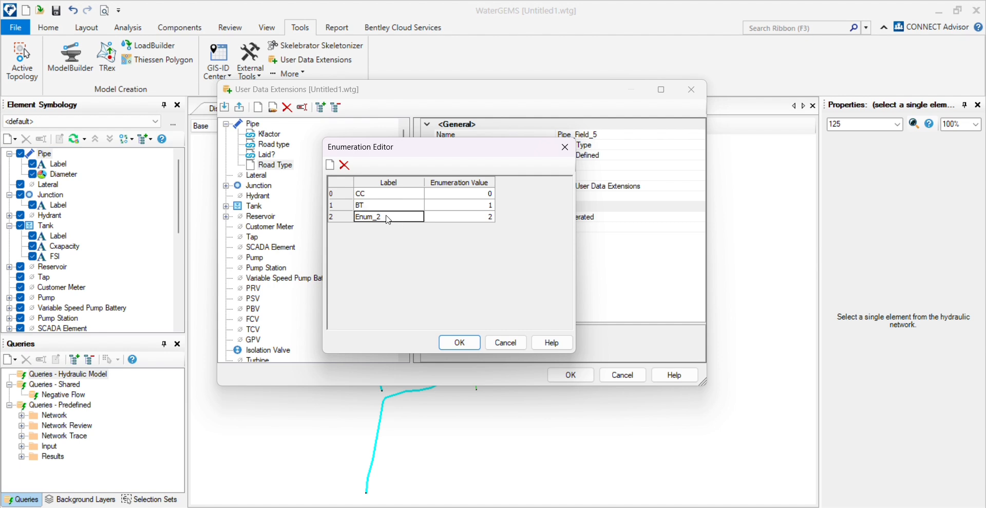
type("WBM")
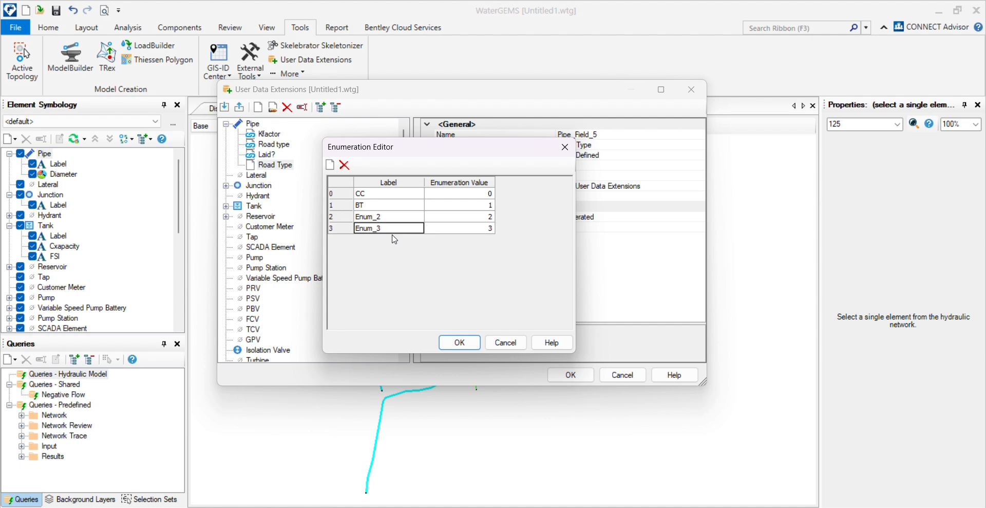
type("WBM")
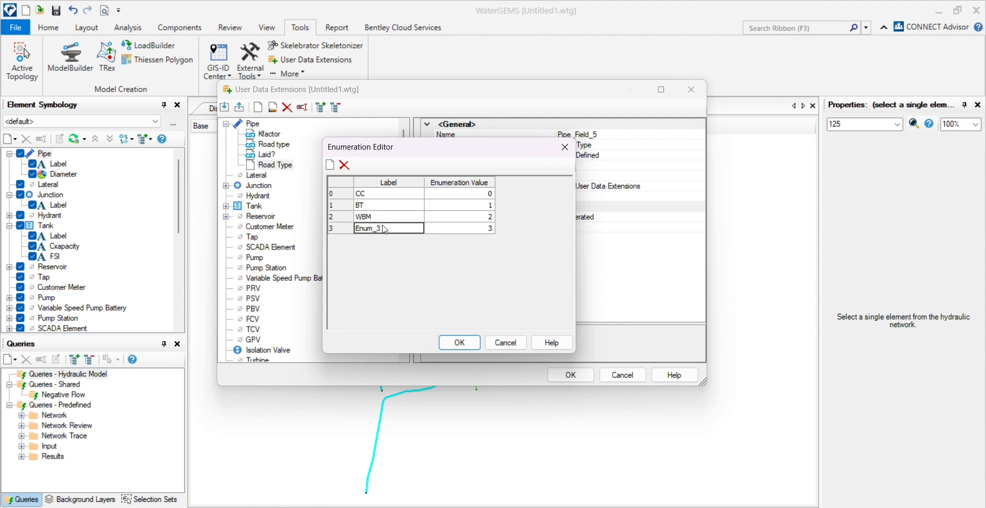
type("KAc")
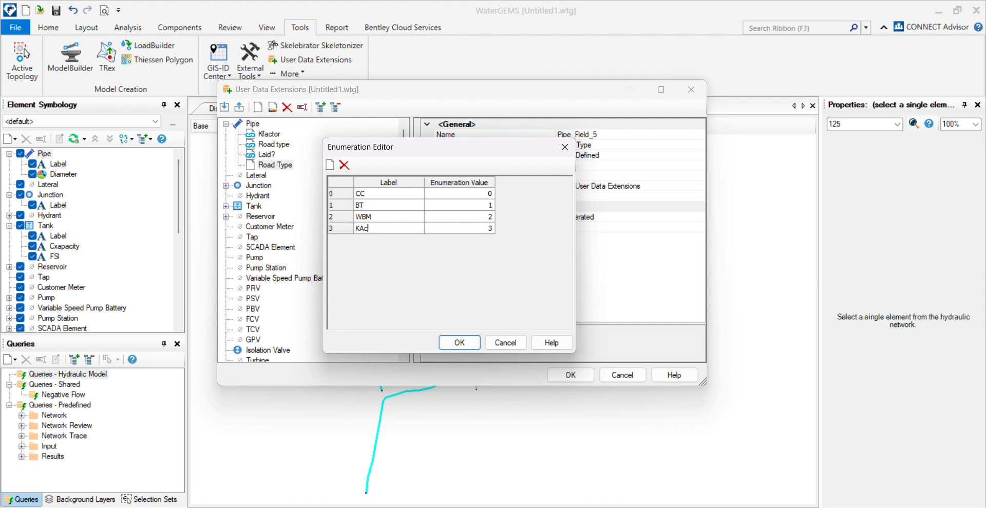
type("chcha")
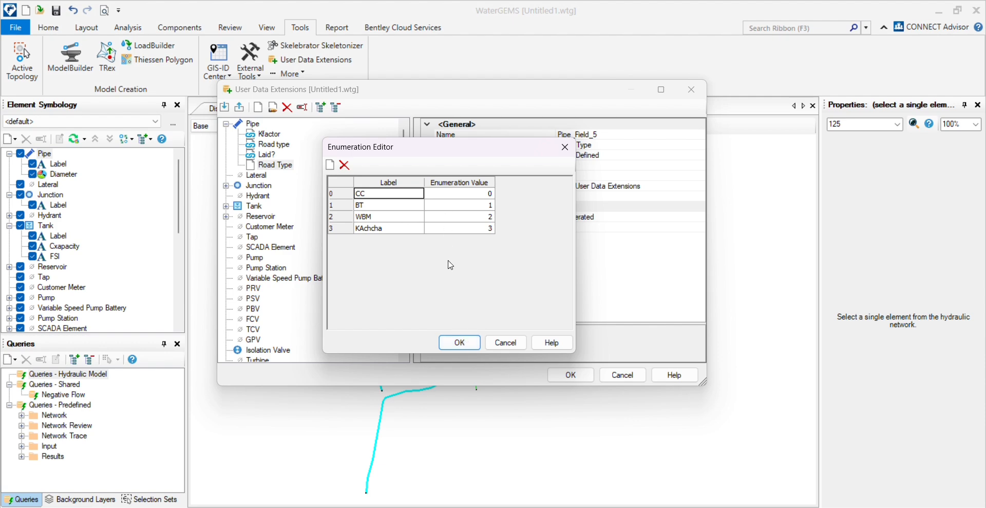
left_click(458, 341)
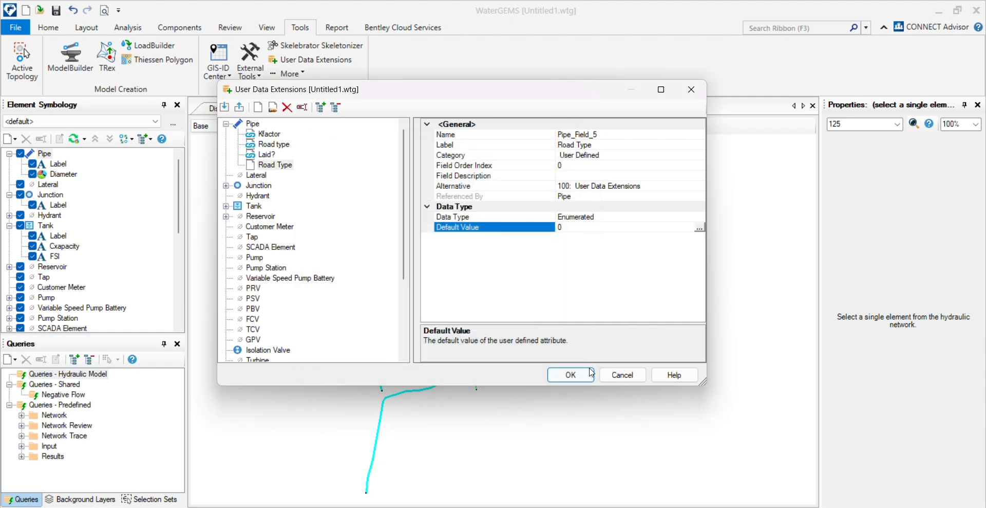
Save the user data fields and add the Road Type column to the pipe FlexTable.
left_click(570, 374)
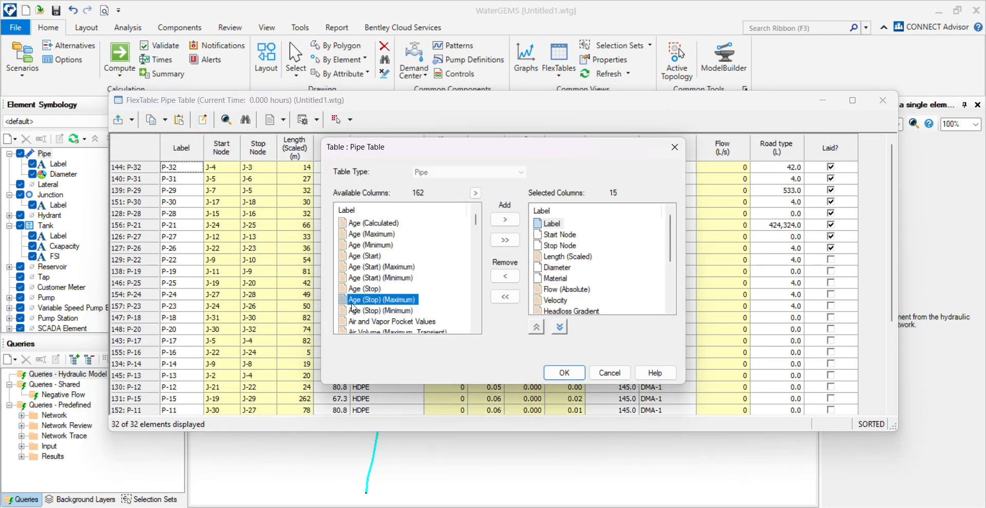
left_click(505, 219)
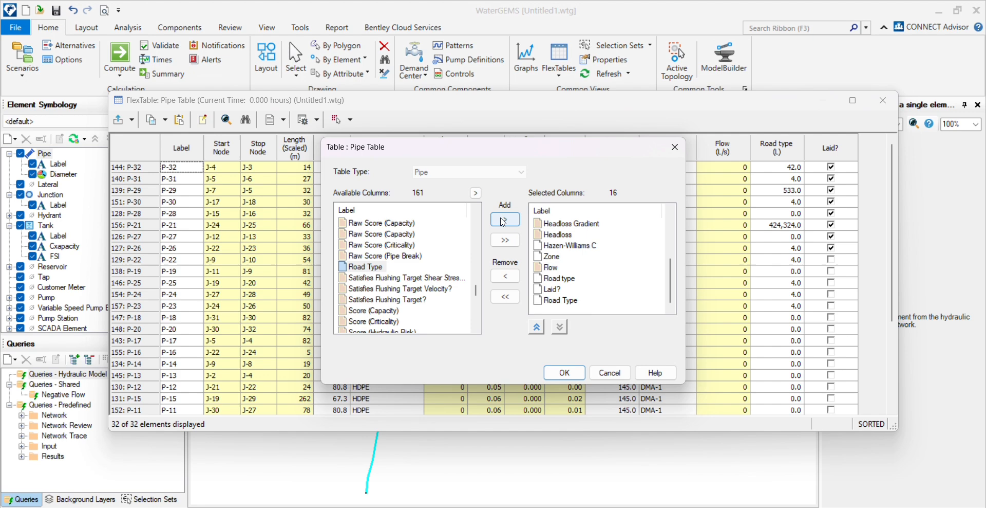
left_click(563, 372)
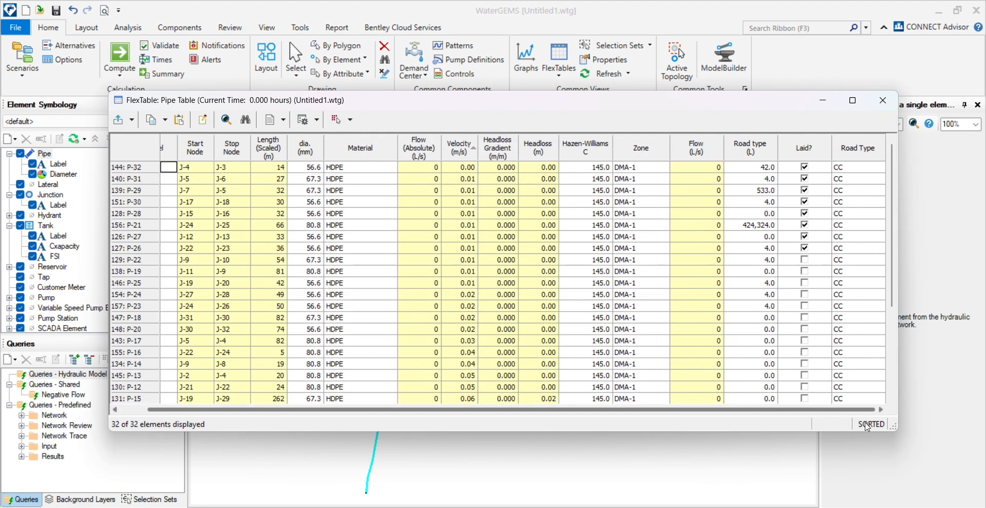
Global Edit the selected Road Type cells of pipes P-31 through P-18 to KAchcha.
left_click(853, 166)
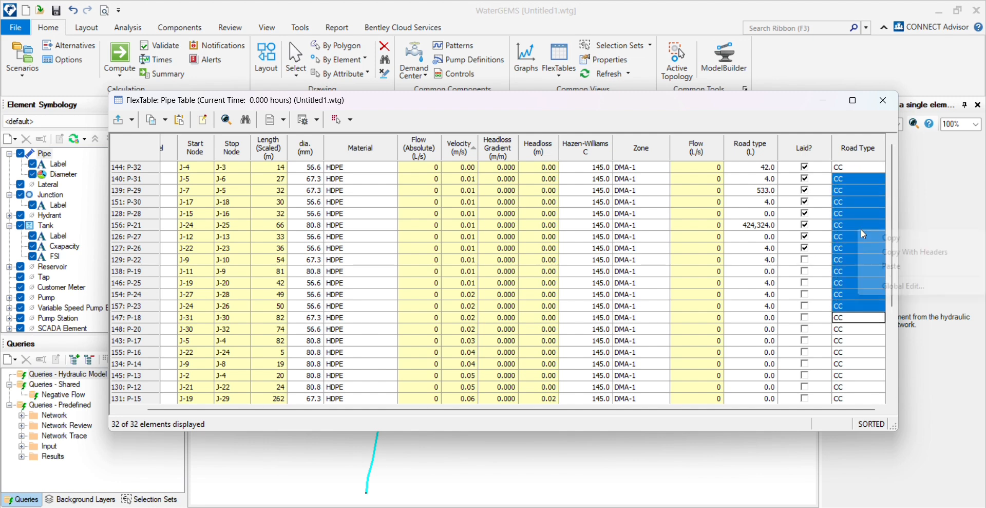
left_click(907, 286)
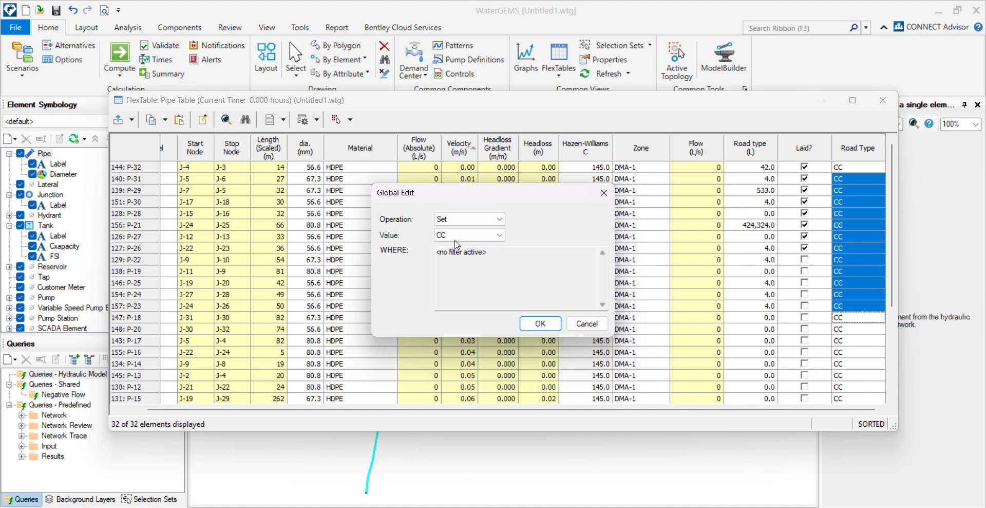
type("KAchcha")
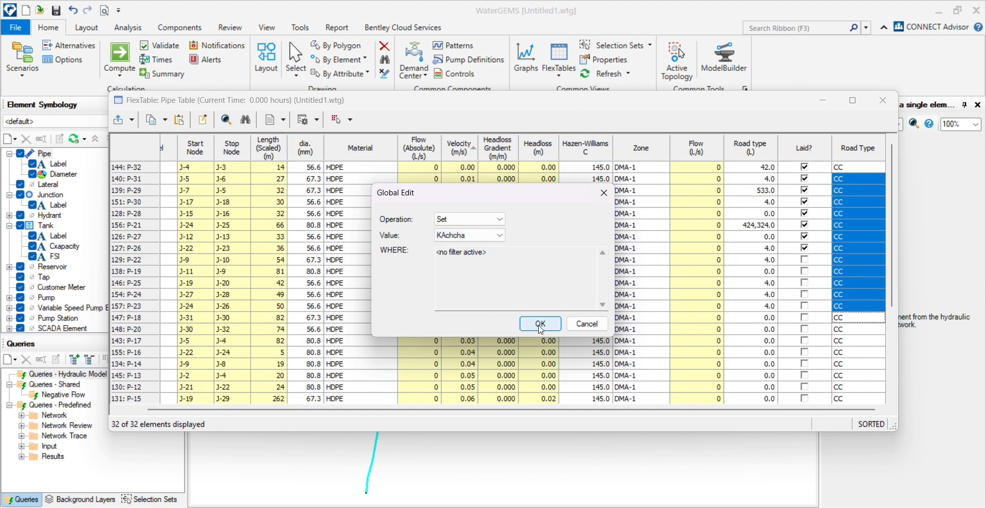
left_click(539, 323)
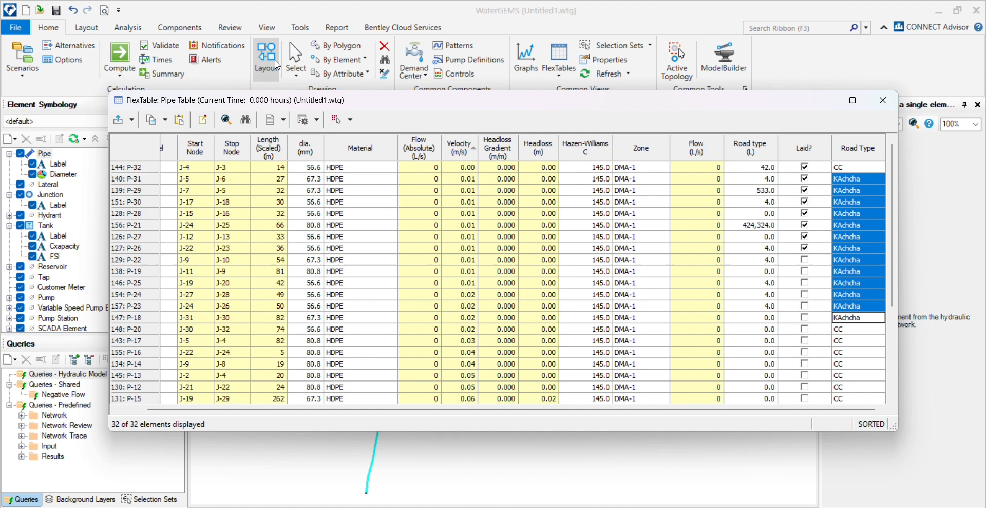
scroll("down", 3)
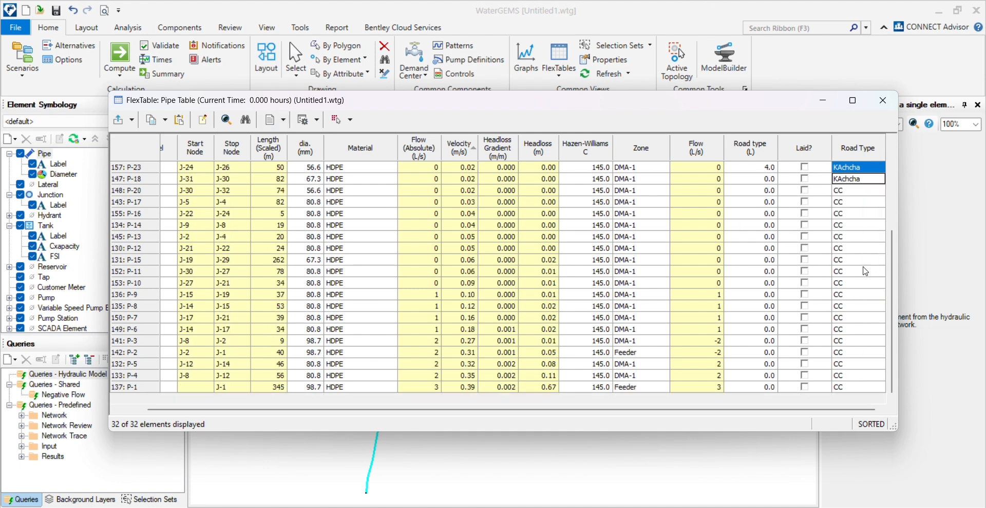
Set Road Type to WBM for pipes P-17 and P-12, then close the table.
left_click(877, 201)
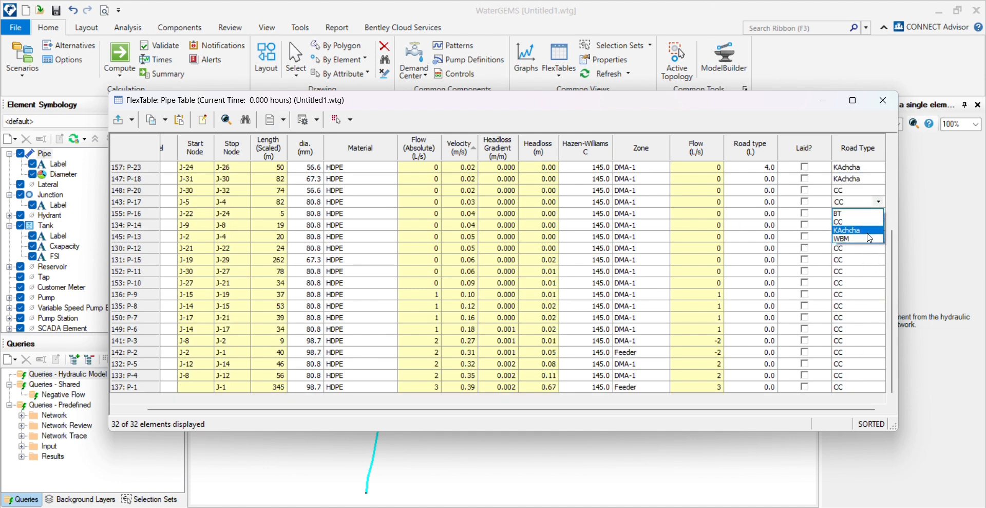
left_click(842, 238)
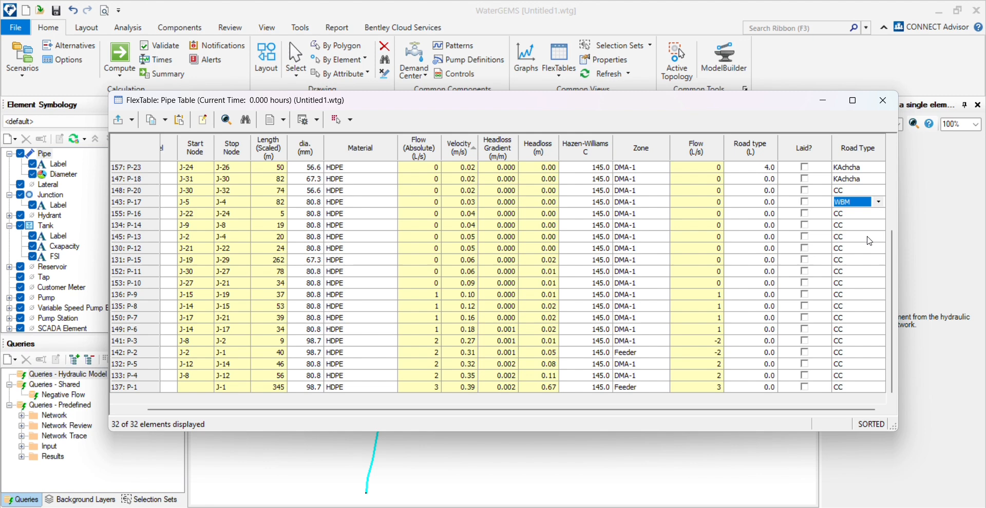
left_click(849, 247)
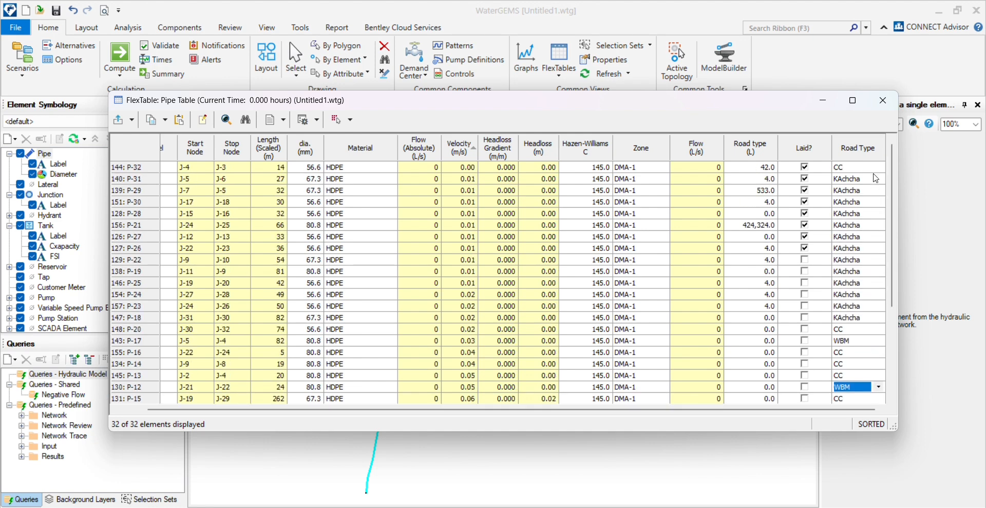
scroll("down", 3)
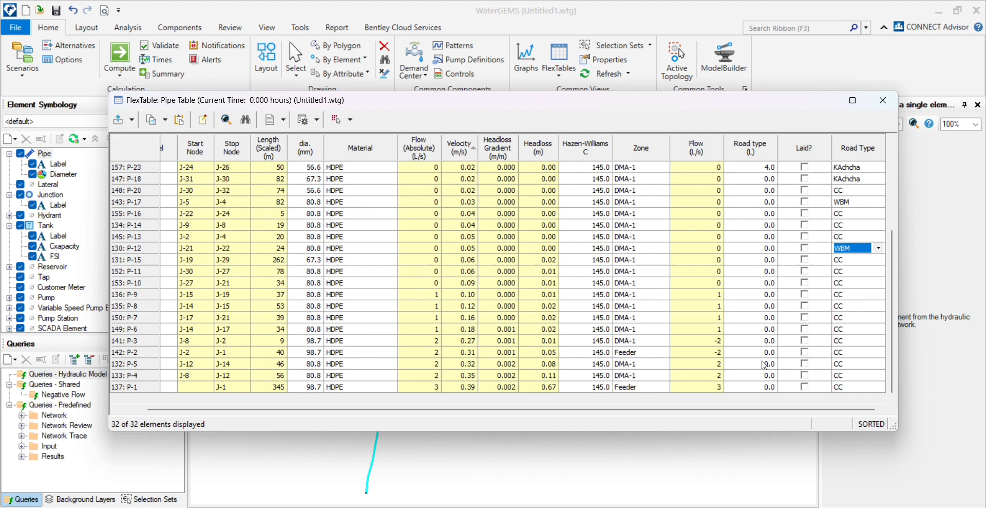
mouse_move(883, 101)
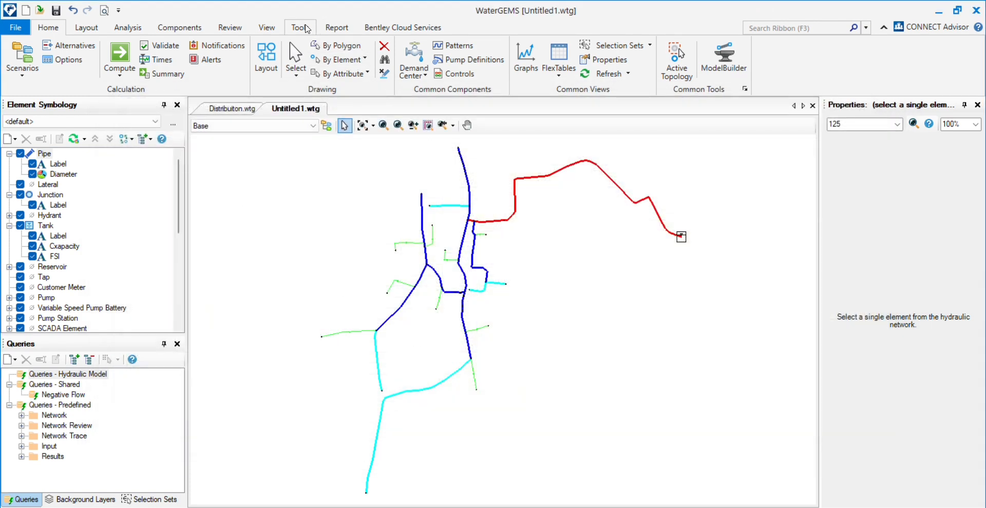
Reopen User Data Extensions, start adding a pipe field, then cancel leaving fields unchanged.
left_click(300, 27)
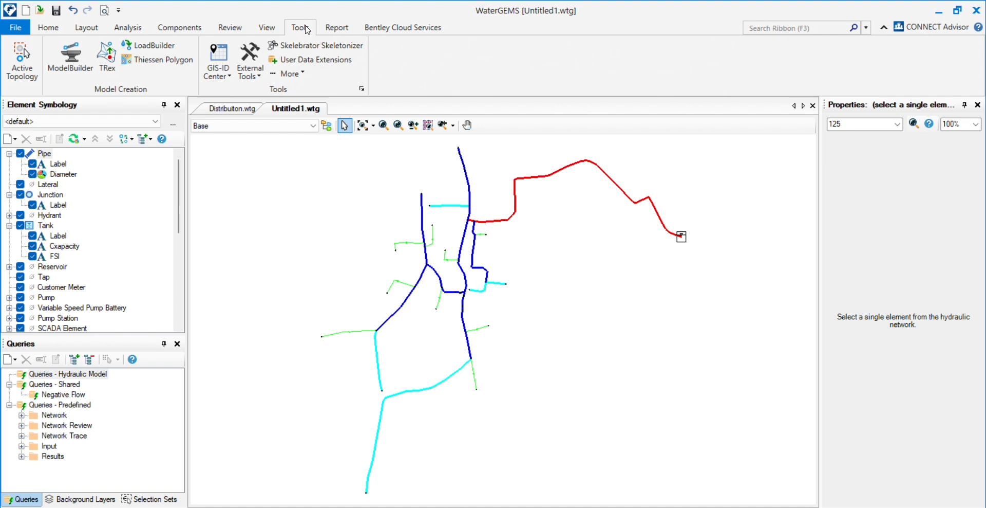
left_click(315, 60)
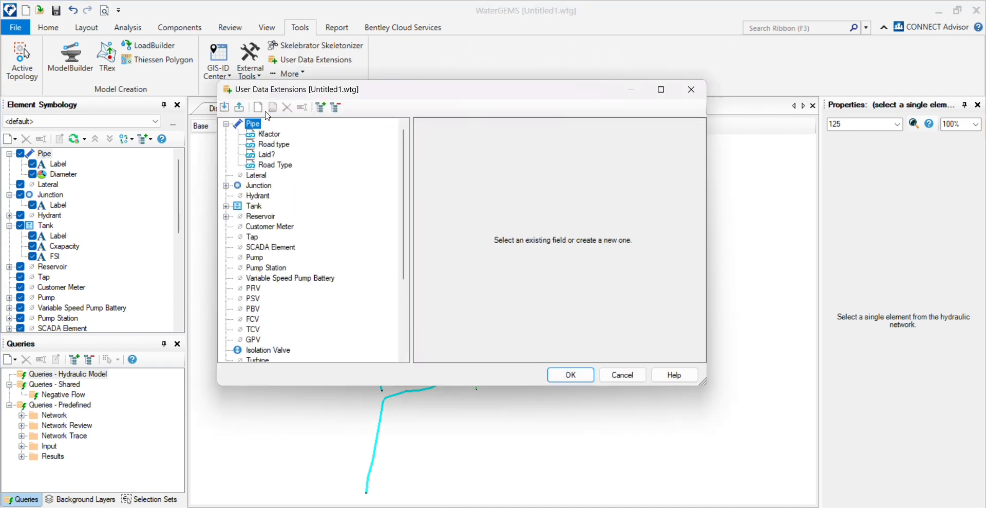
left_click(258, 106)
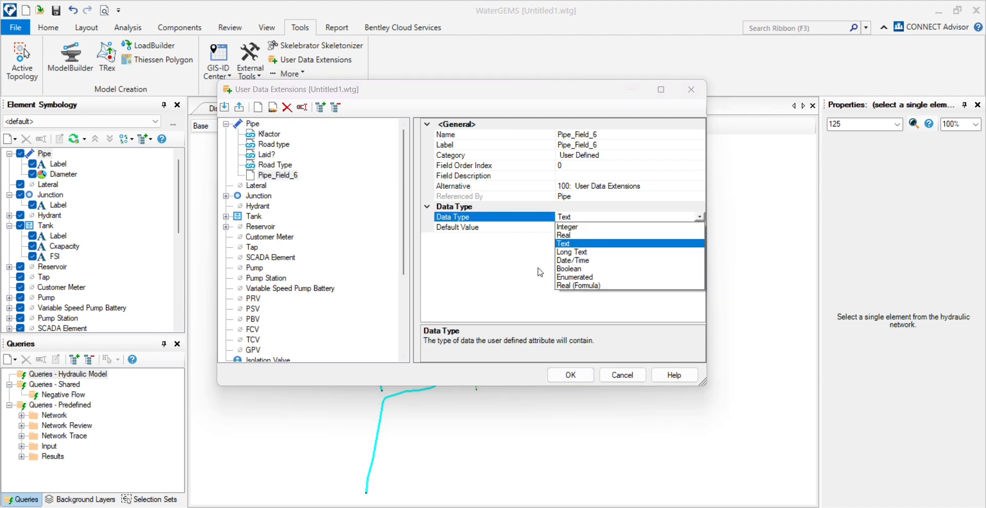
left_click(578, 285)
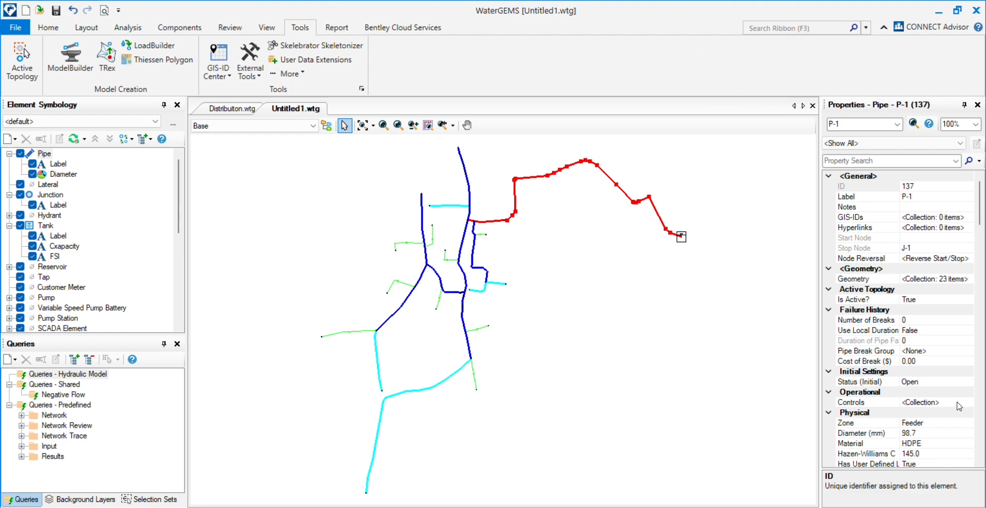
Give pipe P-1 Road type 3435, Road Type KAchcha and Laid? True in Properties.
scroll("down", 3)
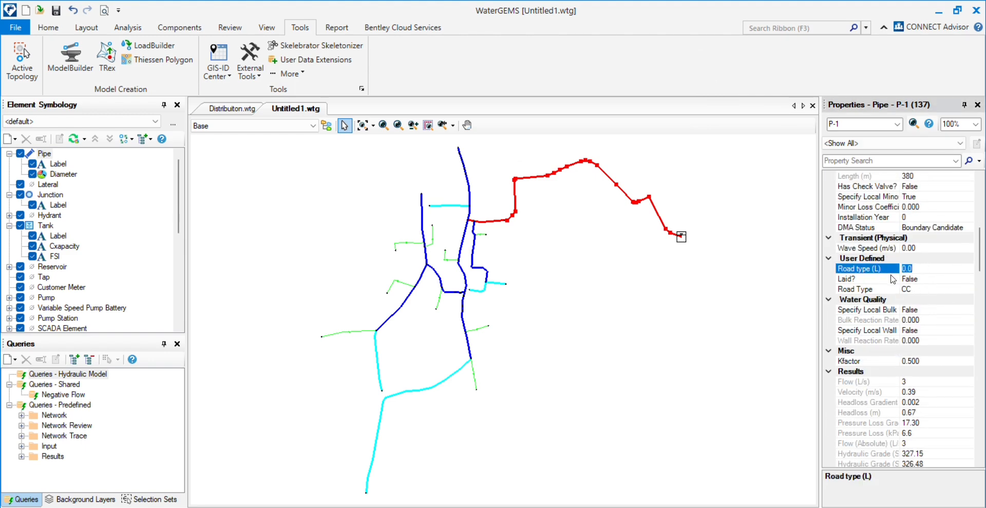
type("3435")
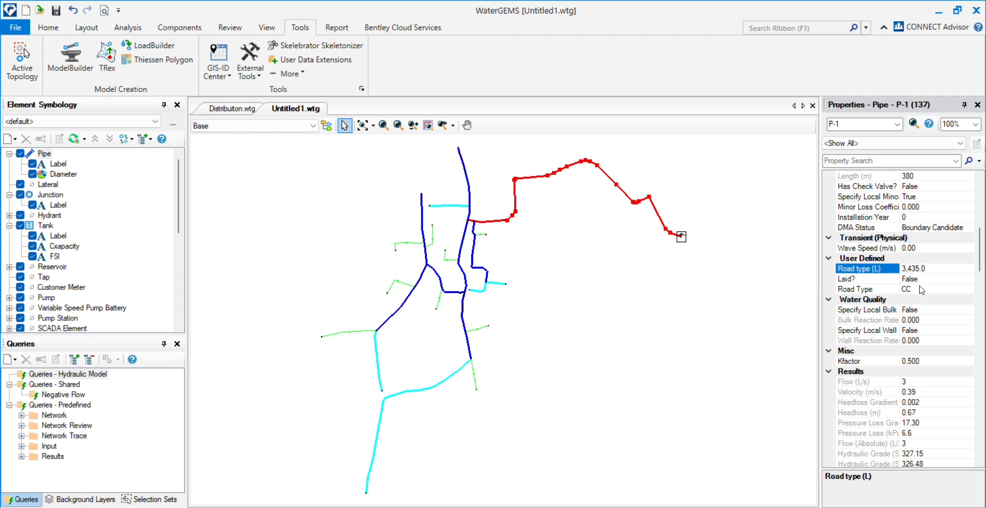
left_click(979, 289)
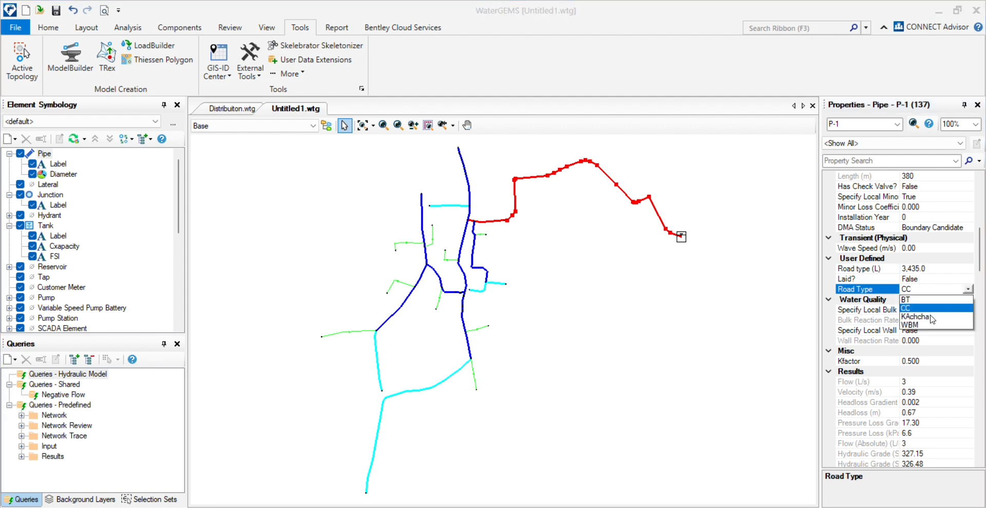
left_click(920, 317)
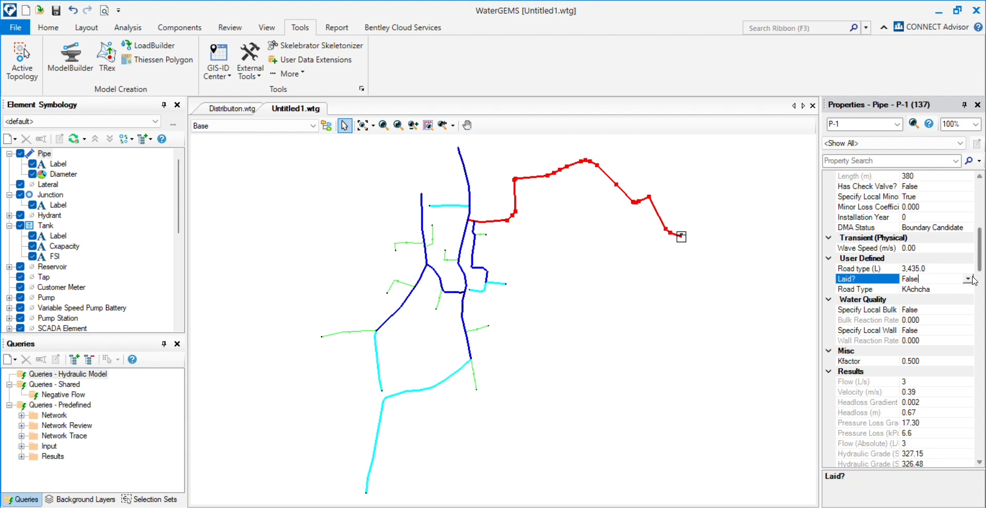
left_click(967, 289)
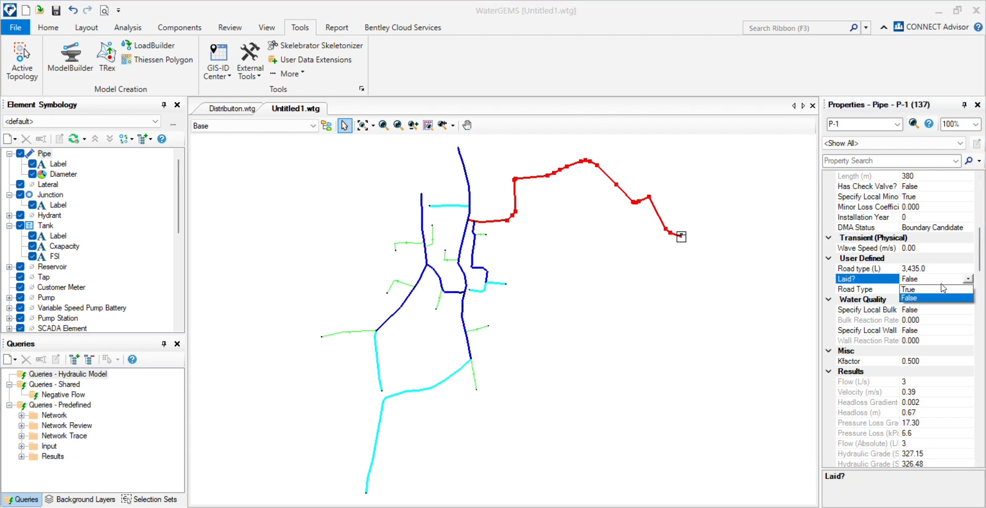
left_click(910, 288)
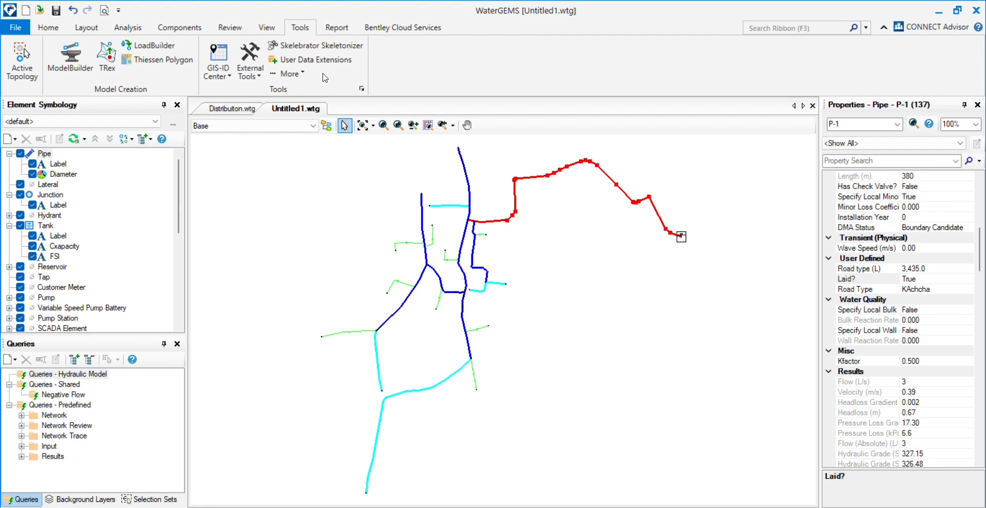
Reopen the User Data Extensions from the Tools menu.
left_click(315, 60)
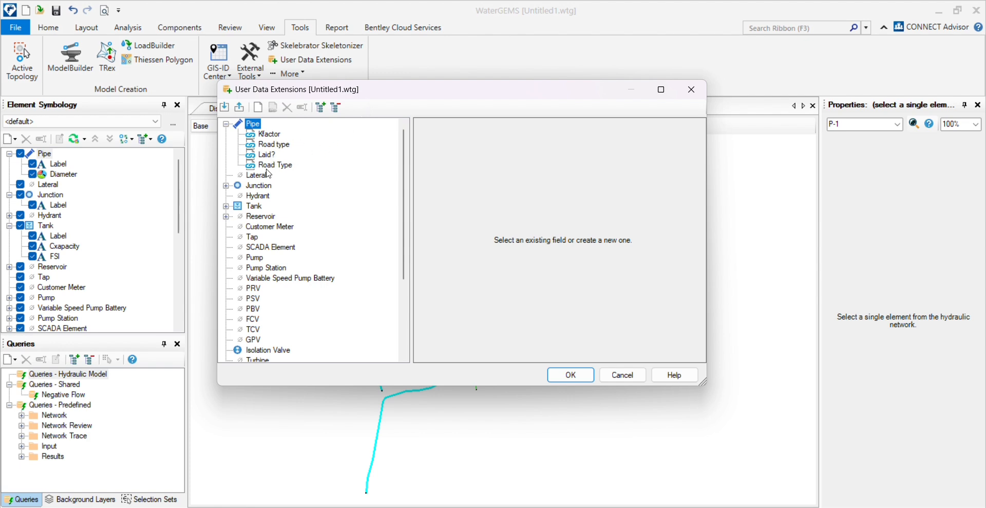
mouse_move(385, 192)
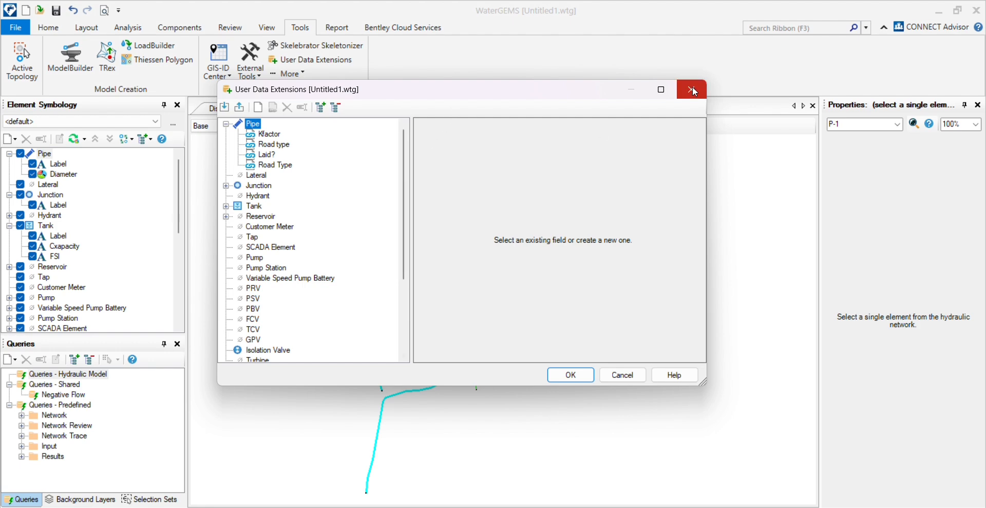
Close the User Data Extensions dialog, returning to the network map.
left_click(690, 88)
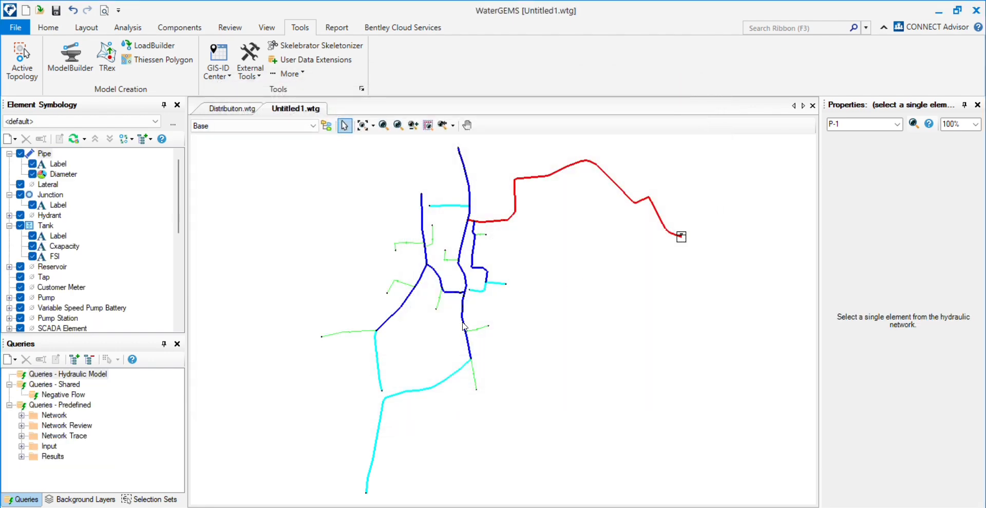